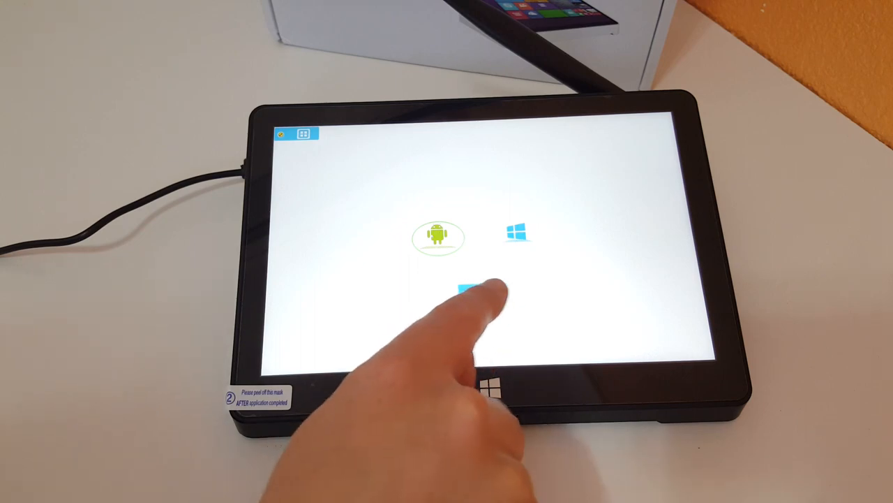
Boot into Android from the dual-OS selector and show the app drawer
left_click(440, 238)
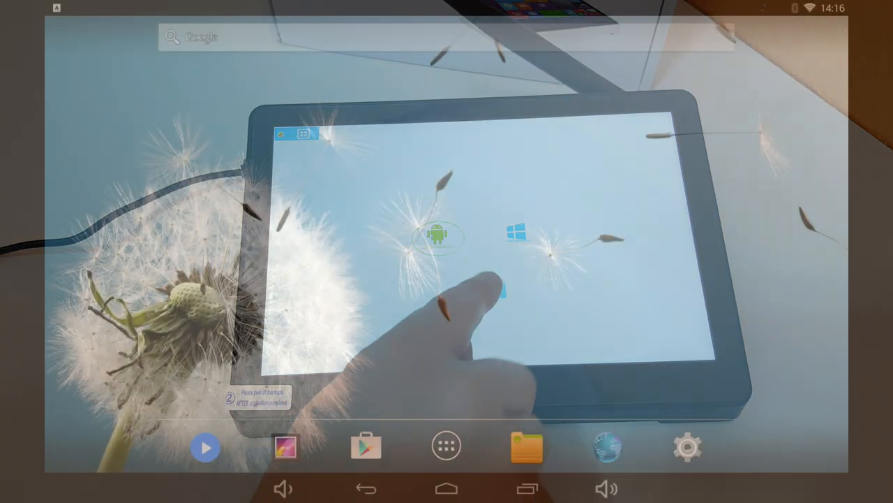
left_click(446, 446)
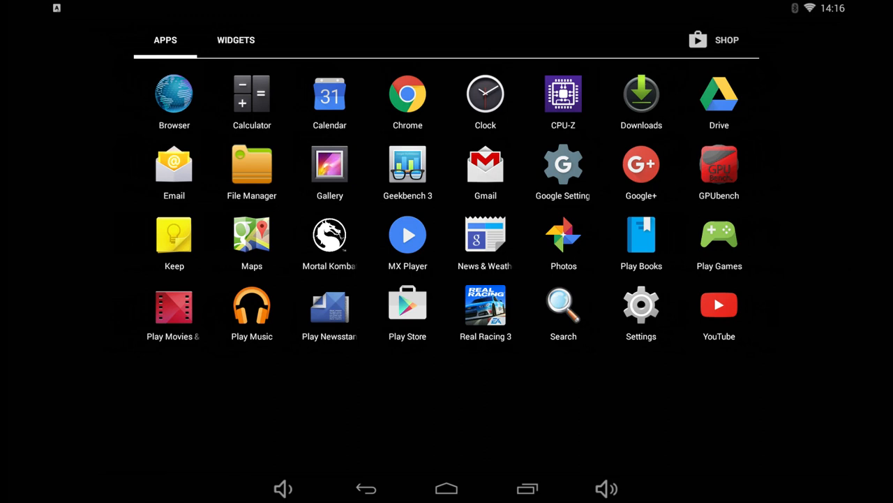
left_click(640, 304)
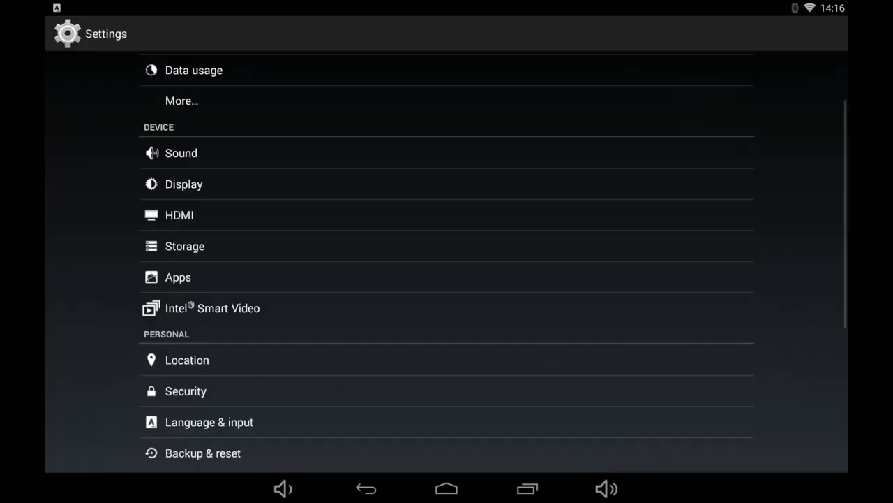
scroll("down", 3)
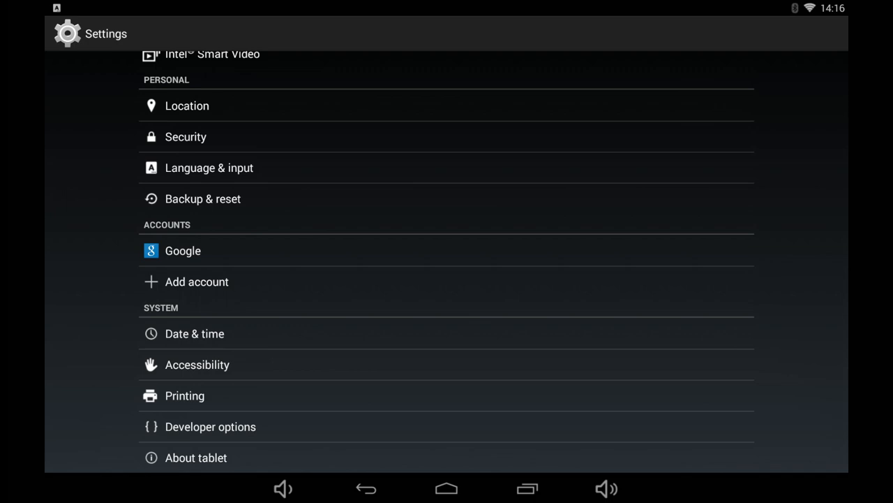
left_click(196, 458)
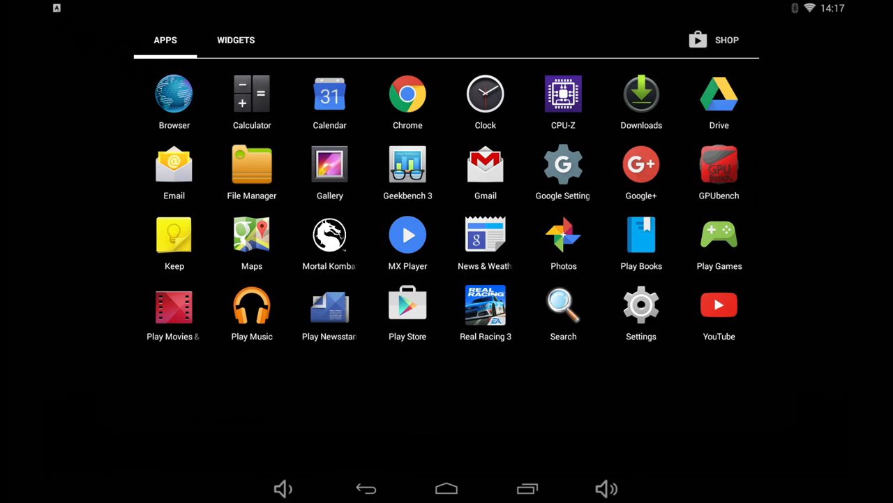
left_click(234, 39)
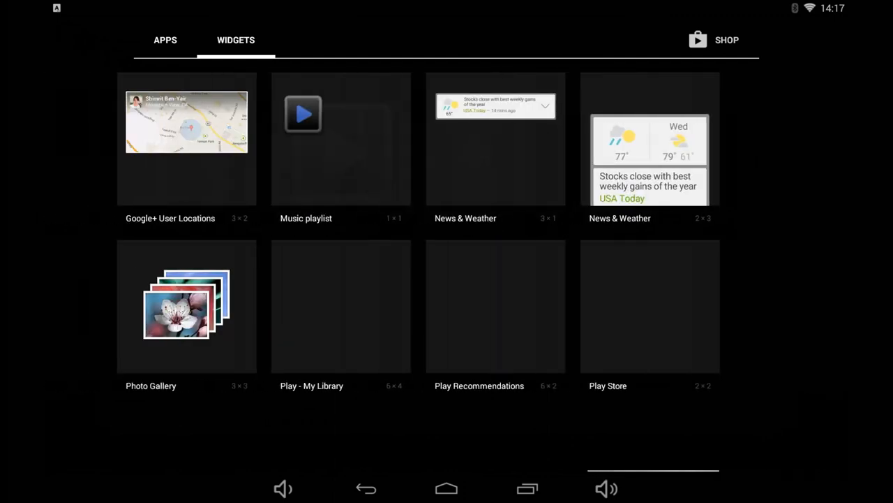
left_click(164, 39)
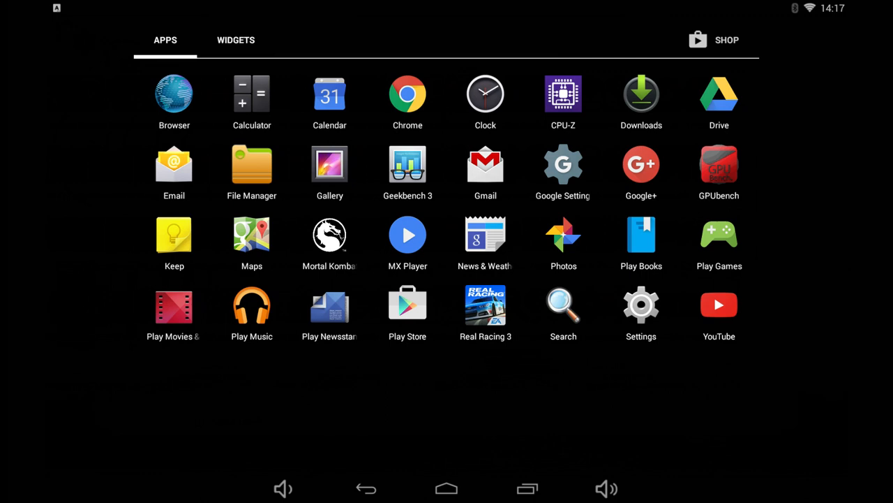
Launch AnTuTu Benchmark v5.7.1 and view the ranking chart
left_click(329, 164)
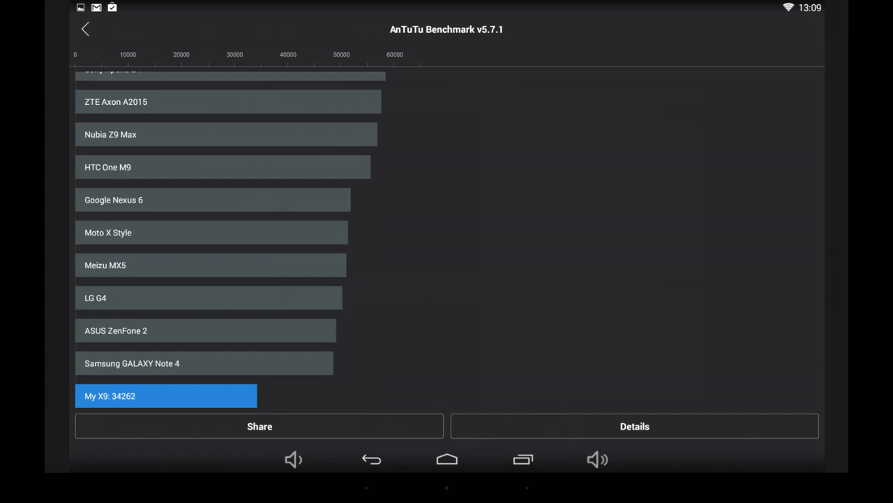
View the detailed breakdown of the 34262 score, then open hddvd_demo_1080p in MX Player
left_click(634, 426)
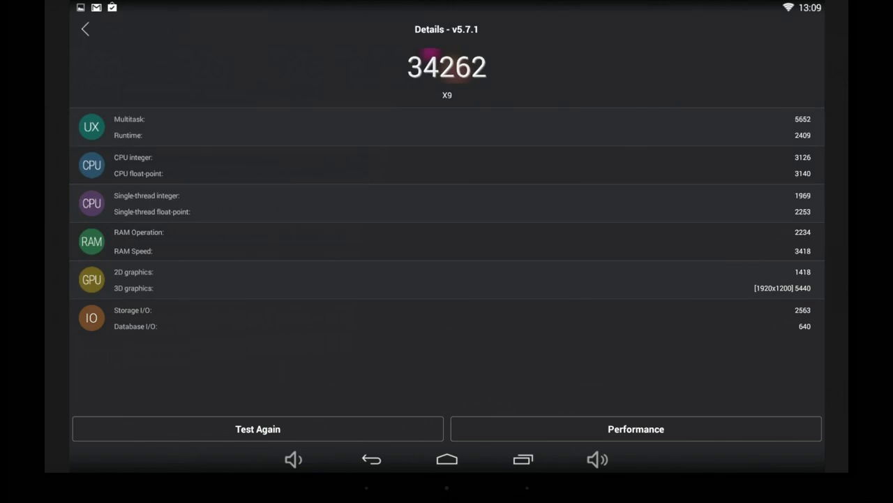
mouse_move(841, 289)
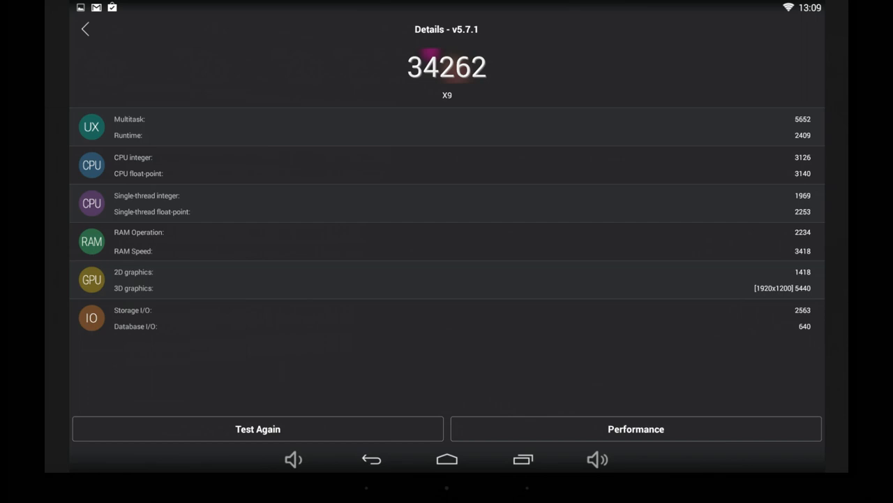
left_click(86, 30)
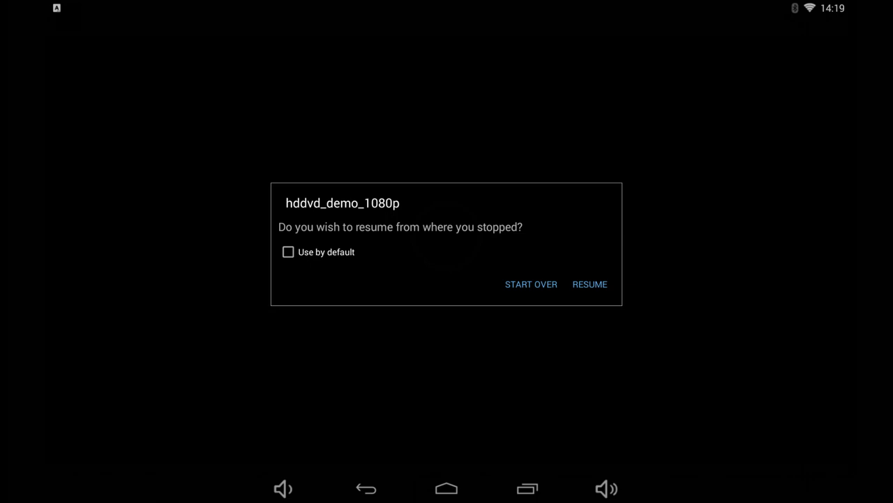
Answer the resume prompt and return to the Demo clips and photos grid
left_click(589, 284)
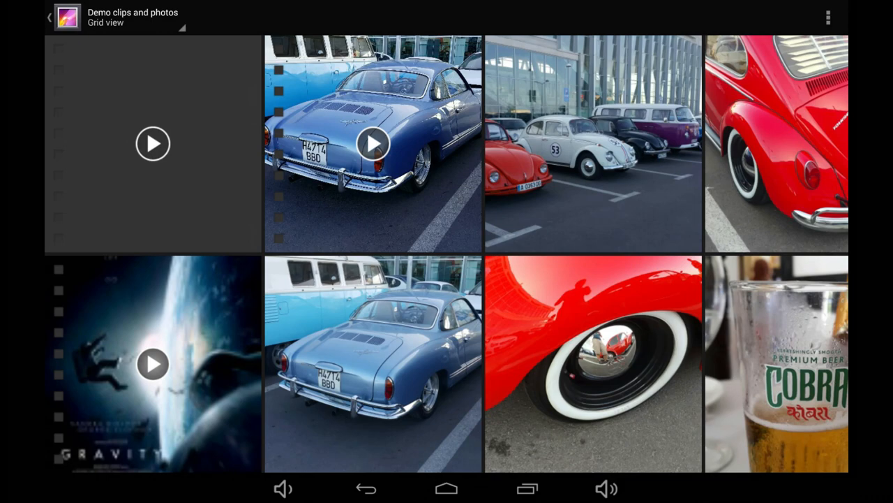
Play the Gravity 2K trailer in MX Player, then back out to the Karmann Ghia clip
left_click(152, 363)
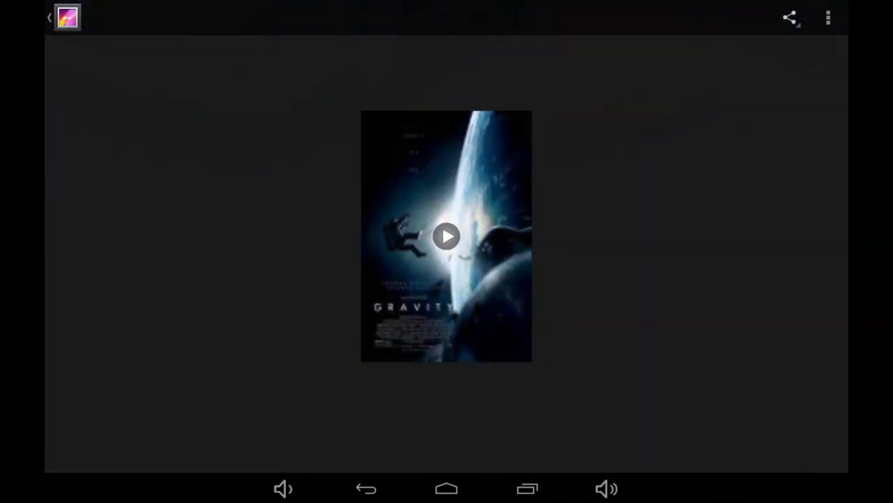
left_click(447, 238)
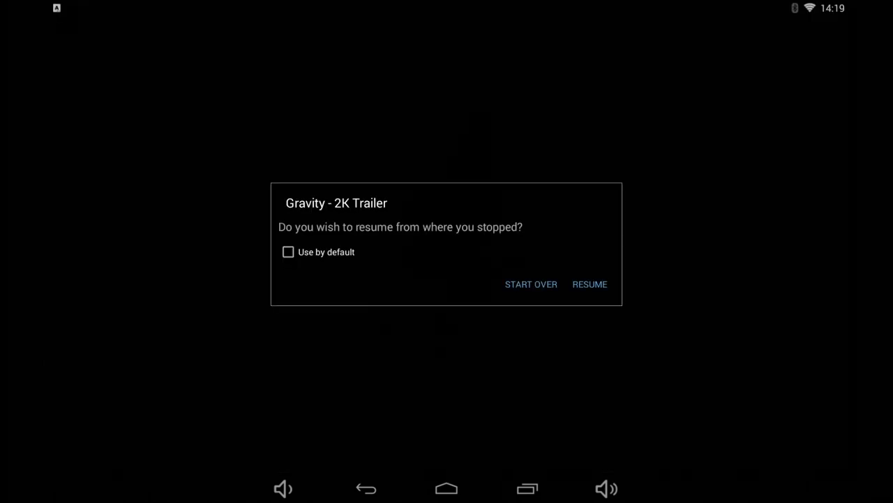
left_click(589, 284)
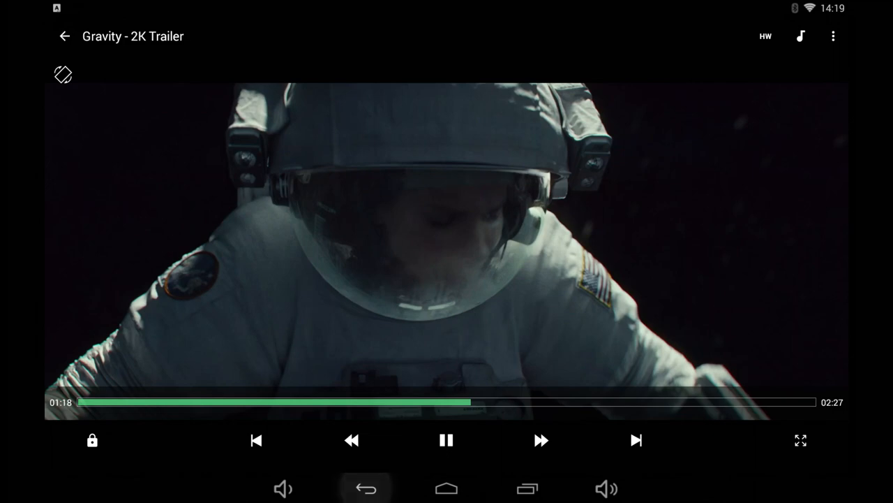
left_click(64, 35)
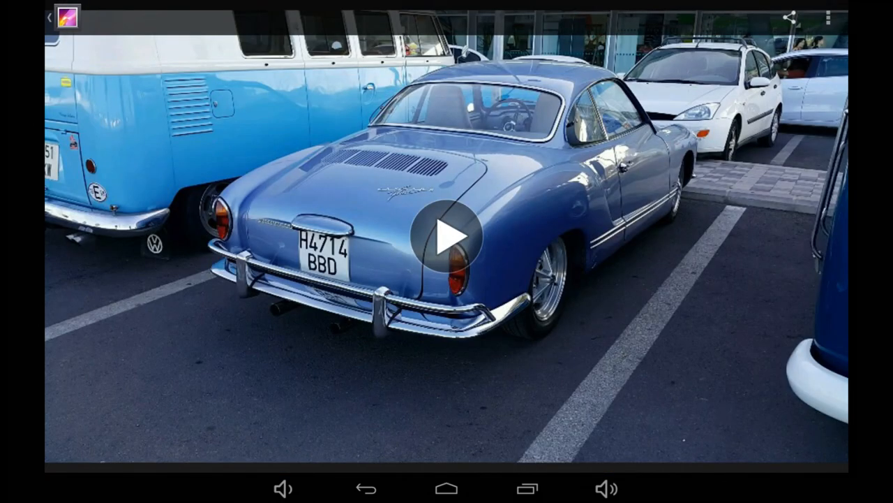
Leave the Gallery clip and return to the Android app drawer
left_click(445, 243)
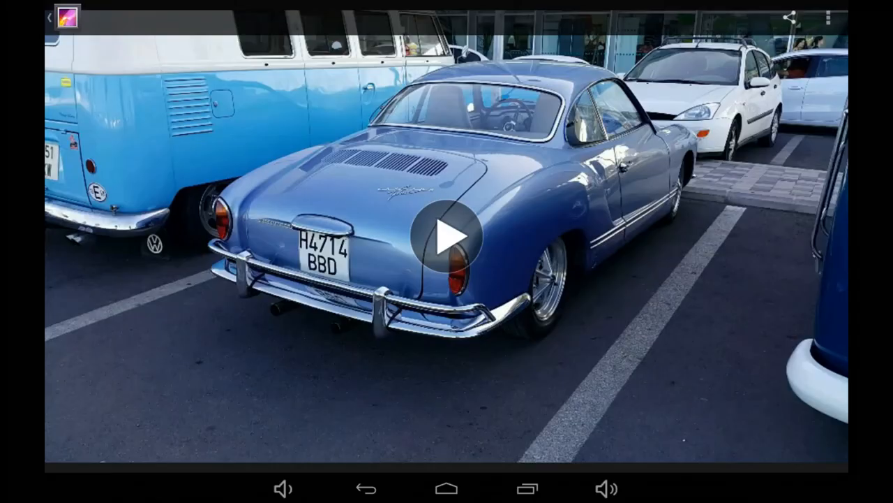
left_click(54, 17)
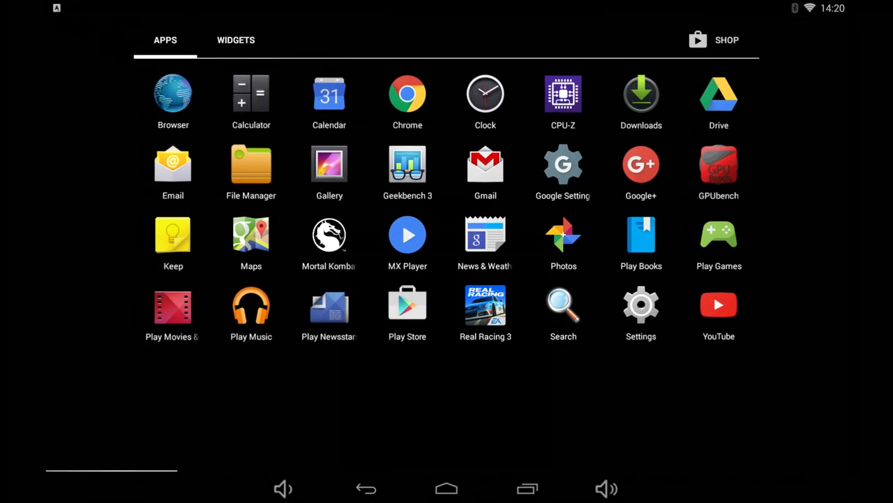
left_click(641, 305)
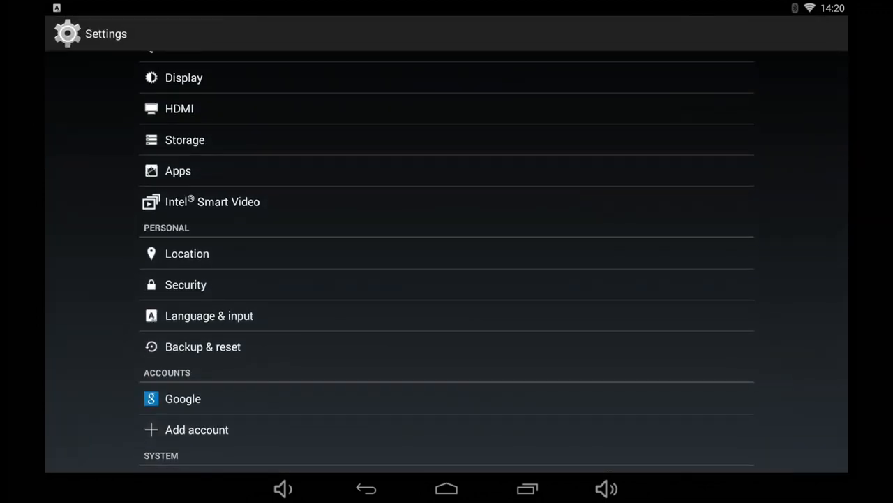
scroll("down", 3)
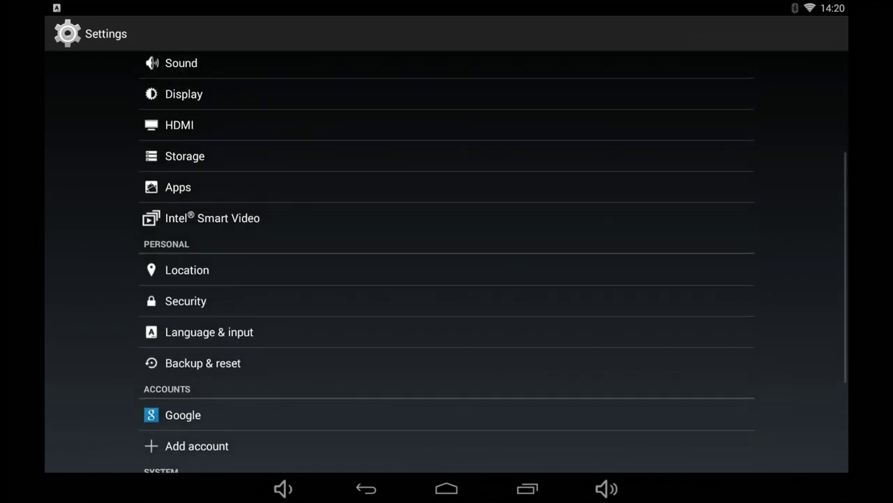
left_click(185, 156)
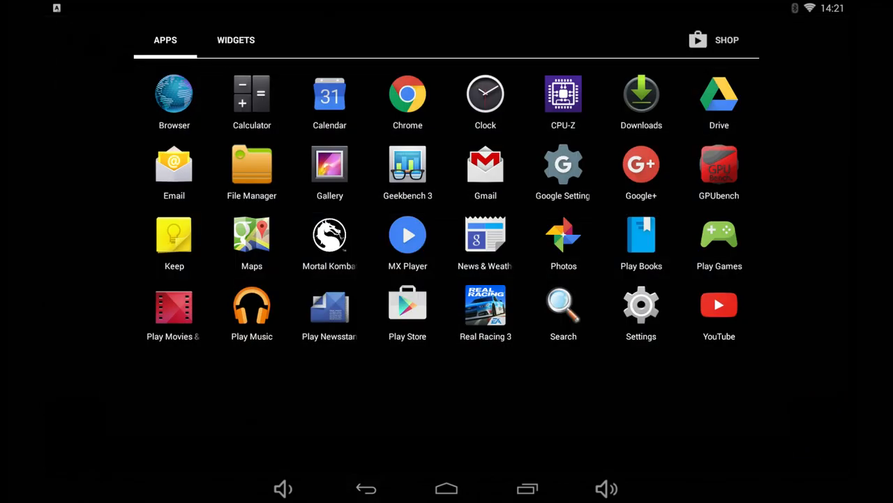
Launch Chrome on techtablets.com and open the Teclast X98 Plus article
left_click(408, 95)
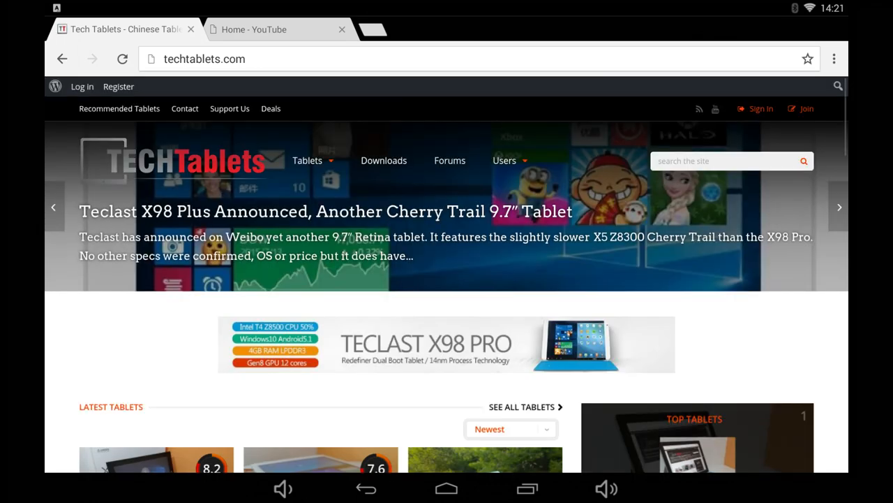
scroll("down", 3)
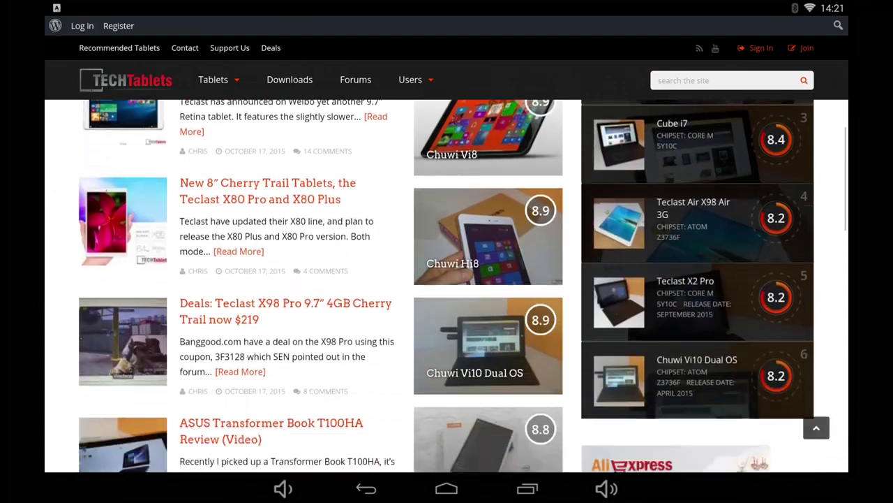
scroll("down", 3)
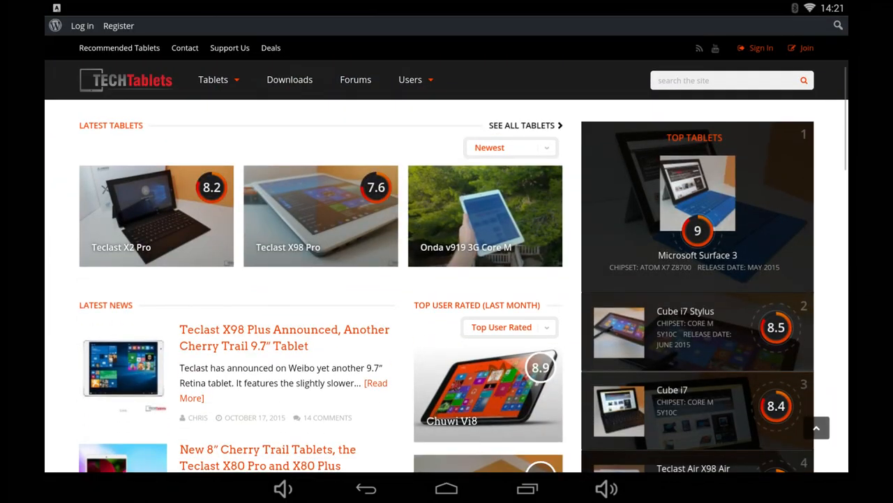
scroll("down", 3)
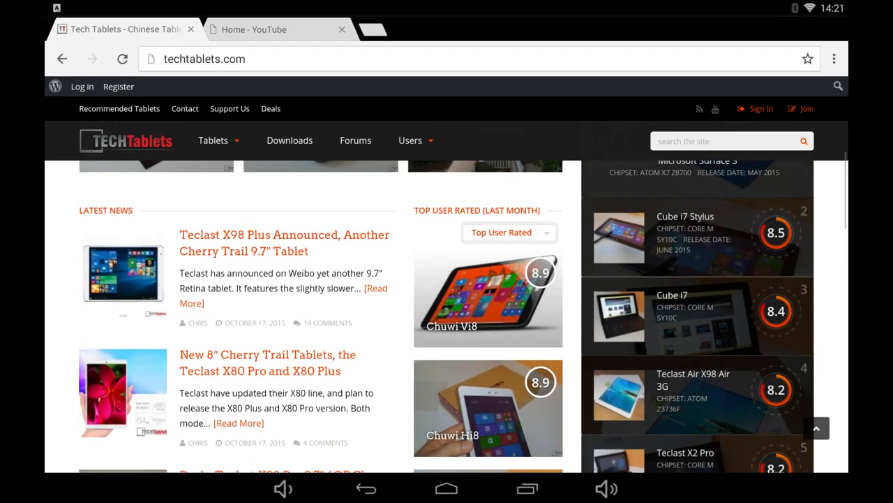
left_click(285, 243)
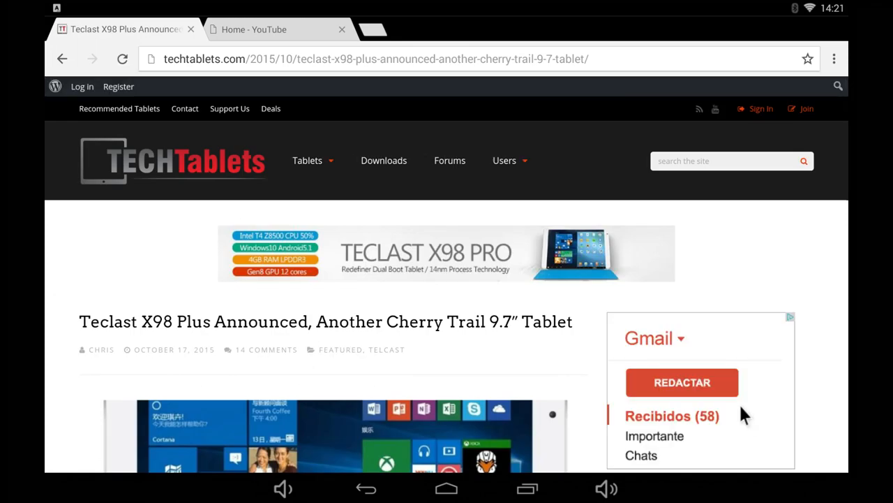
left_click(681, 383)
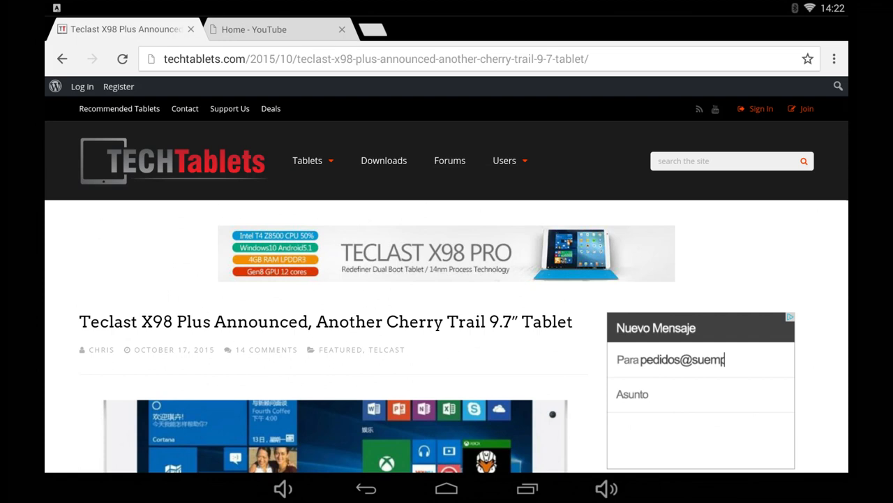
type("resa.es")
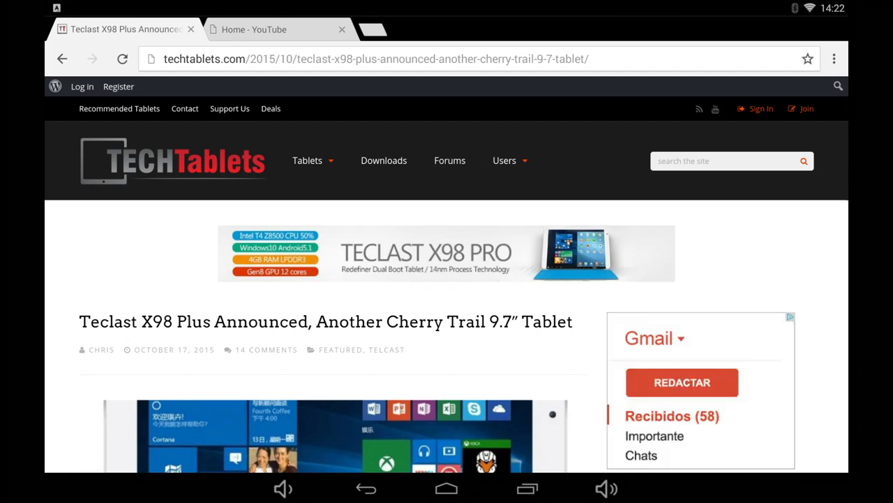
left_click(681, 383)
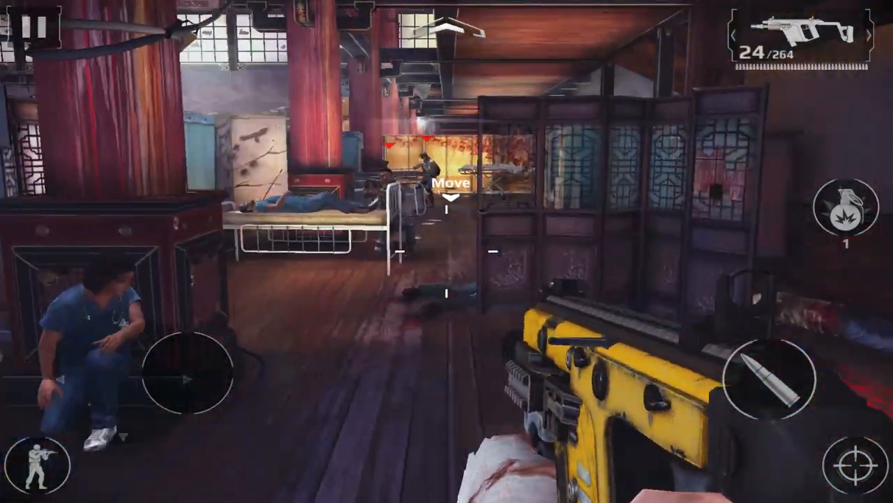
Fire at enemies through the ward level in Modern Combat 5: Blackout
left_click(854, 460)
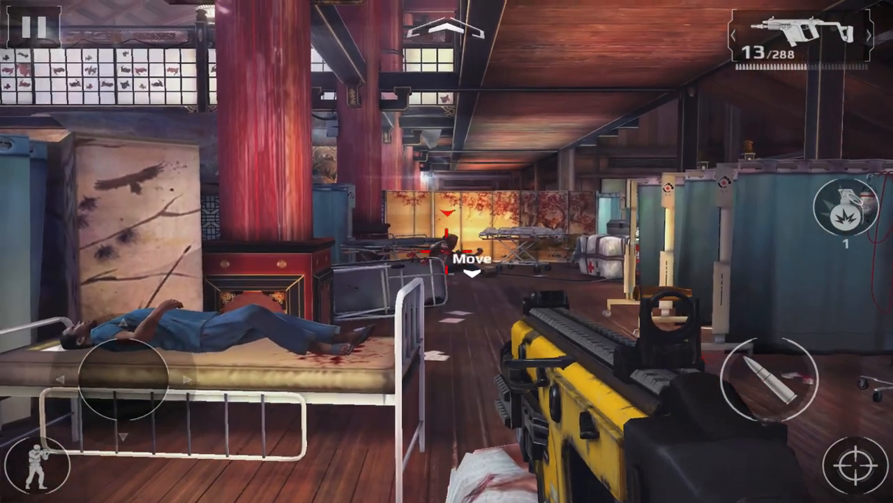
left_click(852, 461)
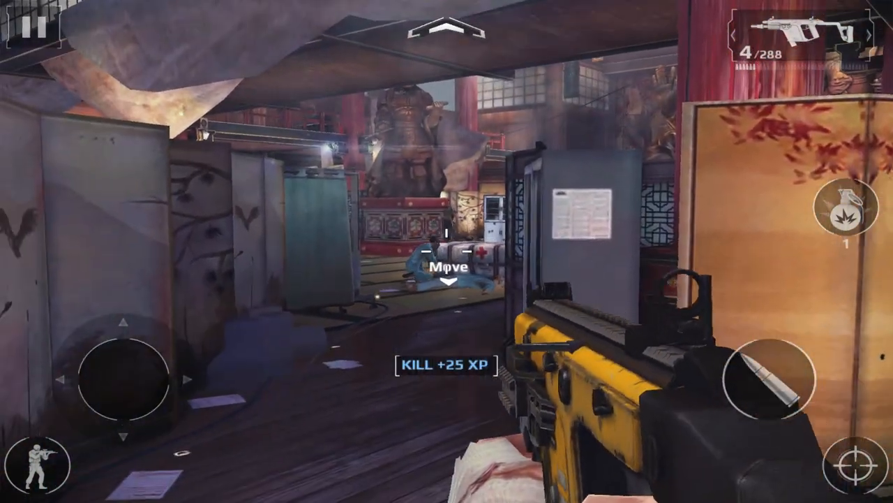
left_click(776, 381)
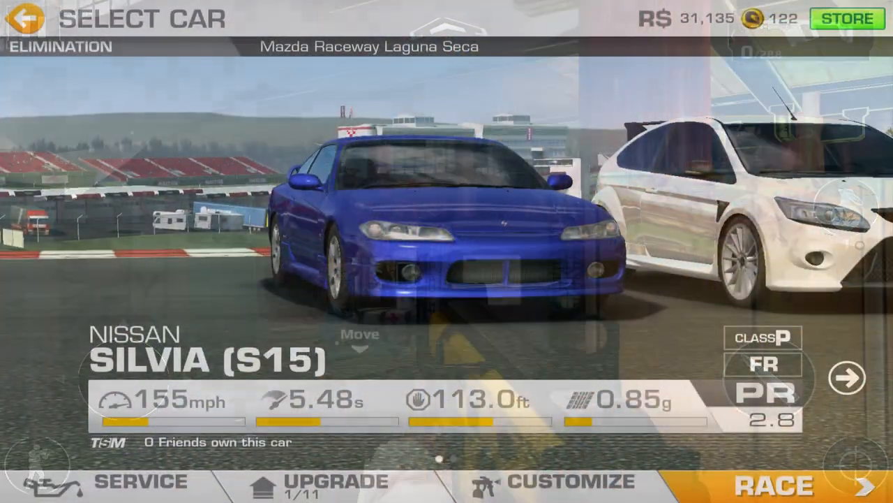
Show the Nissan Silvia (S15) on Real Racing 3's Select Car screen for the Elimination event
left_click(774, 483)
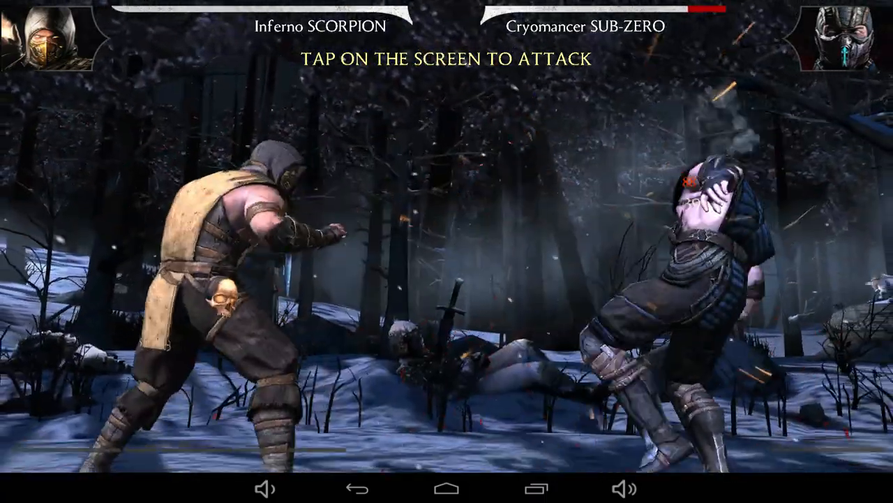
Attack Cryomancer Sub-Zero as Inferno Scorpion in the snowy forest arena
left_click(446, 251)
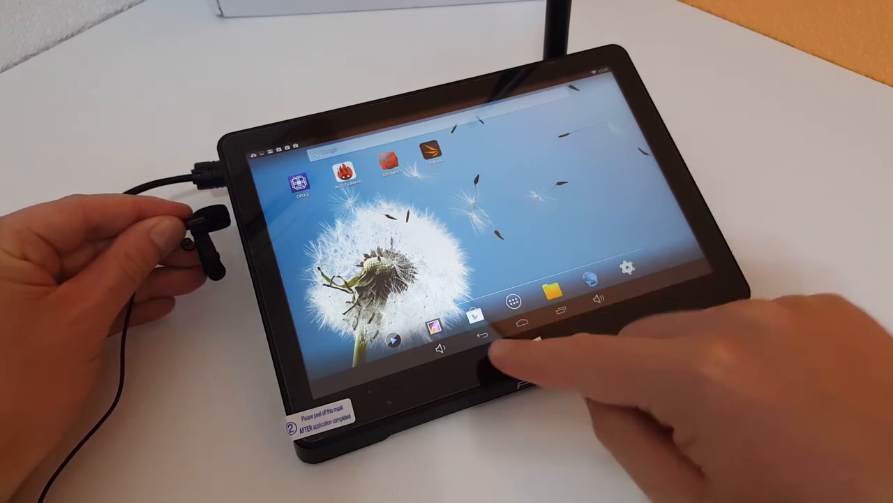
Launch Google Play Store from the Android home screen dock
left_click(511, 302)
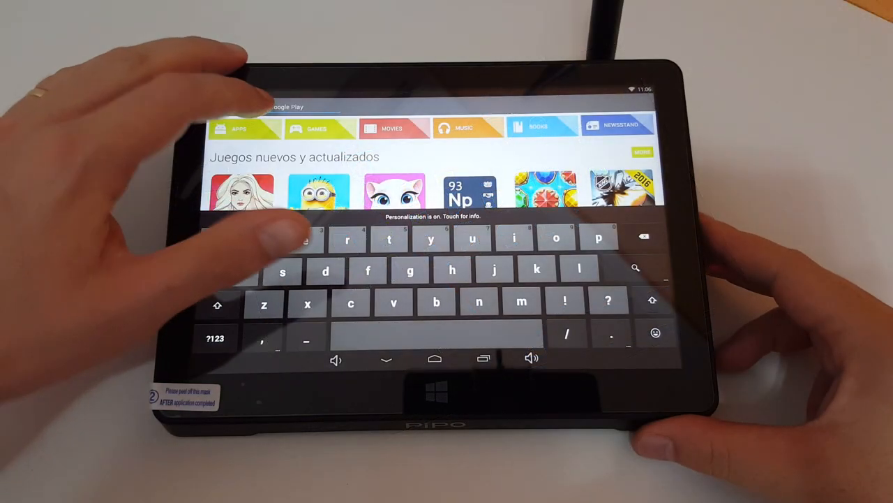
Search the Play Store for 'mortal kombat' and choose the Mortal Kombat suggestion
left_click(286, 106)
type("mortal kombat")
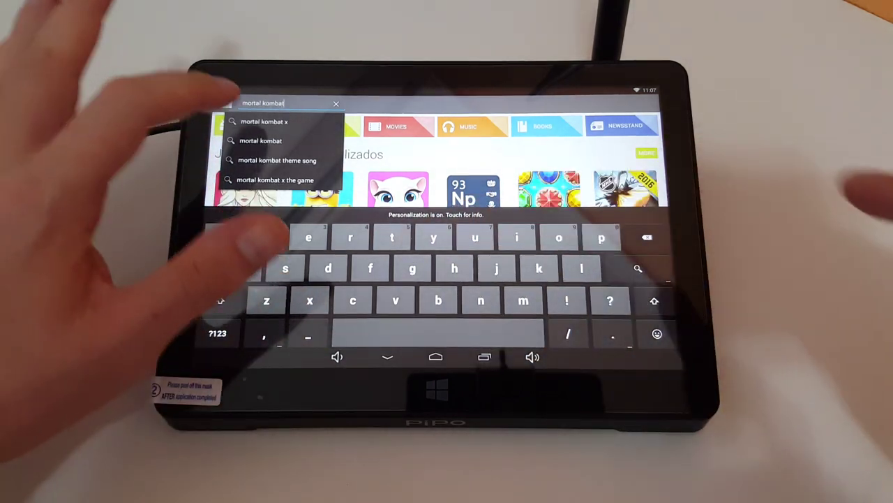
left_click(262, 121)
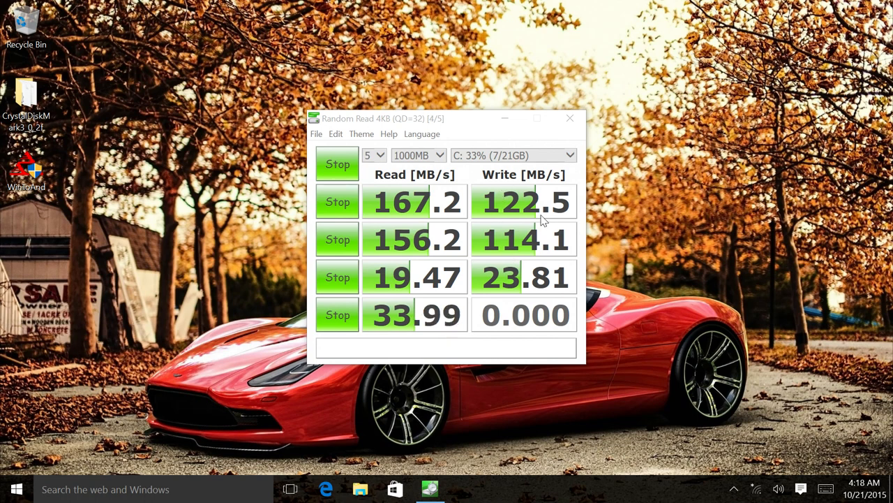
mouse_move(417, 152)
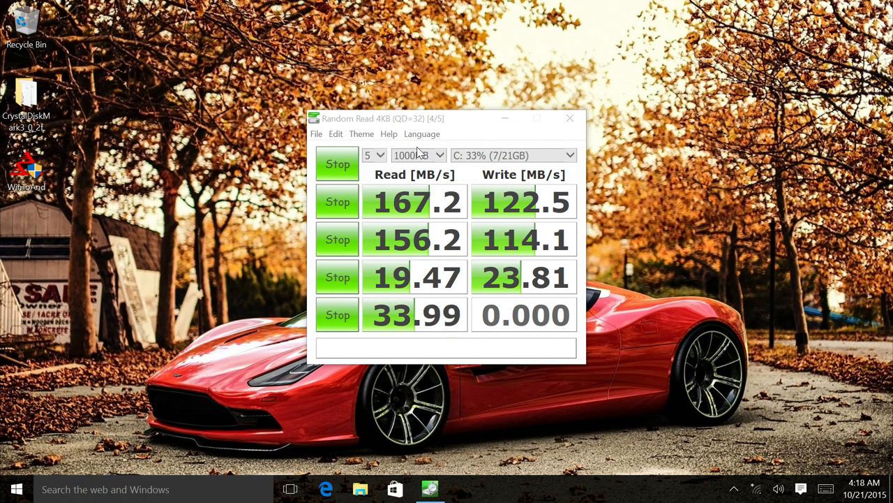
mouse_move(399, 125)
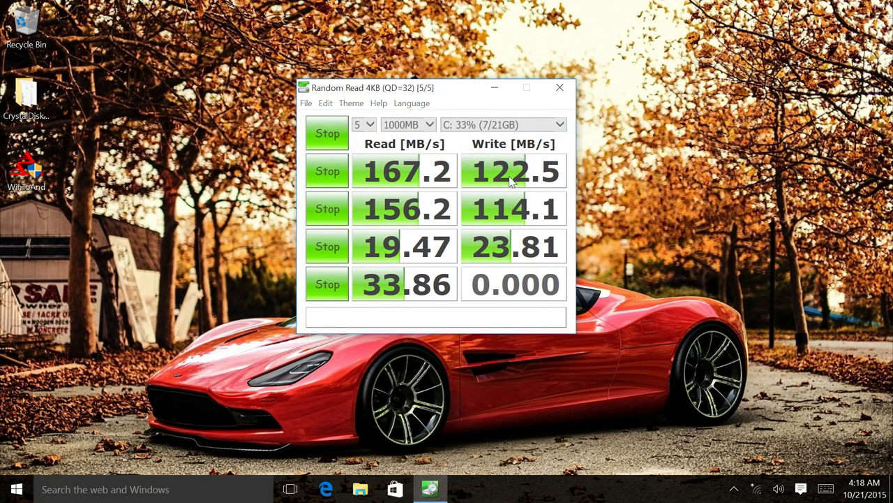
mouse_move(548, 198)
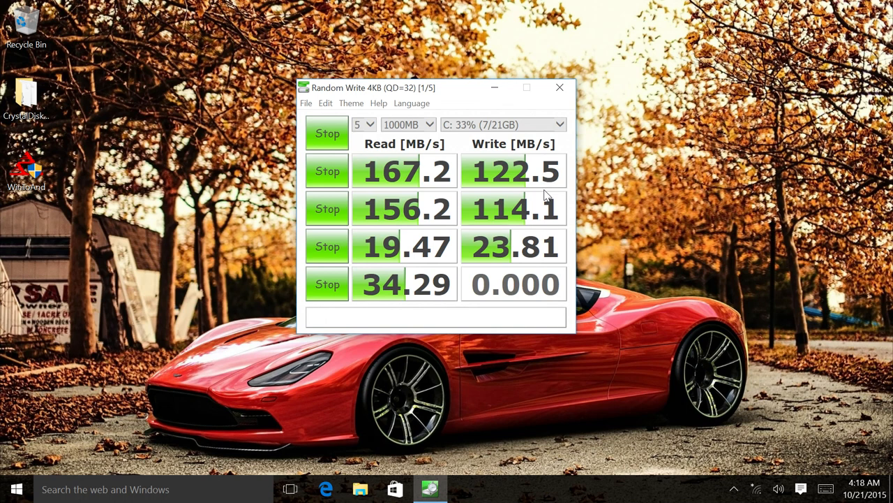
mouse_move(449, 91)
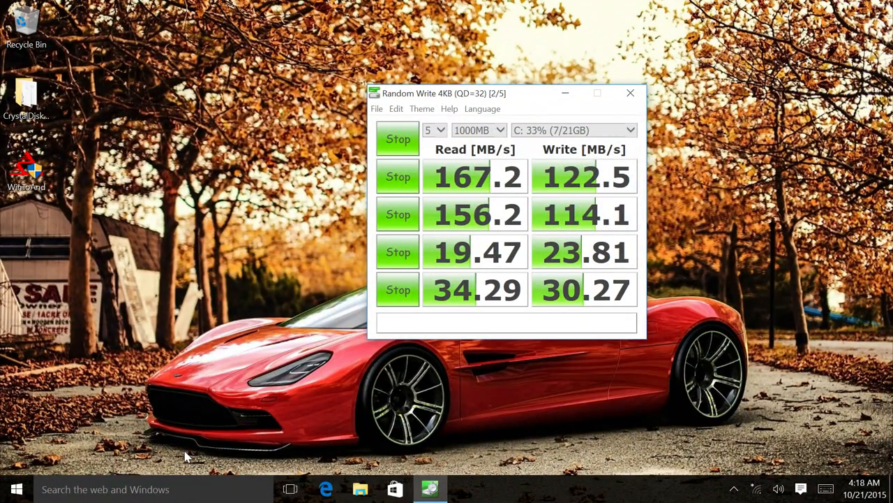
mouse_move(383, 476)
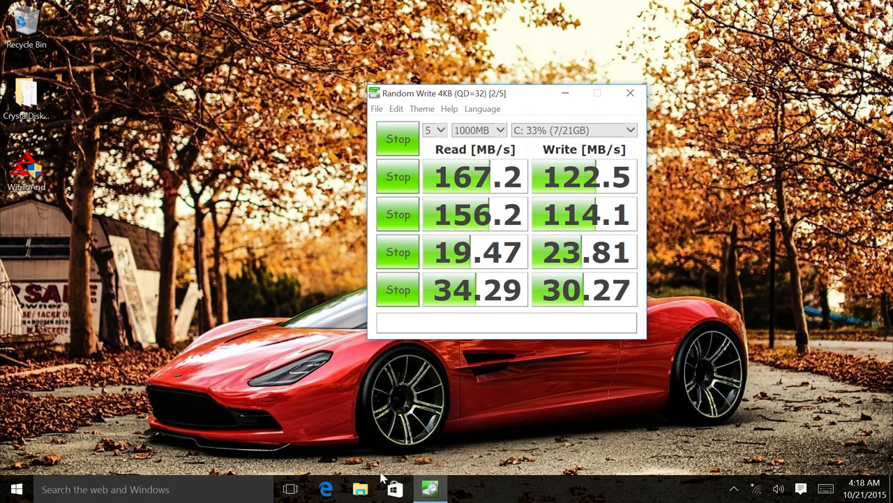
Bring up File Explorer from the taskbar alongside the running benchmark
left_click(362, 488)
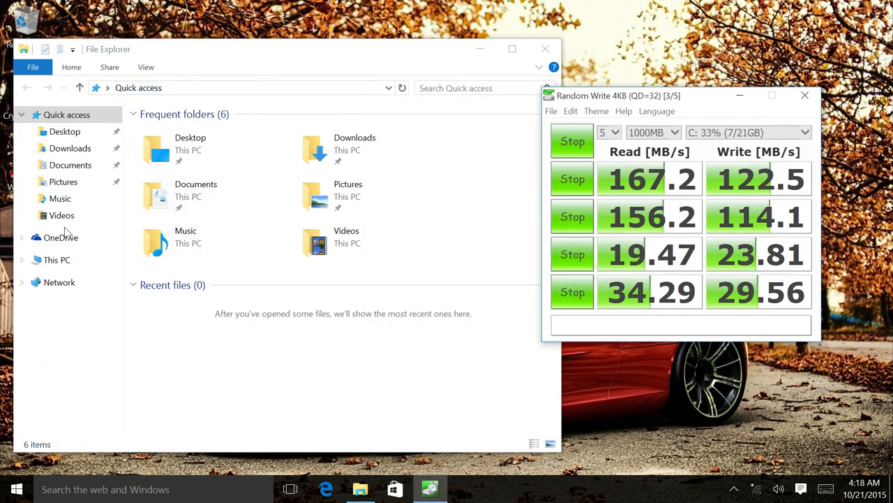
Show This PC with Windows (C:) at 12.8 GB free of 20.7 GB
left_click(55, 260)
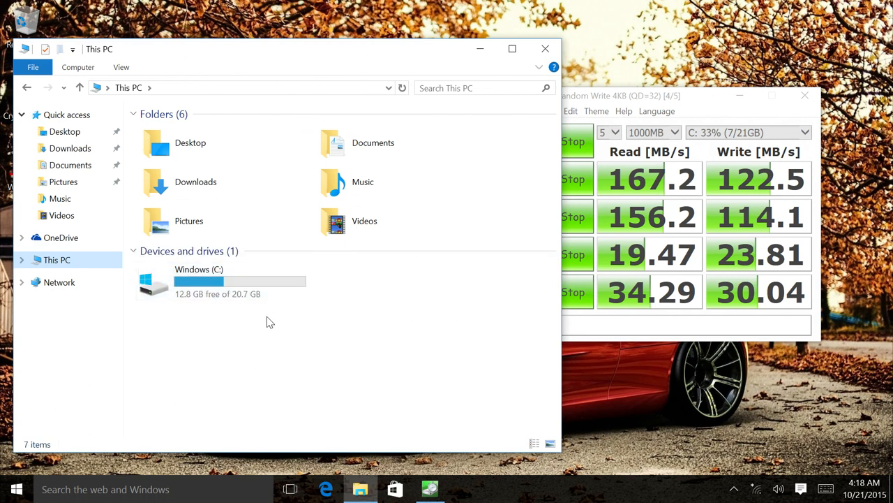
mouse_move(222, 315)
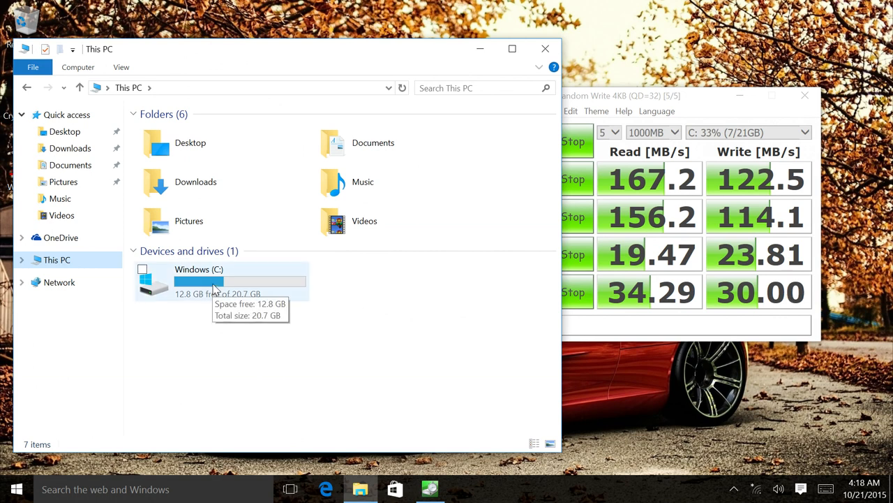
mouse_move(224, 285)
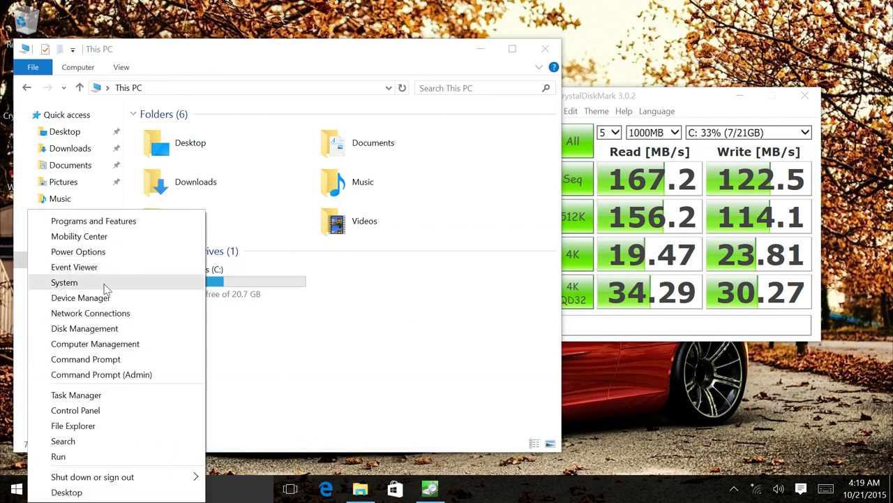
View the System page specs: Windows 10 Home, PIPO X9, Atom Z3736F, 2.00 GB RAM
left_click(64, 282)
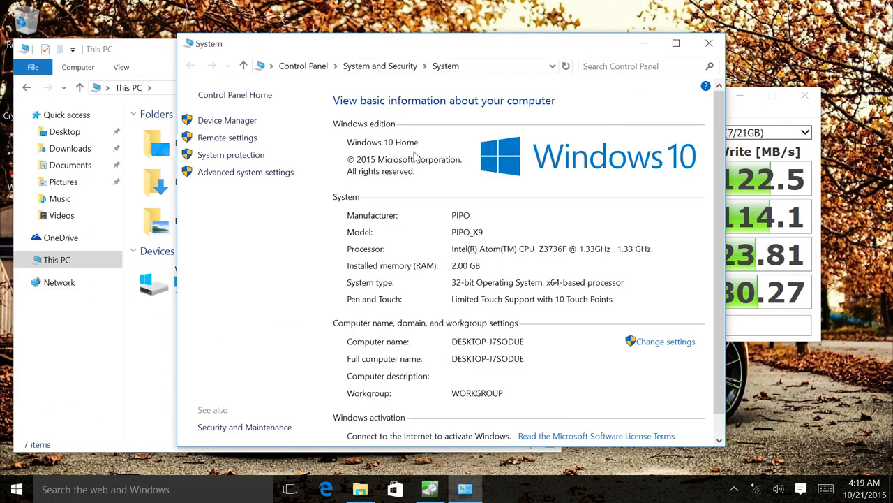
scroll("down", 3)
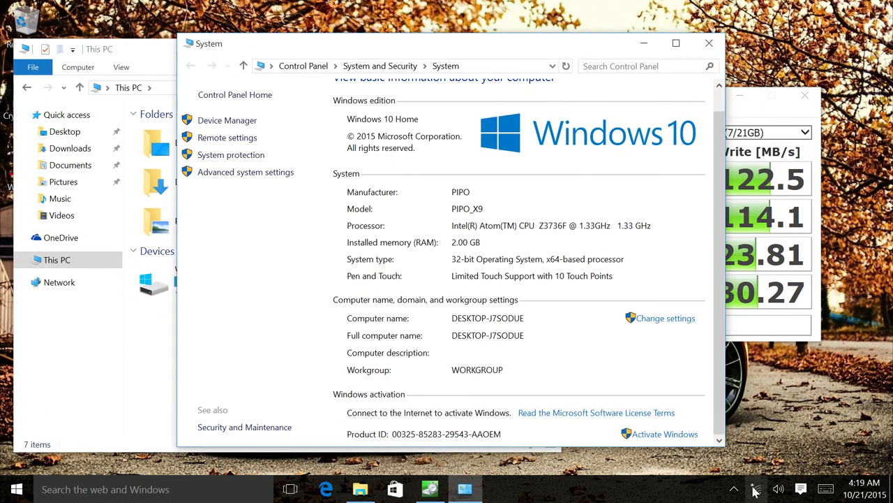
mouse_move(468, 396)
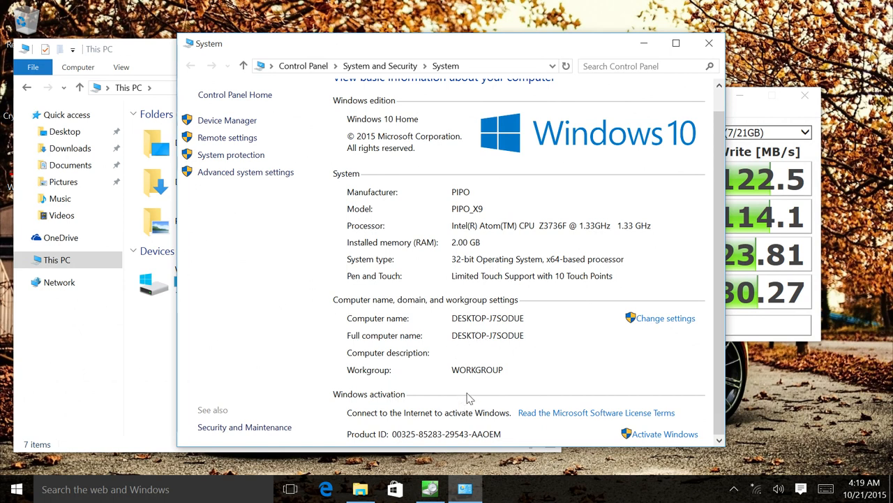
mouse_move(313, 173)
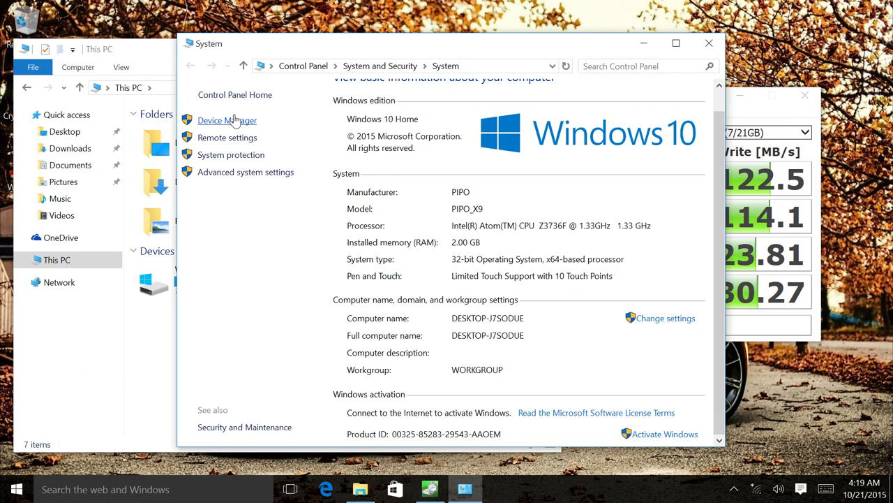
In Device Manager, expand Network adapters, Disk drives, Display adapters and Imaging devices
left_click(226, 121)
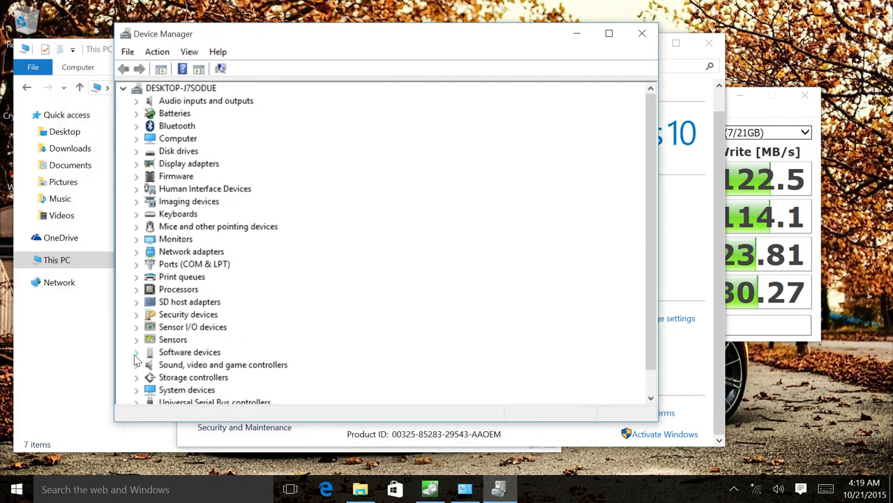
left_click(137, 251)
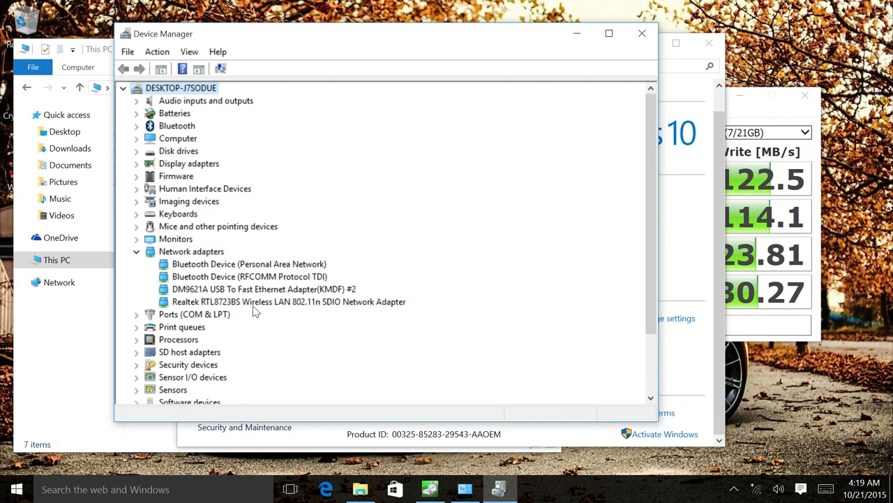
mouse_move(332, 310)
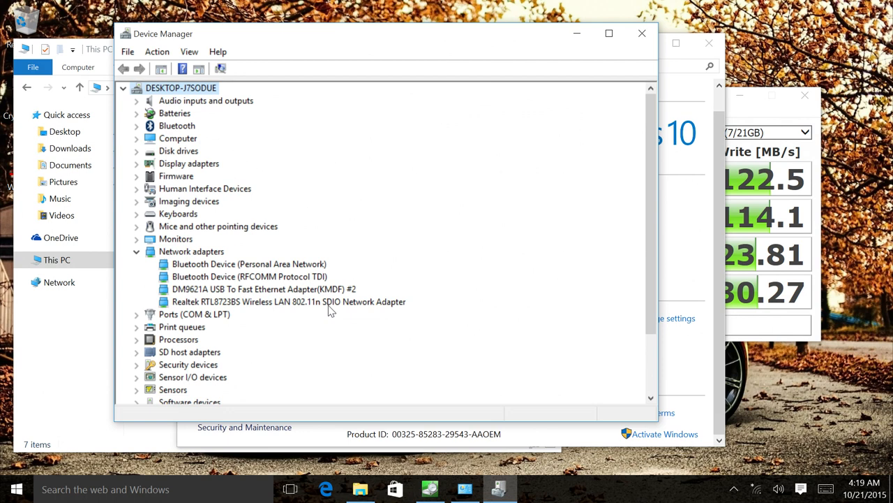
left_click(289, 301)
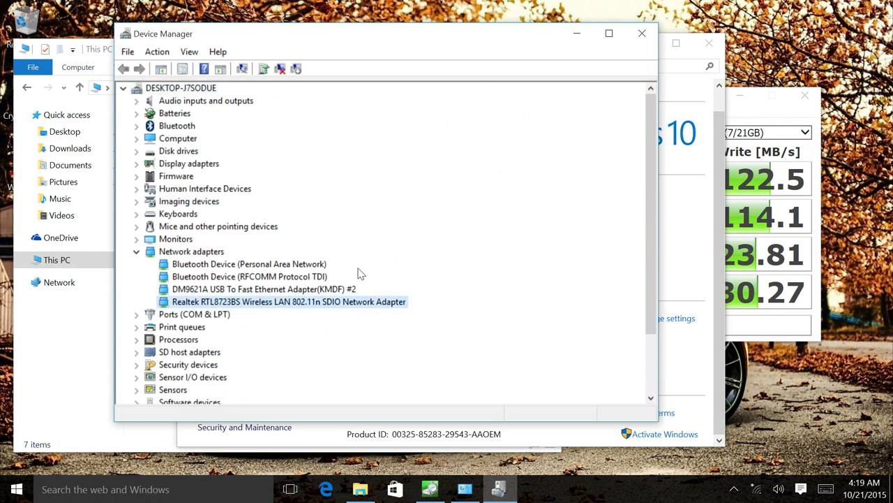
mouse_move(342, 257)
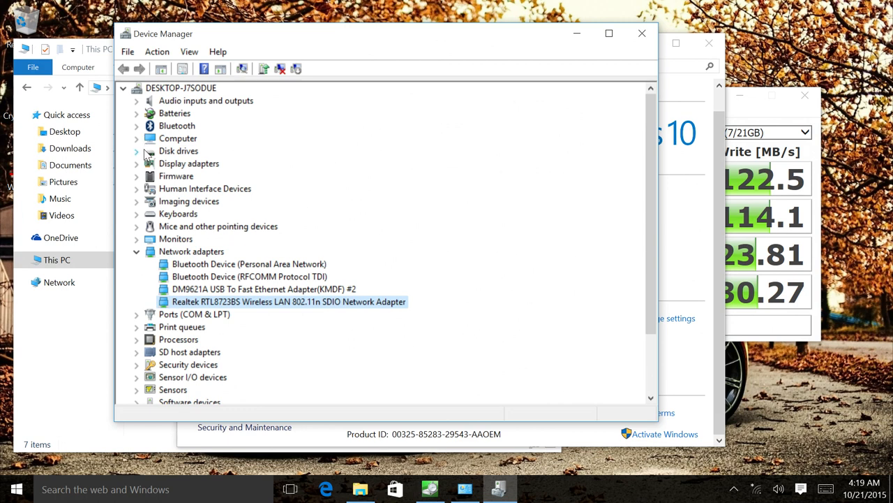
left_click(137, 151)
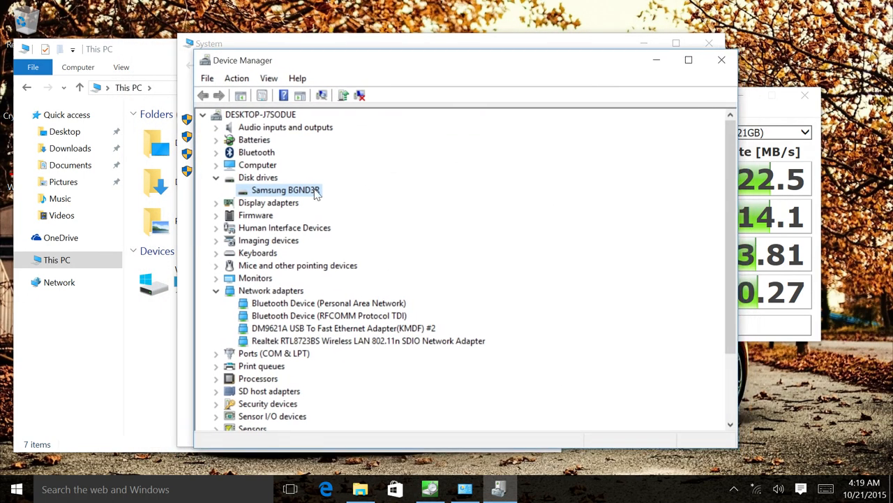
left_click(215, 202)
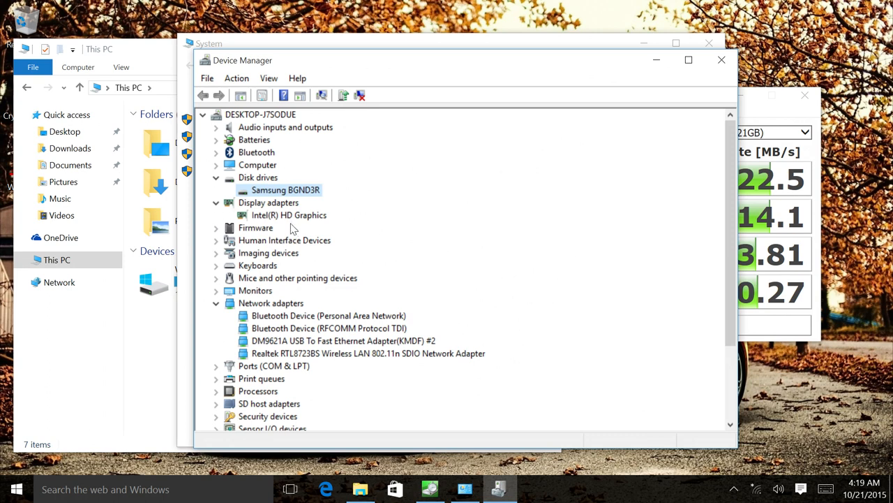
mouse_move(298, 224)
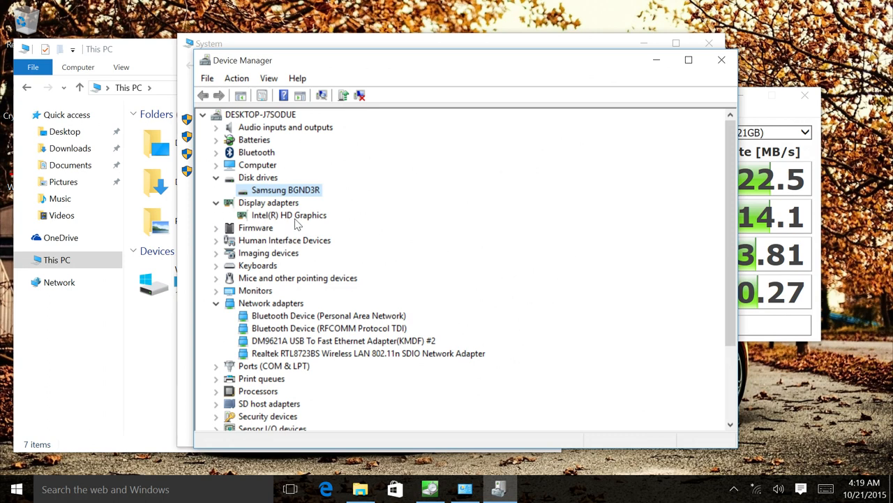
mouse_move(301, 215)
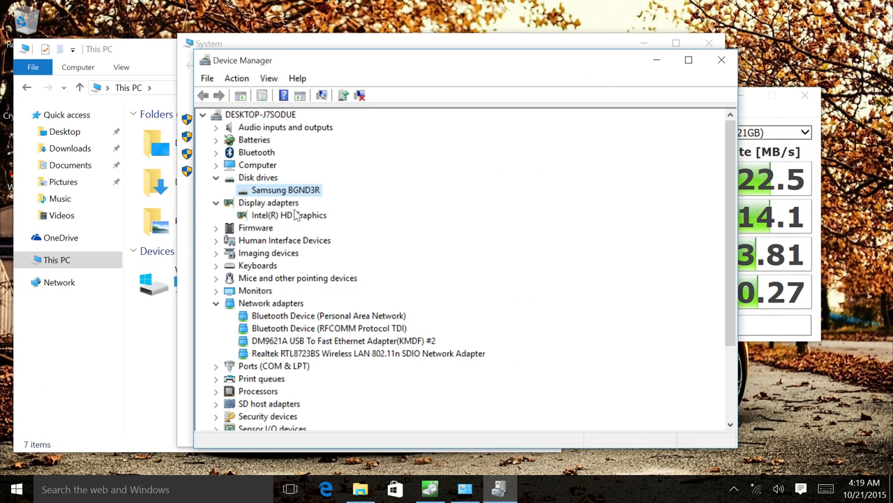
mouse_move(373, 64)
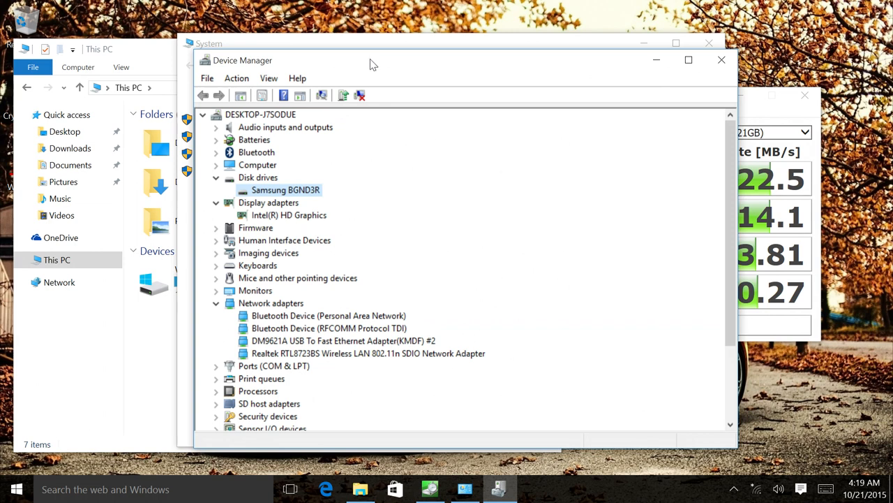
mouse_move(240, 252)
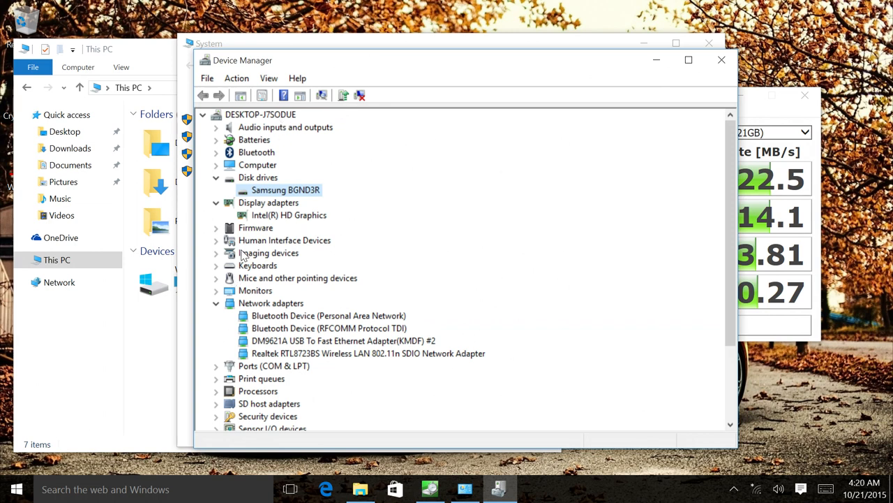
left_click(216, 252)
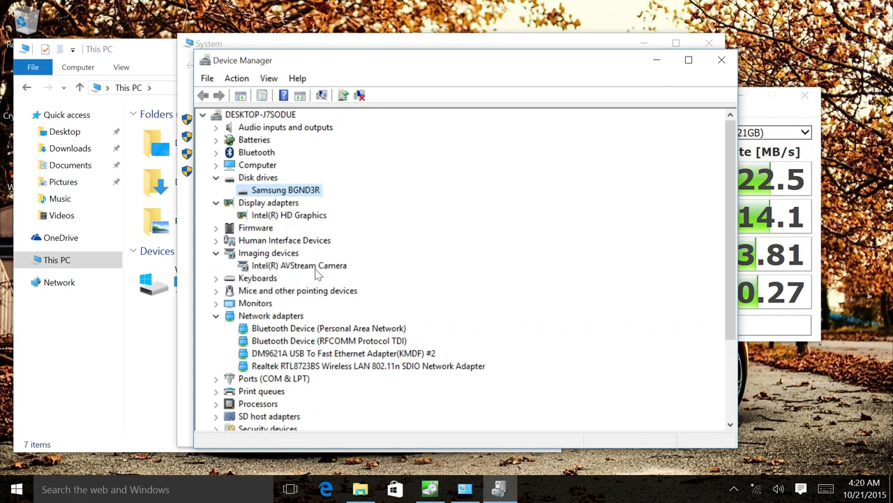
left_click(216, 253)
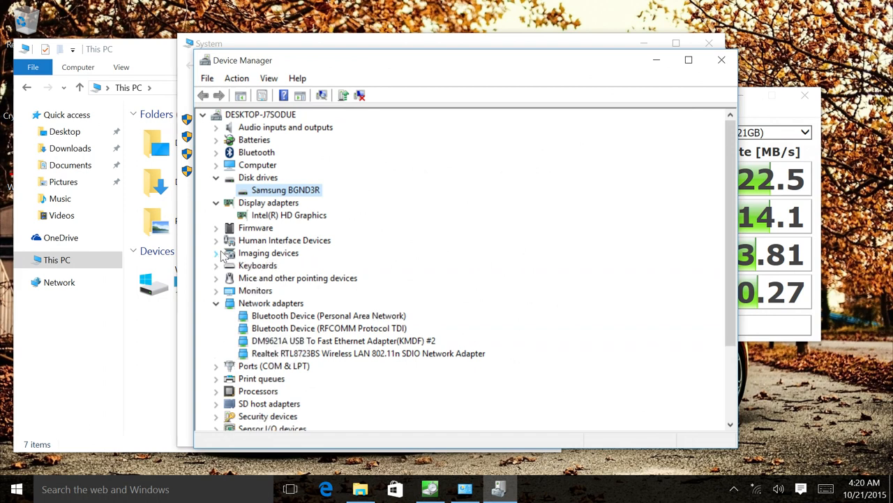
mouse_move(337, 251)
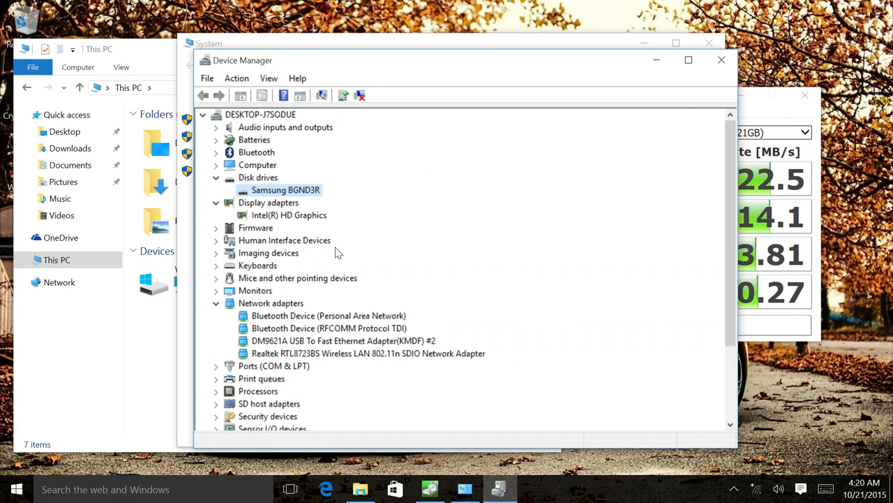
mouse_move(366, 278)
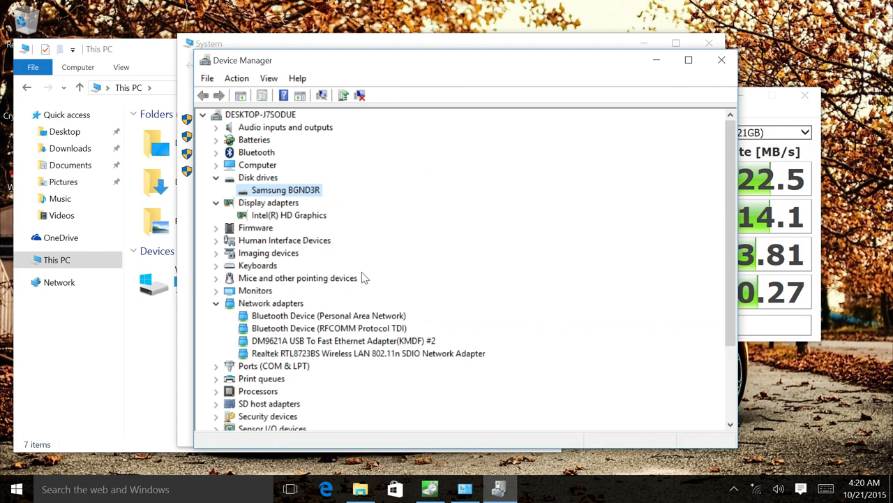
Expand Sensors, Sensor I/O (Kionix KXCJ9), Processors, Bluetooth and Batteries categories
scroll("down", 3)
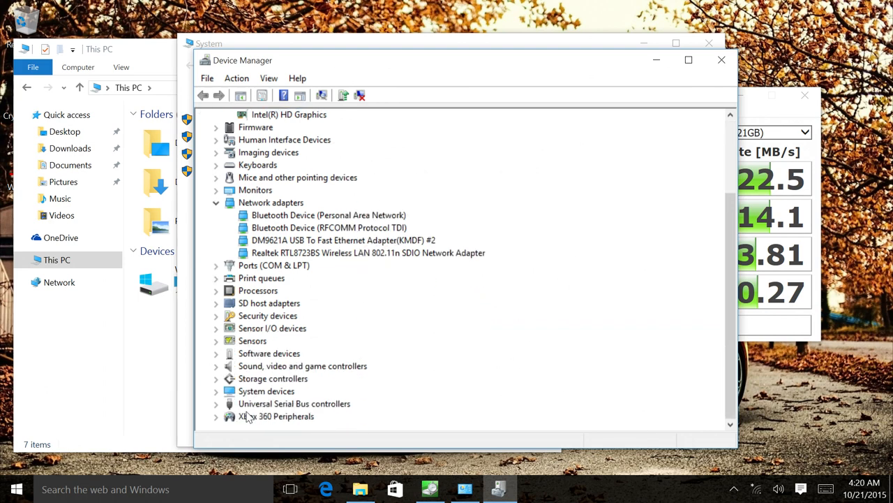
mouse_move(220, 379)
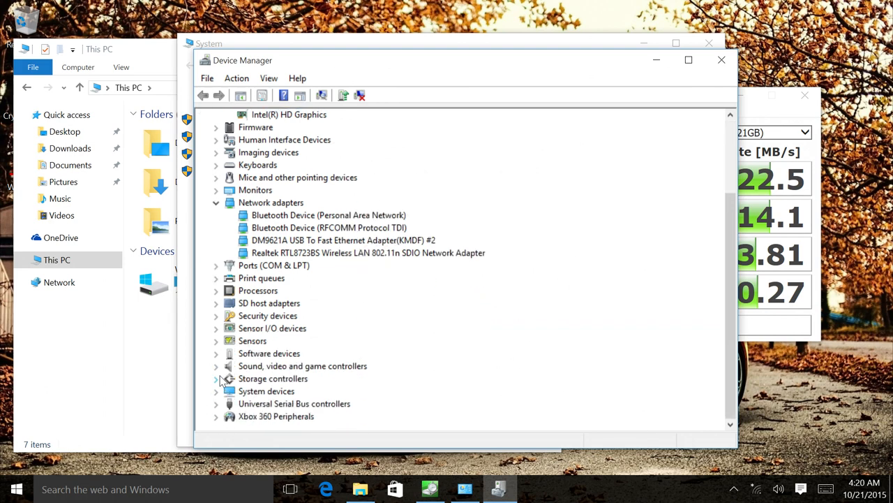
left_click(215, 340)
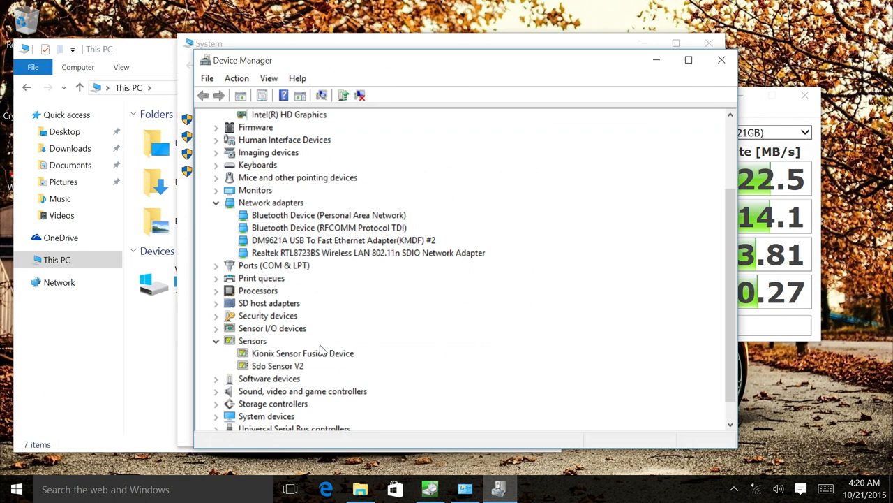
mouse_move(307, 371)
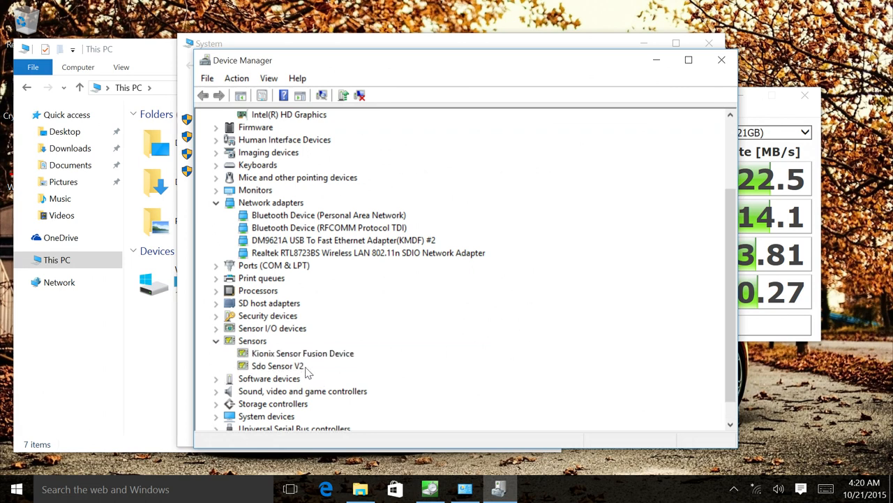
left_click(216, 328)
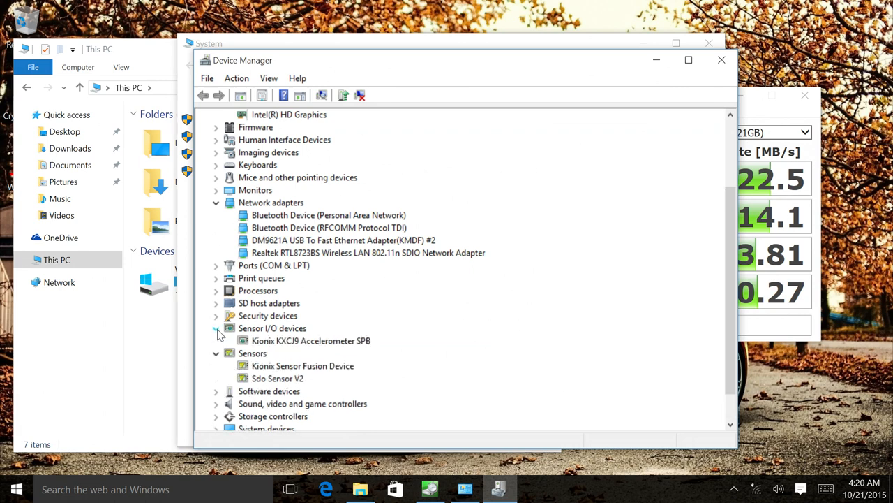
left_click(313, 341)
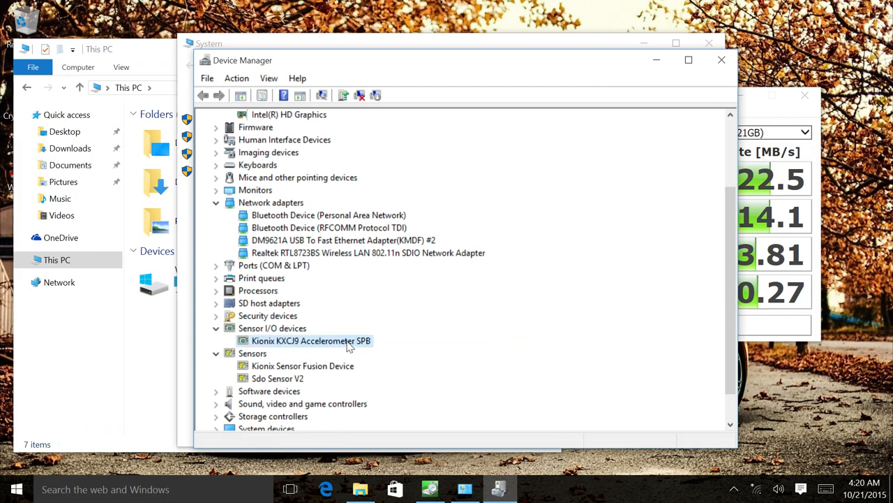
left_click(216, 290)
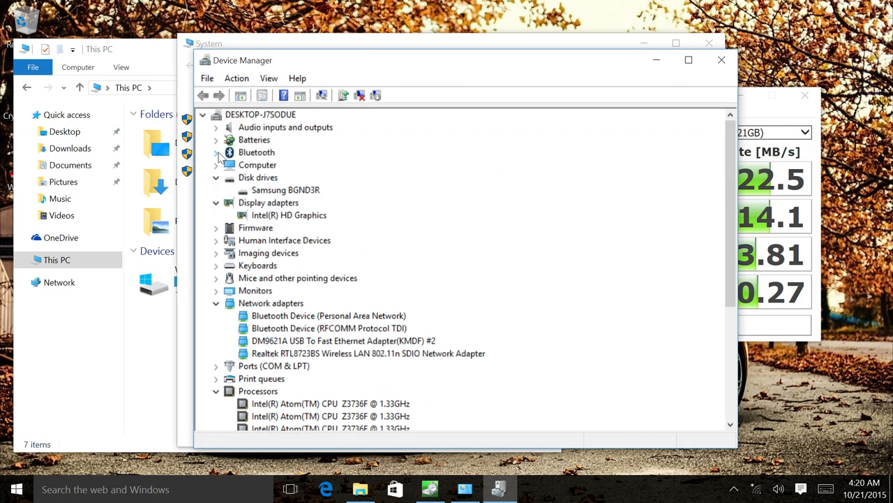
left_click(217, 152)
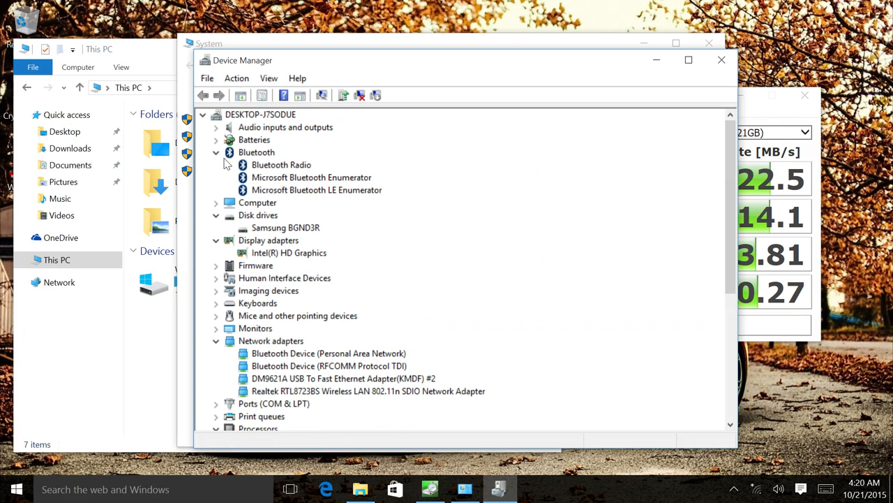
left_click(218, 139)
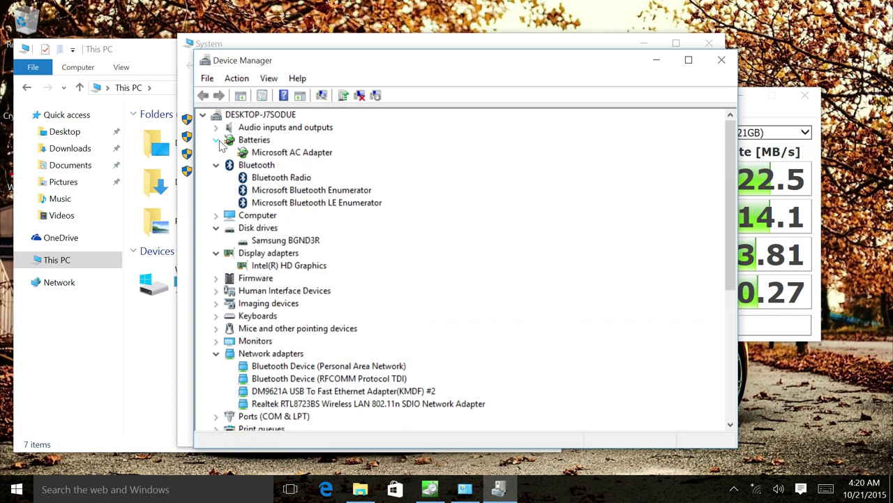
left_click(216, 127)
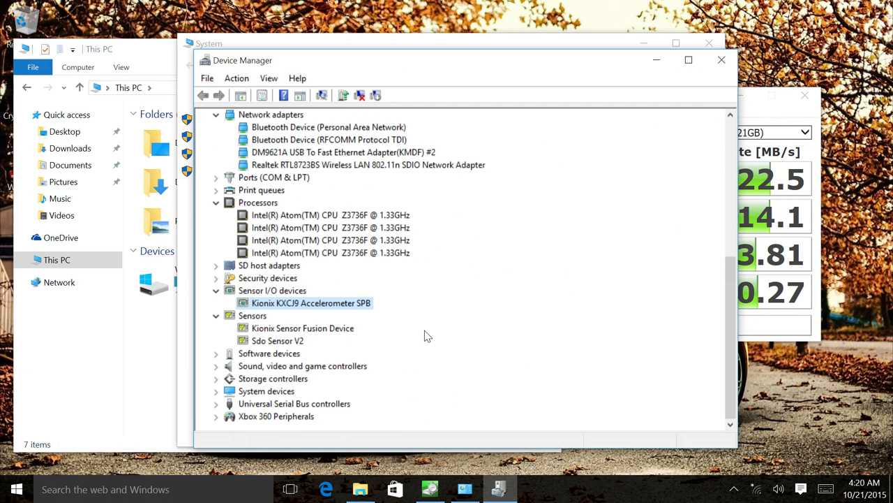
mouse_move(322, 387)
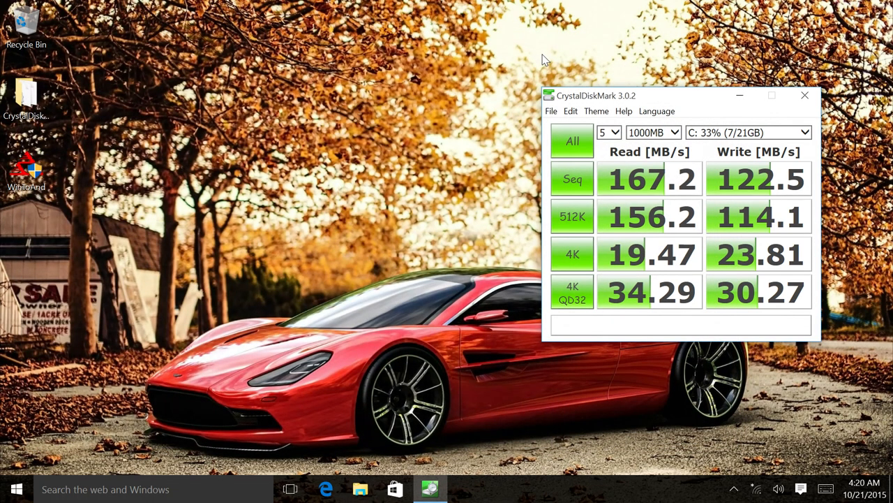
Close Device Manager and System, leaving CrystalDiskMark's 167.2/122.5 MB/s results on the desktop
left_click(17, 492)
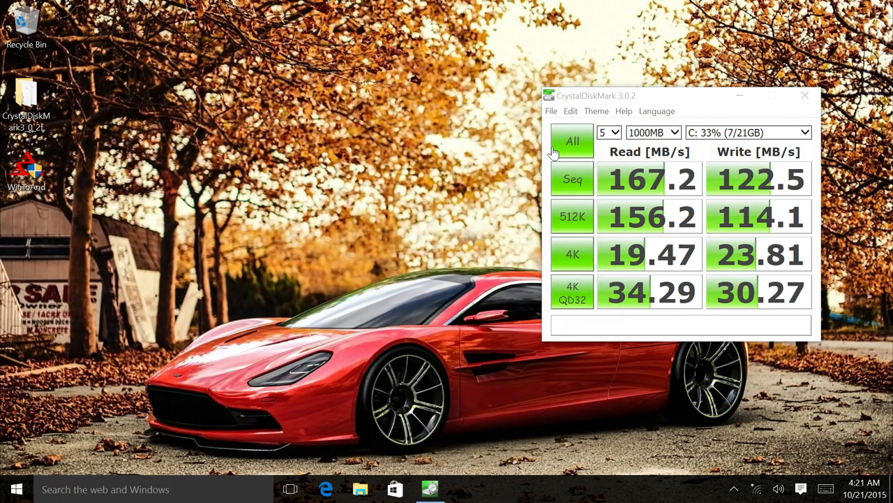
mouse_move(212, 159)
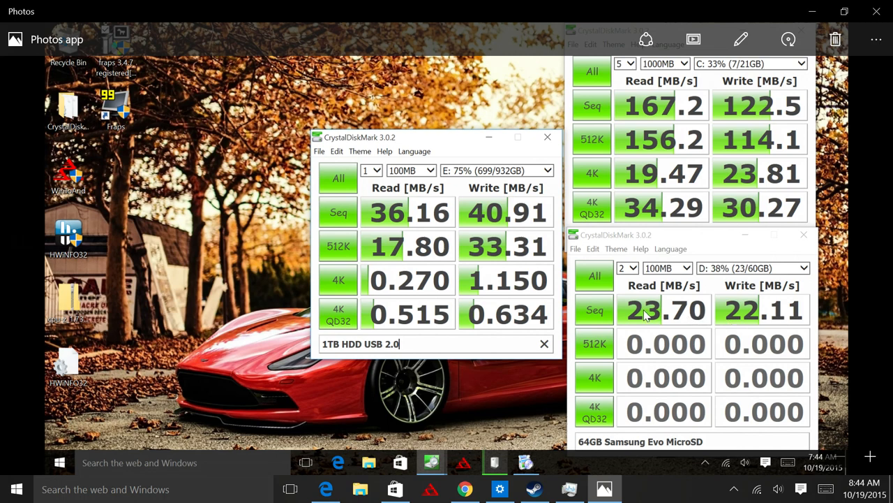
mouse_move(649, 324)
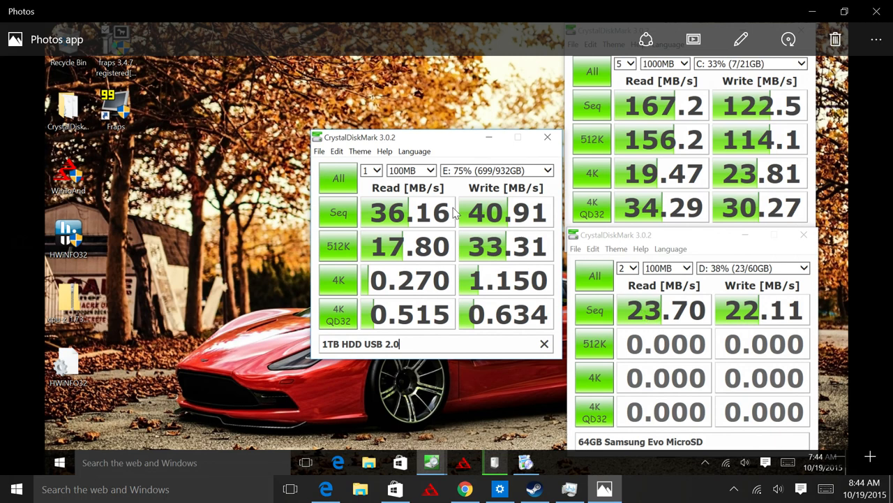
mouse_move(362, 212)
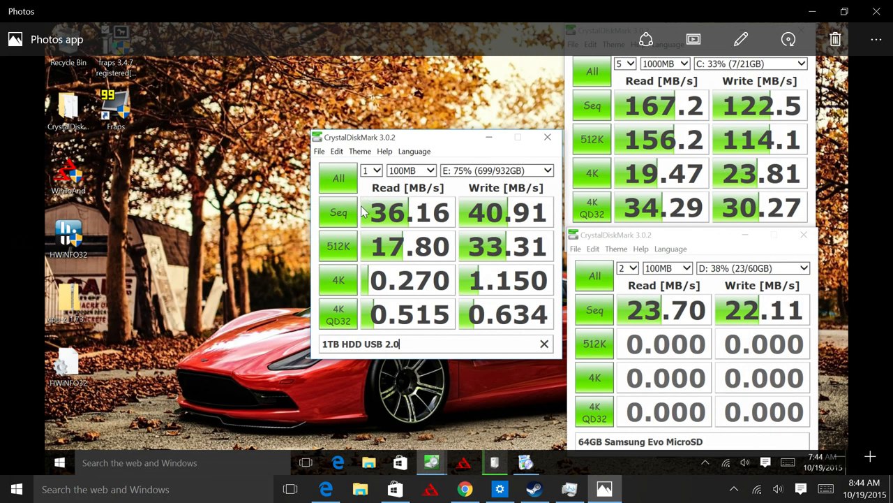
mouse_move(388, 210)
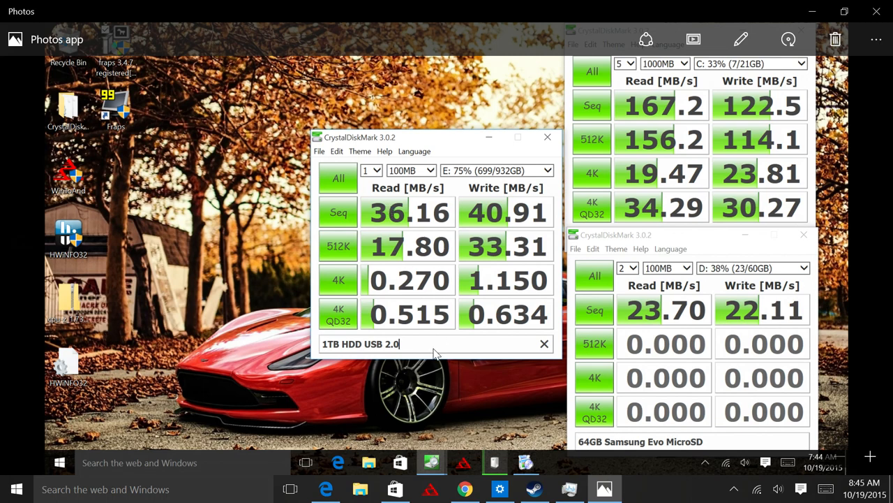
mouse_move(494, 202)
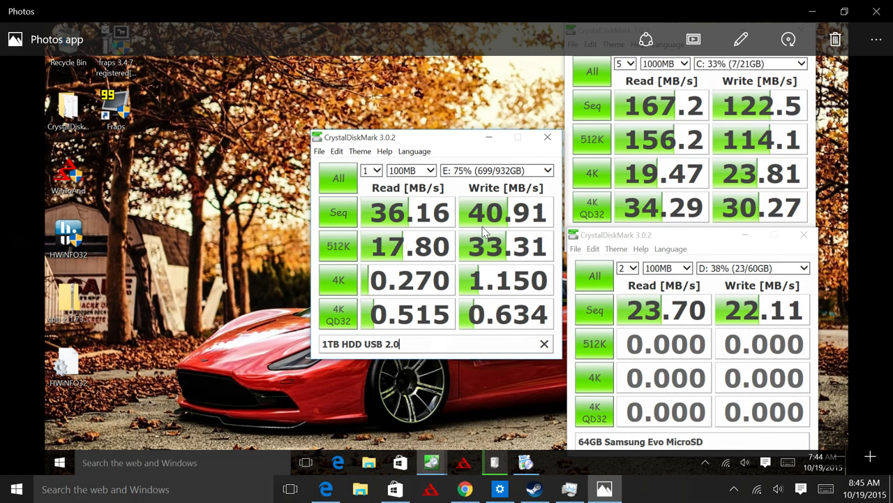
mouse_move(727, 170)
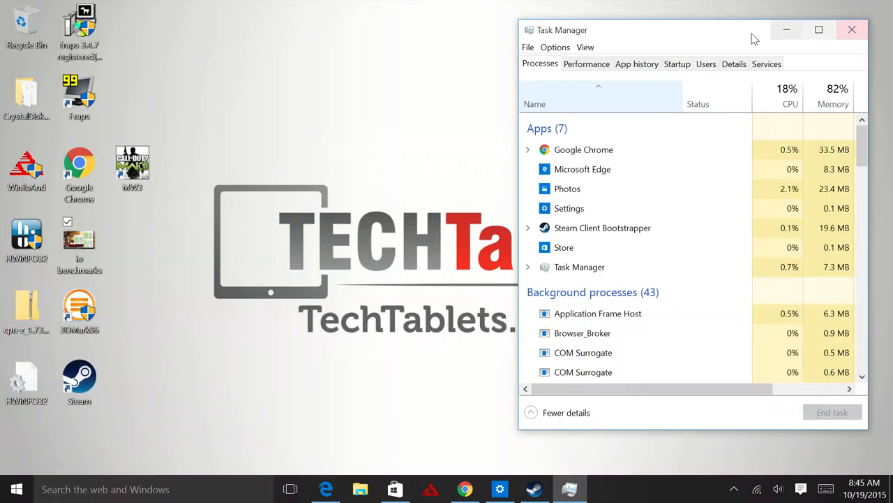
mouse_move(832, 103)
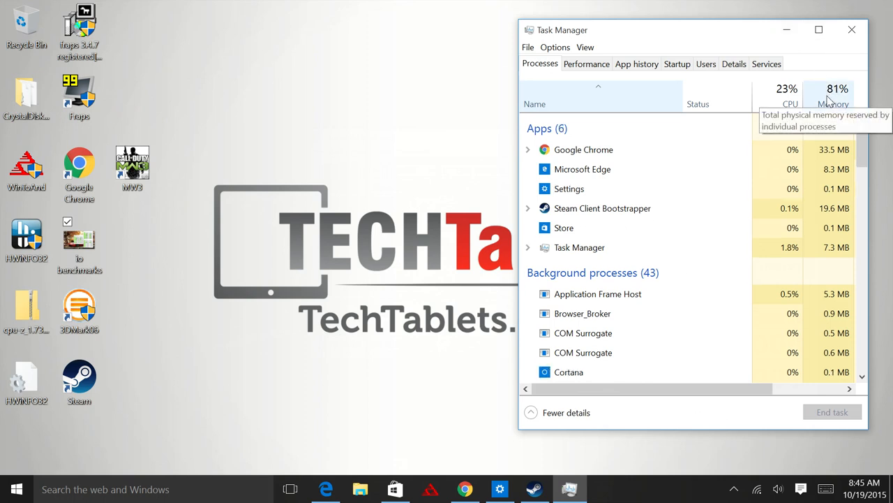
mouse_move(500, 449)
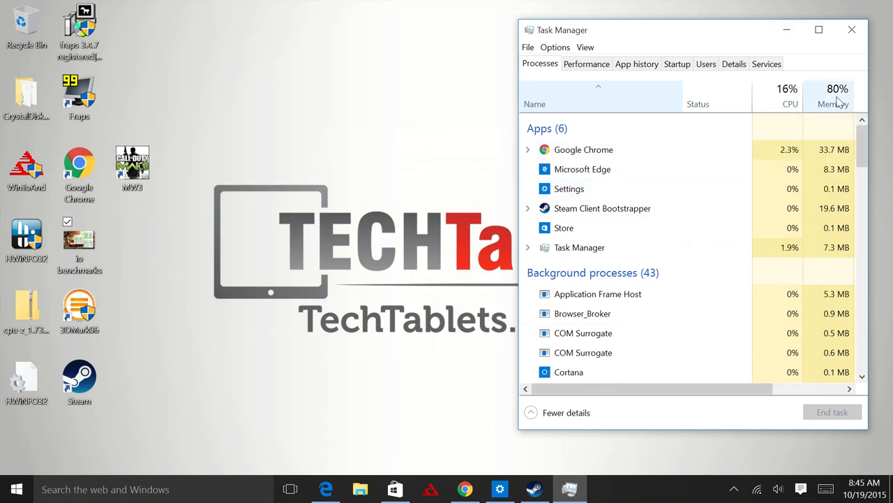
mouse_move(833, 103)
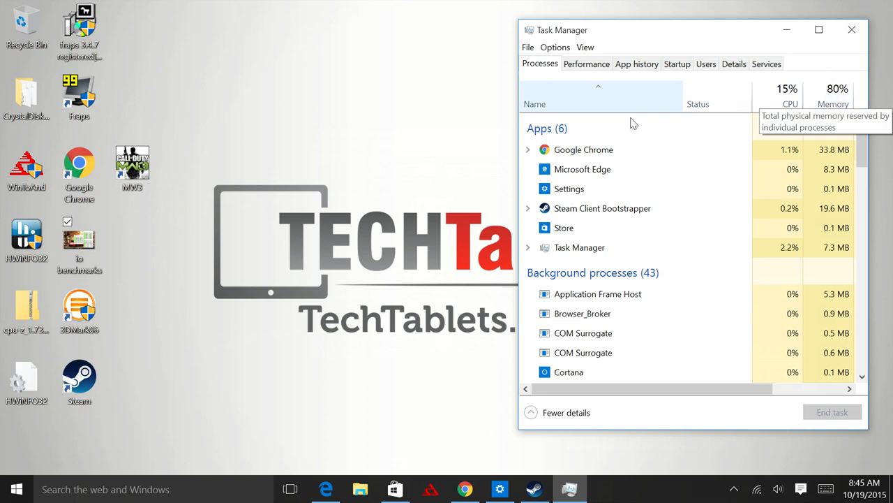
Check Task Manager memory at 1.6/1.9 GB, then bring the Store's Dungeon Hunter 5 page forward
left_click(587, 64)
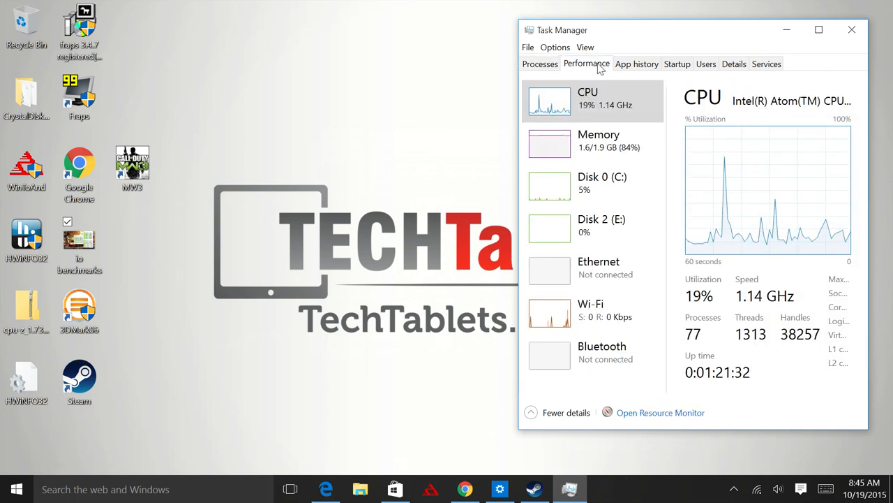
left_click(593, 140)
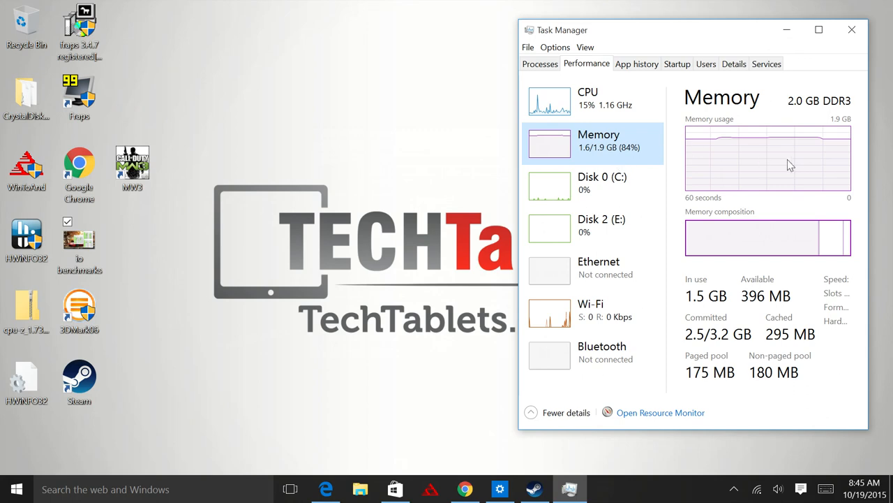
mouse_move(715, 318)
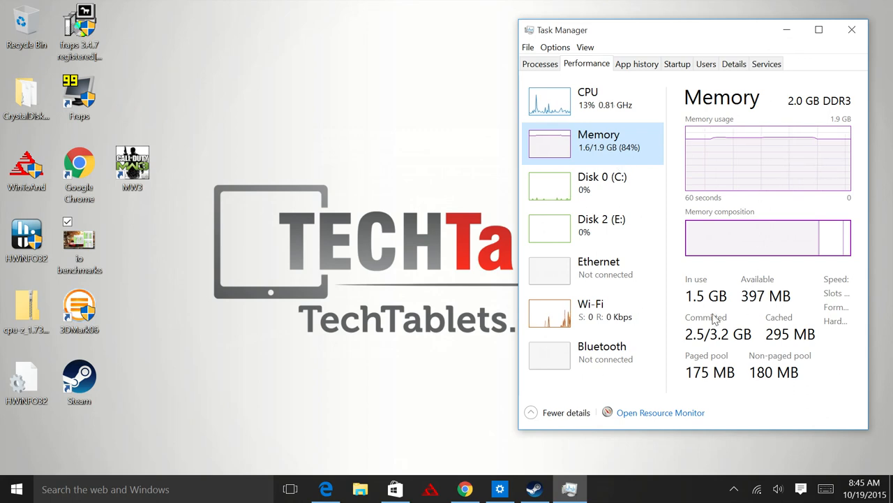
mouse_move(408, 425)
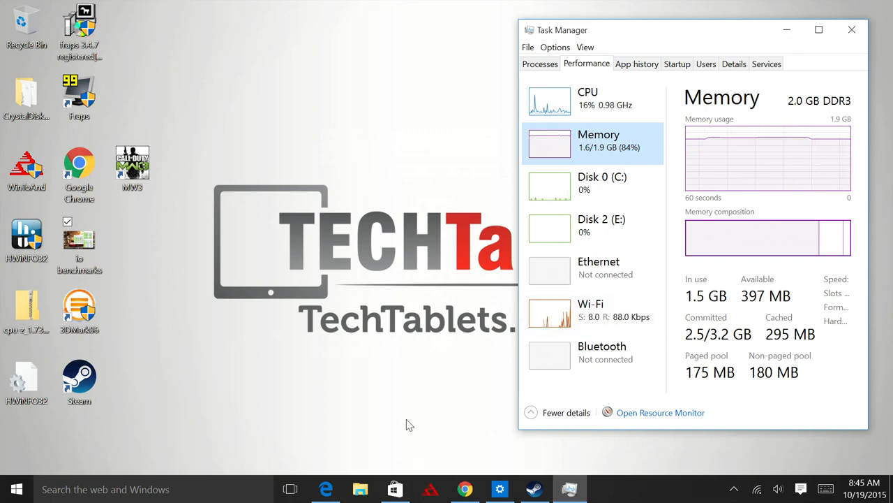
left_click(393, 489)
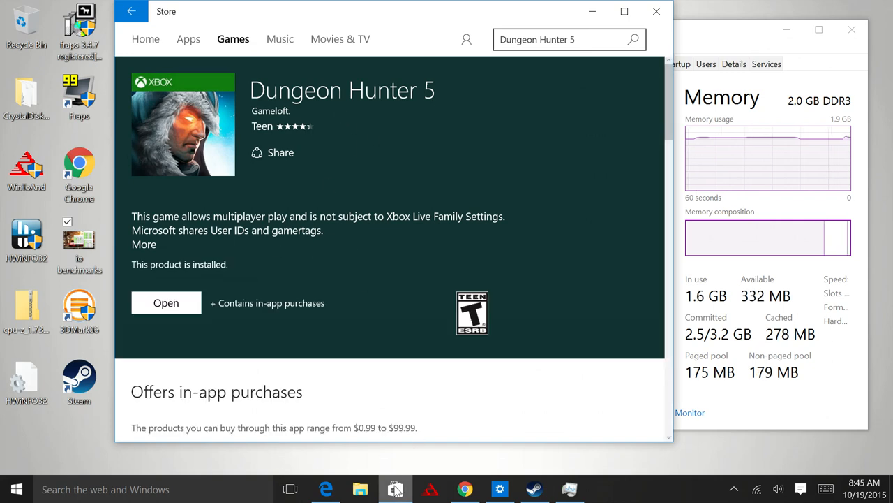
Bring up Chrome's Speedtest.net result: 48 ms ping, 41.69 down, 20.17 Mbps up
left_click(466, 489)
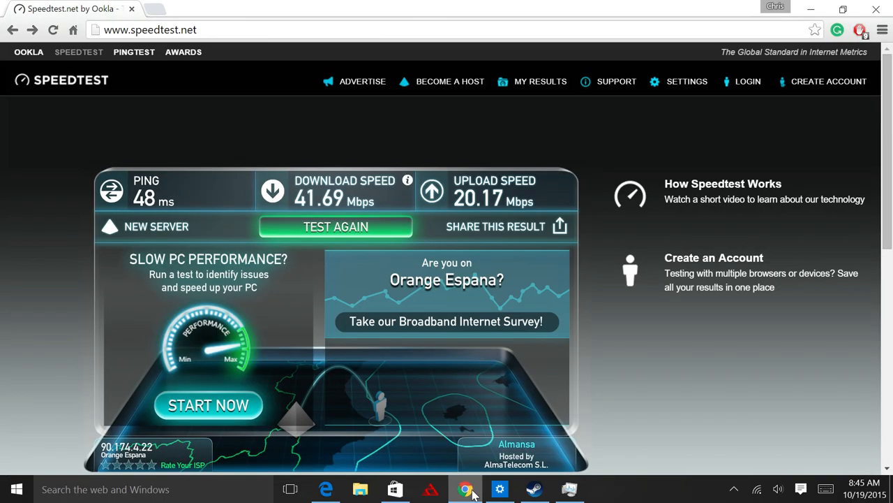
mouse_move(624, 132)
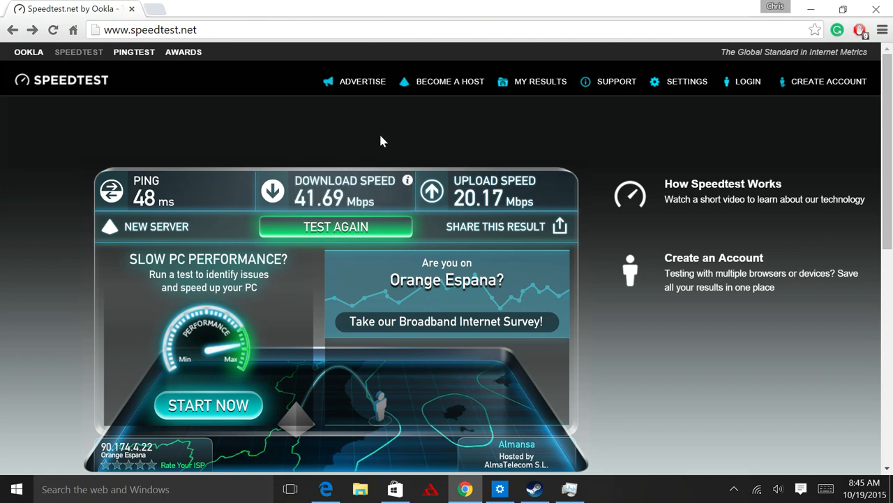
mouse_move(395, 132)
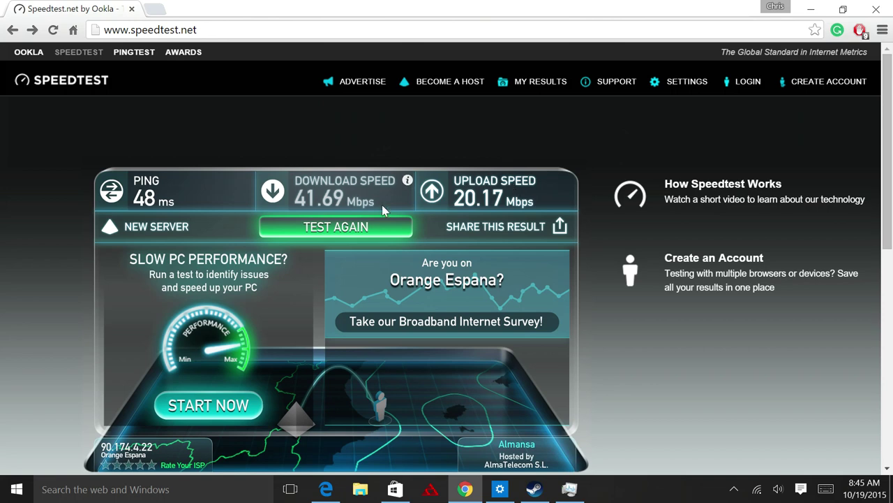
mouse_move(419, 158)
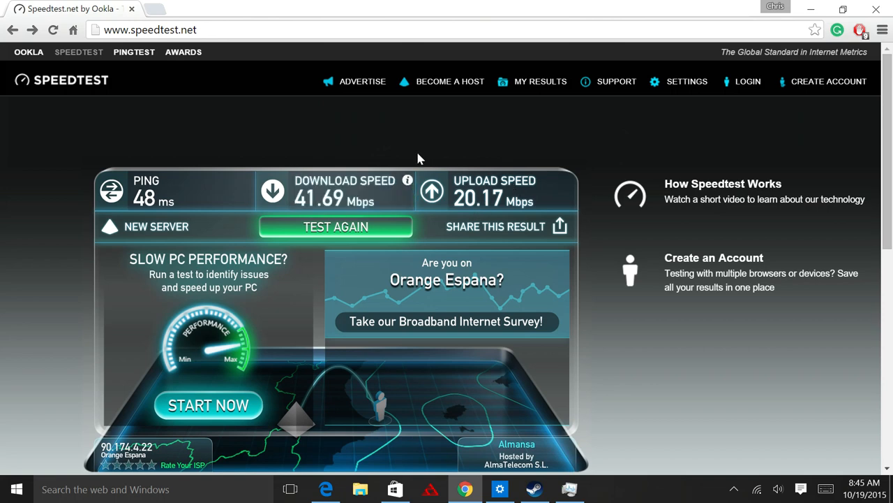
mouse_move(429, 137)
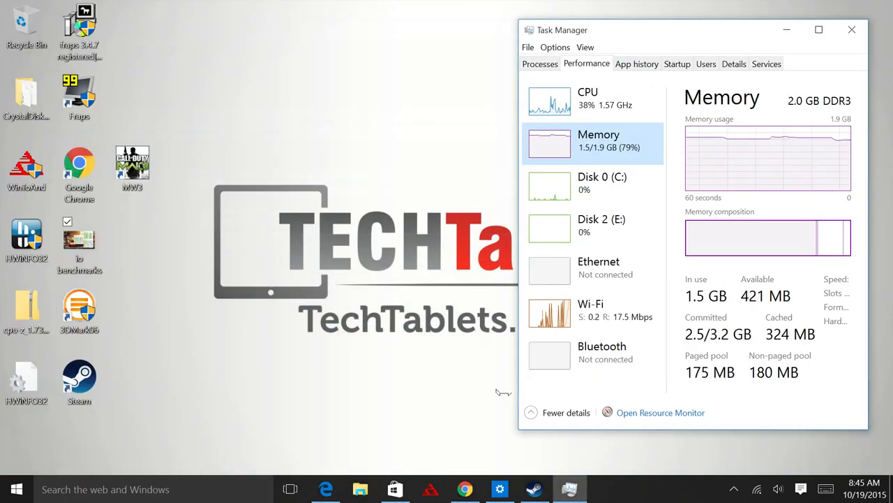
Show Settings System > Display with 150% scaling and landscape orientation
left_click(500, 489)
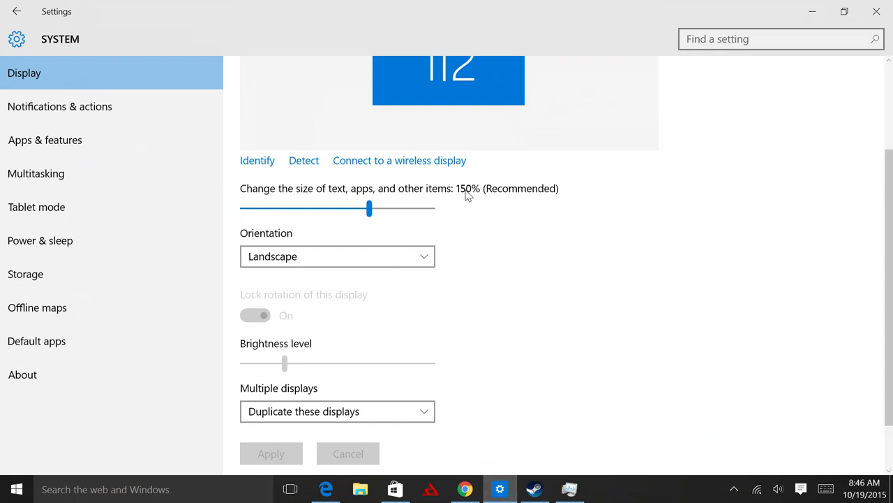
mouse_move(477, 201)
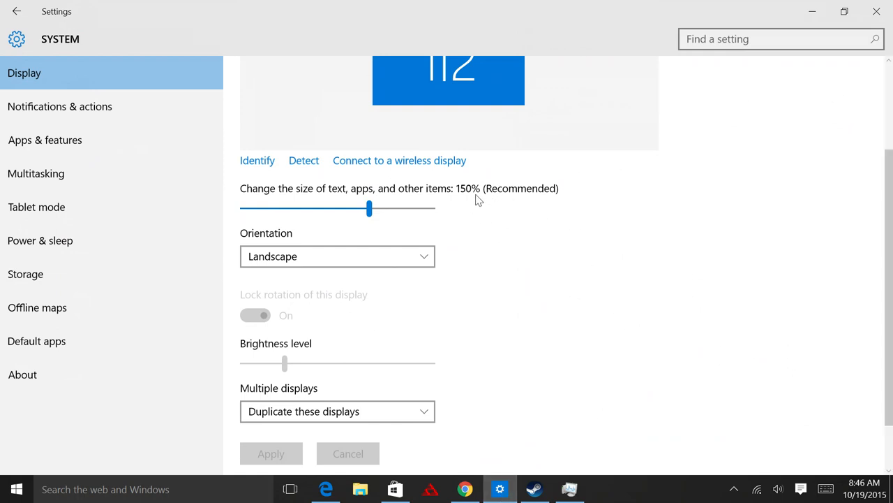
mouse_move(406, 180)
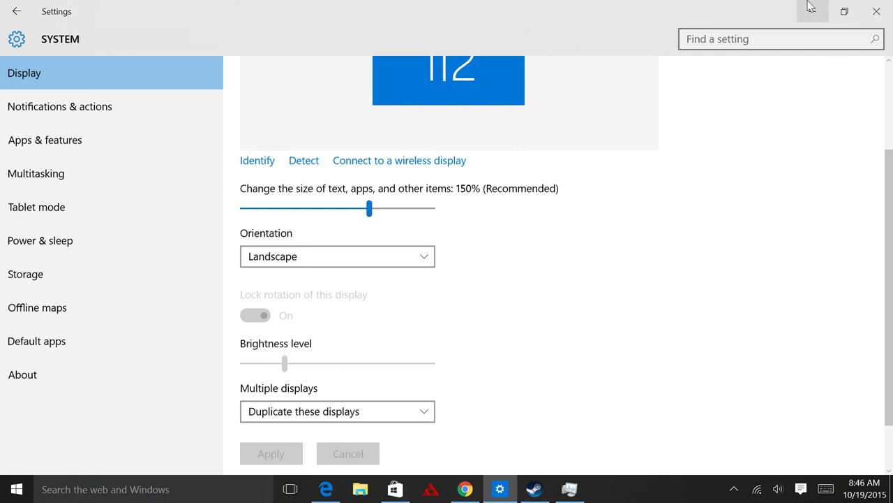
mouse_move(812, 9)
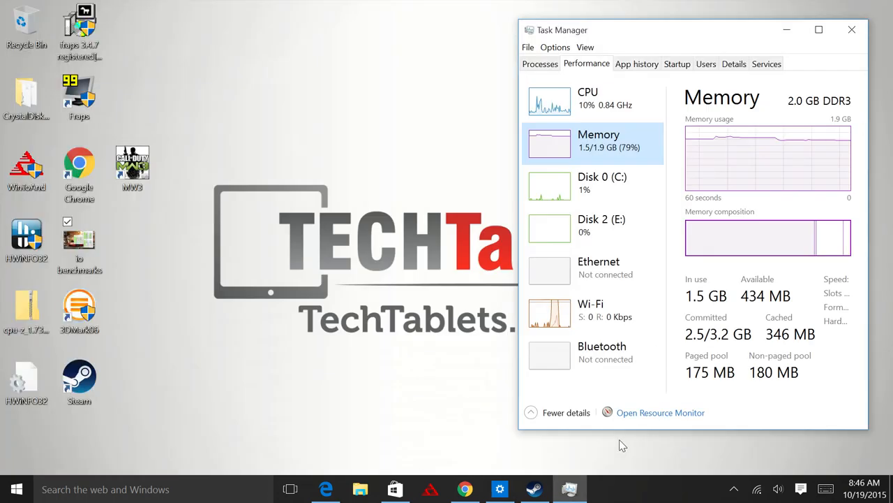
mouse_move(423, 409)
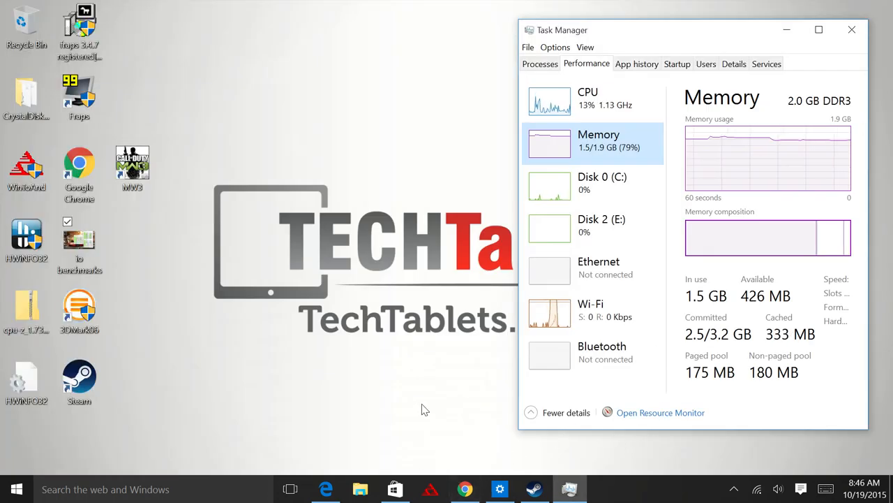
mouse_move(399, 429)
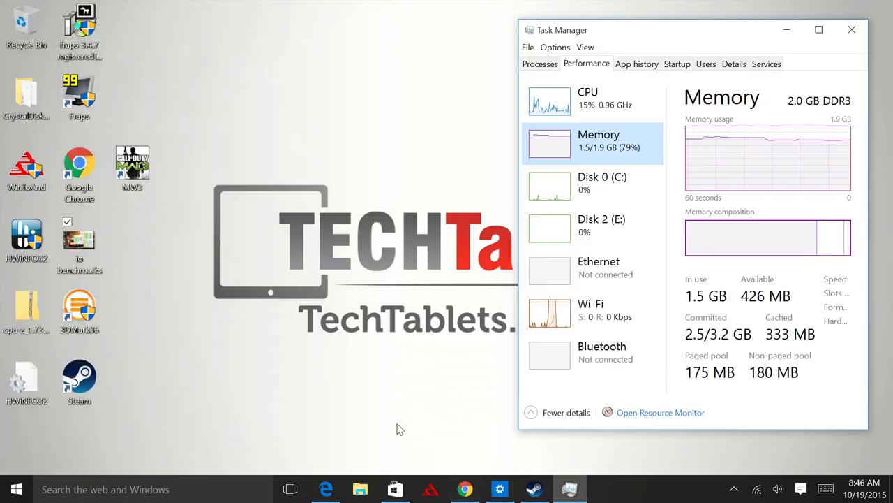
mouse_move(167, 319)
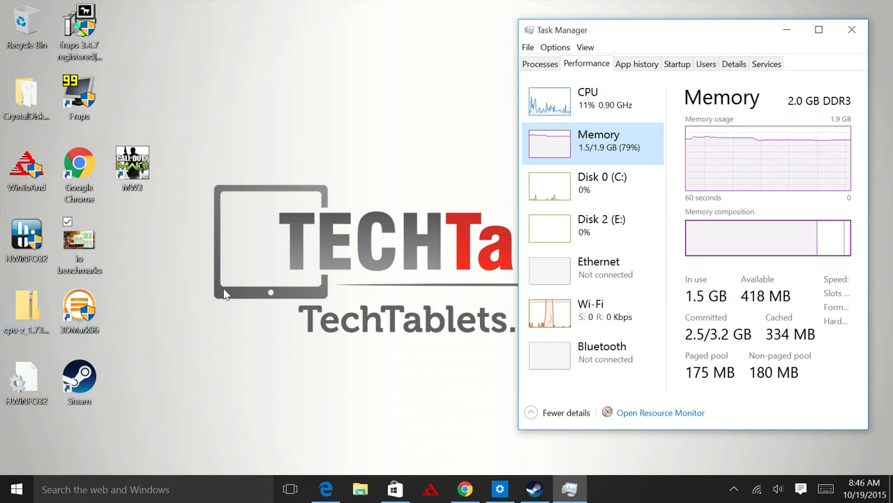
left_click(325, 488)
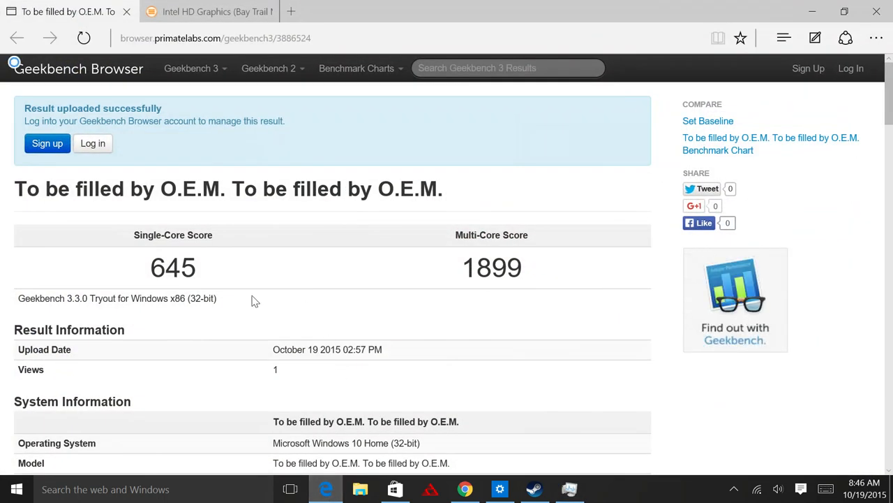
mouse_move(226, 294)
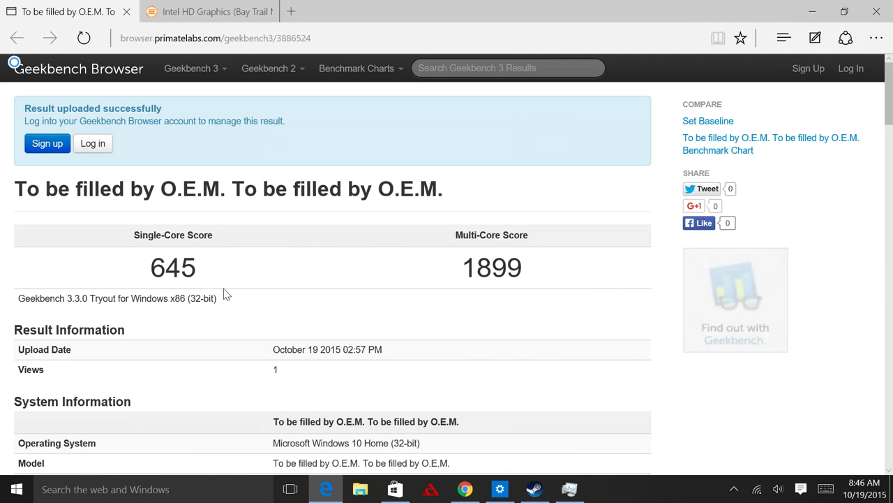
mouse_move(133, 278)
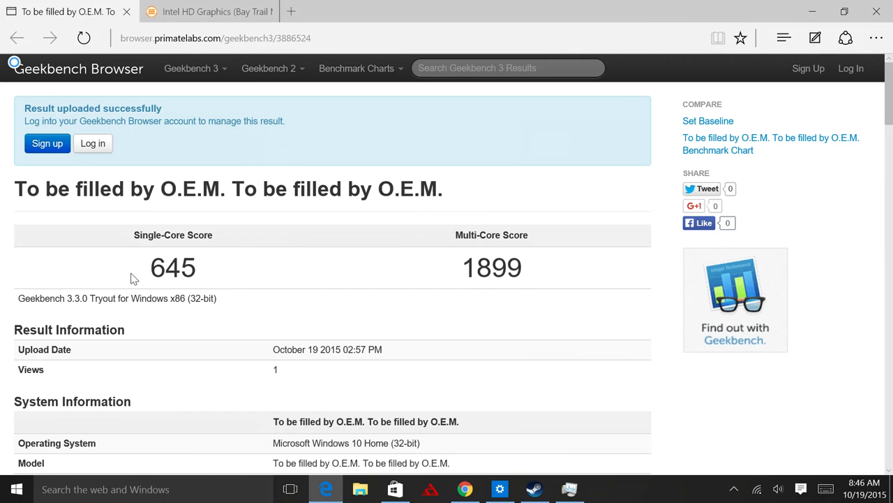
left_click(206, 10)
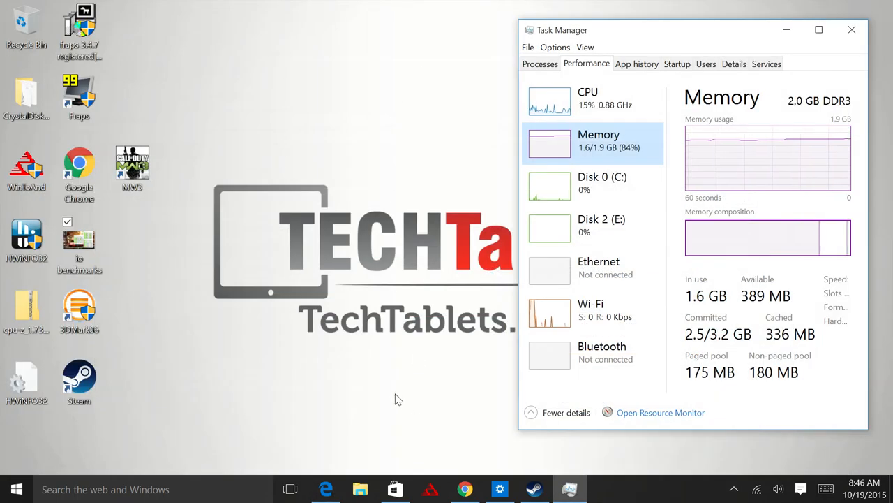
Open the Dungeon Hunter 5 listing in the Store's Games section, showing it installed
left_click(393, 489)
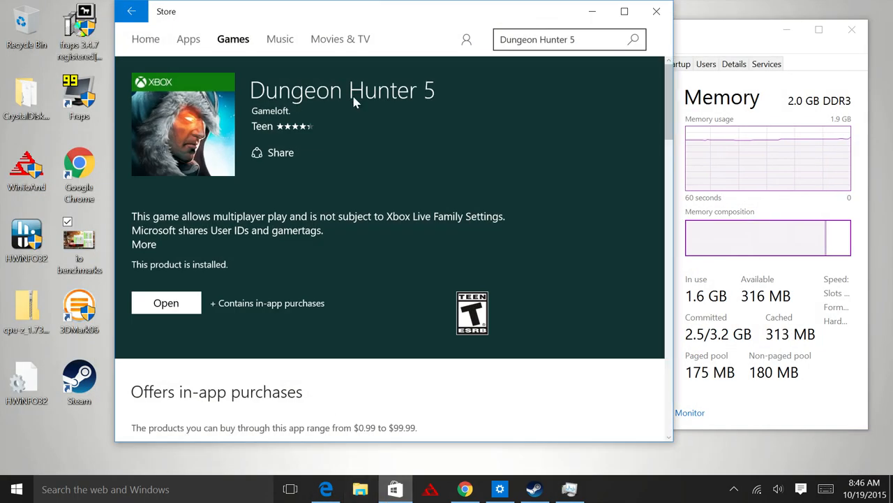
left_click(166, 302)
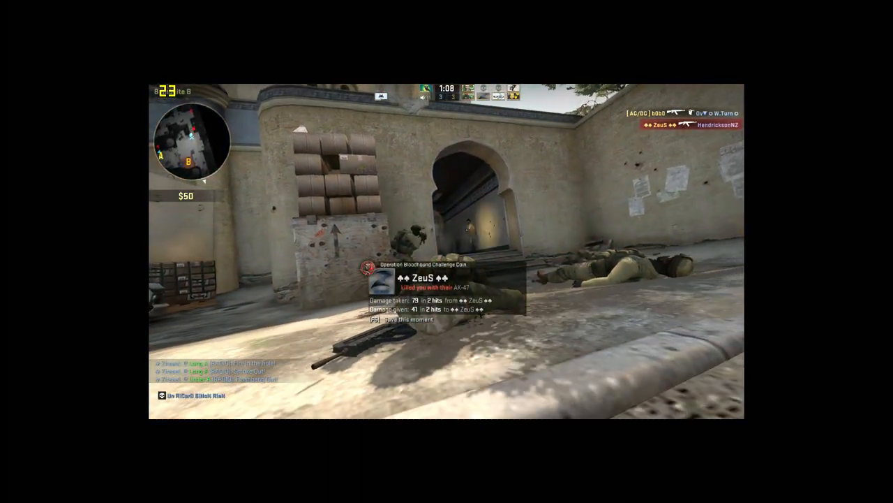
Pause the CS:GO match and go to Video Settings under Help & Options
key("Escape")
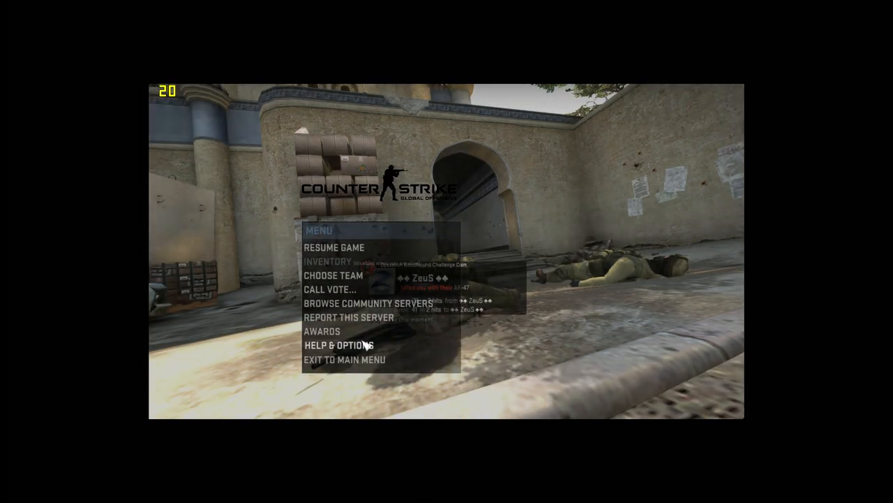
left_click(338, 343)
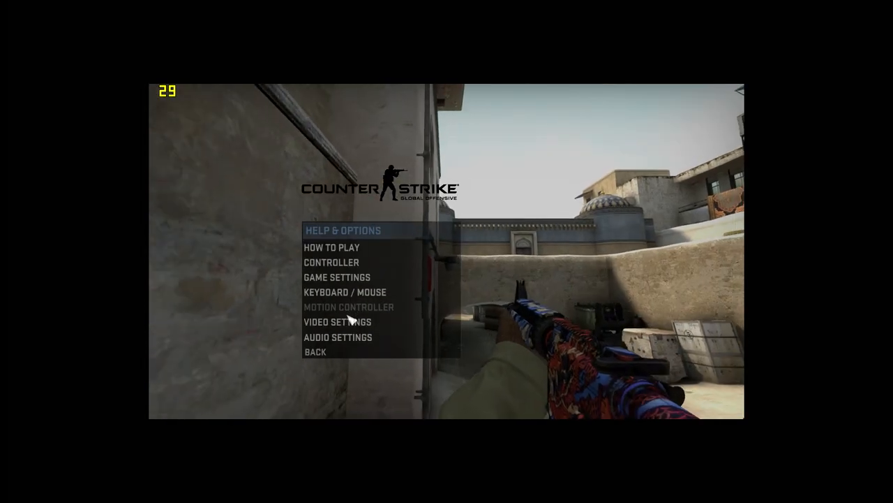
left_click(337, 321)
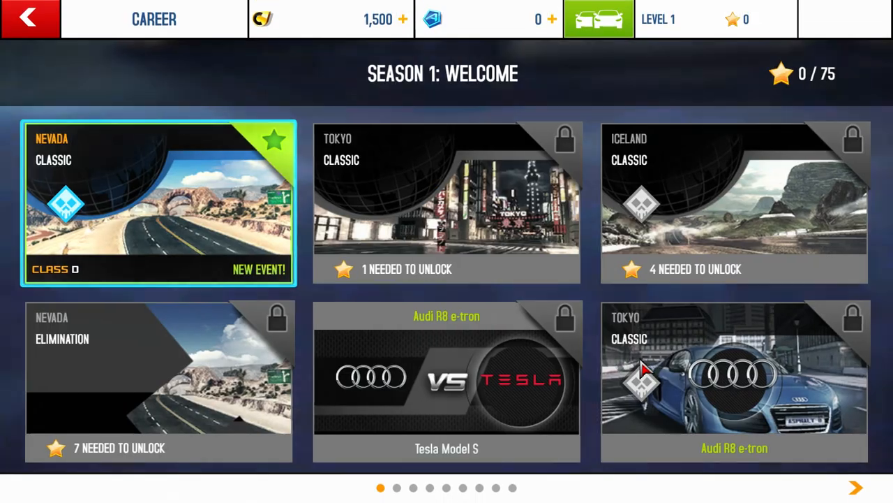
Choose the Nevada Classic Season 1 career event and continue to its race details
left_click(160, 202)
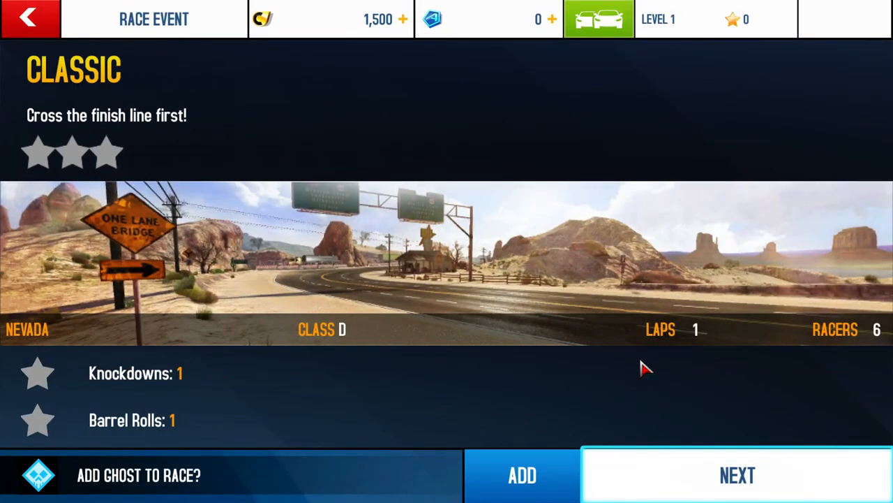
left_click(739, 474)
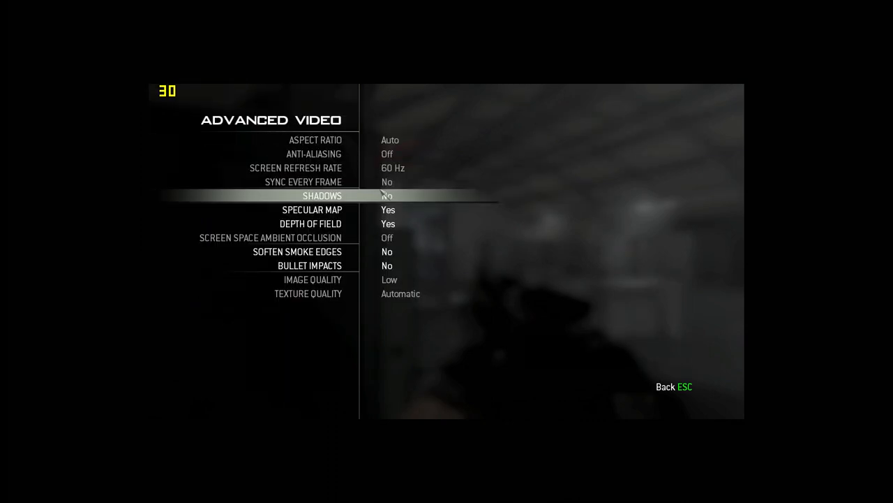
Back out of the Advanced Video settings in Modern Warfare 3 with Escape
key("Escape")
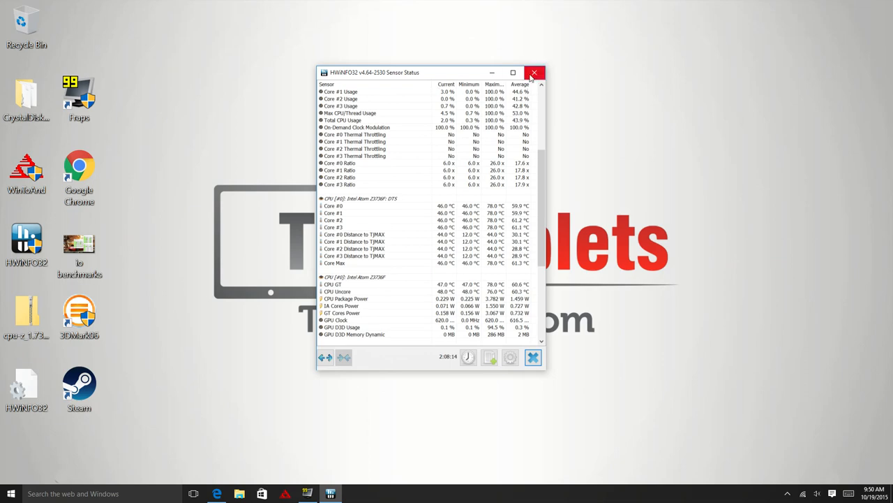
Switch from HWiNFO32's Sensor Status window to the browser
left_click(536, 73)
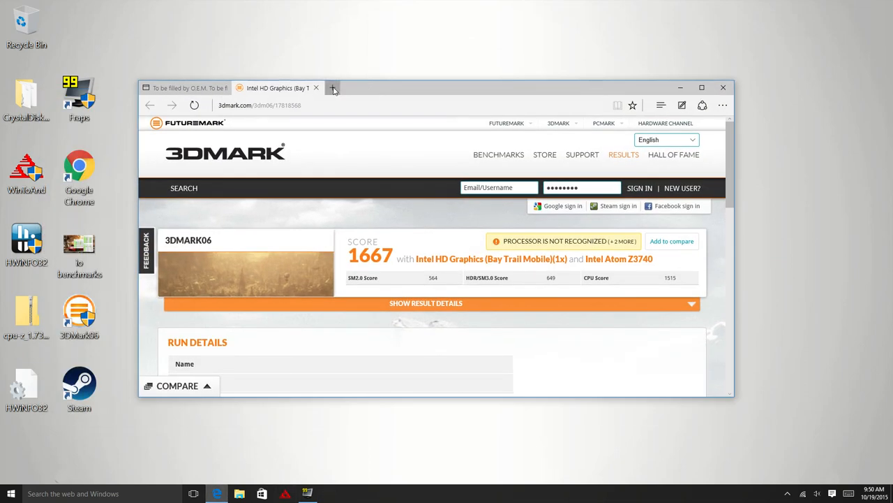
Load techtablets.com in a new Edge tab and open the Tech Tablets site
left_click(332, 86)
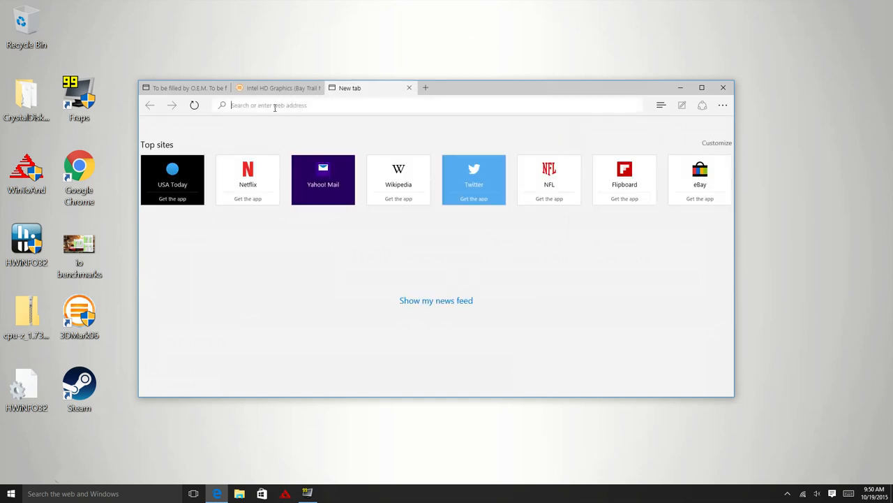
type("techtablets.com")
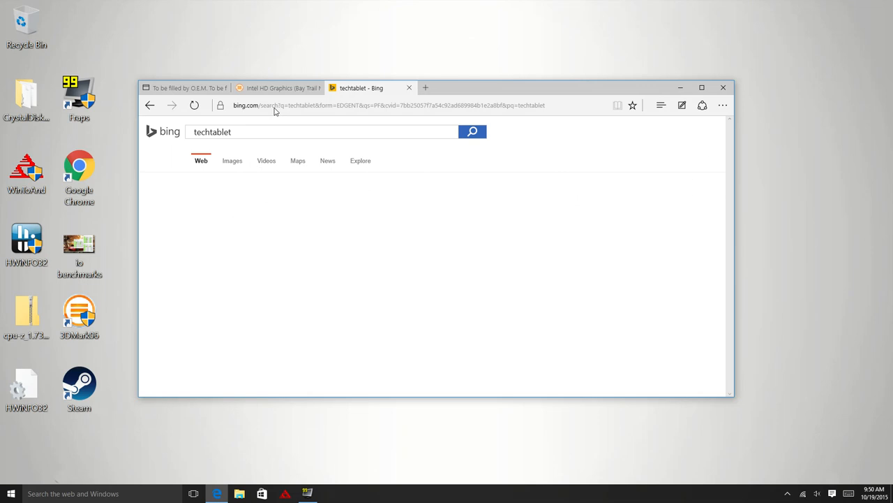
left_click(472, 131)
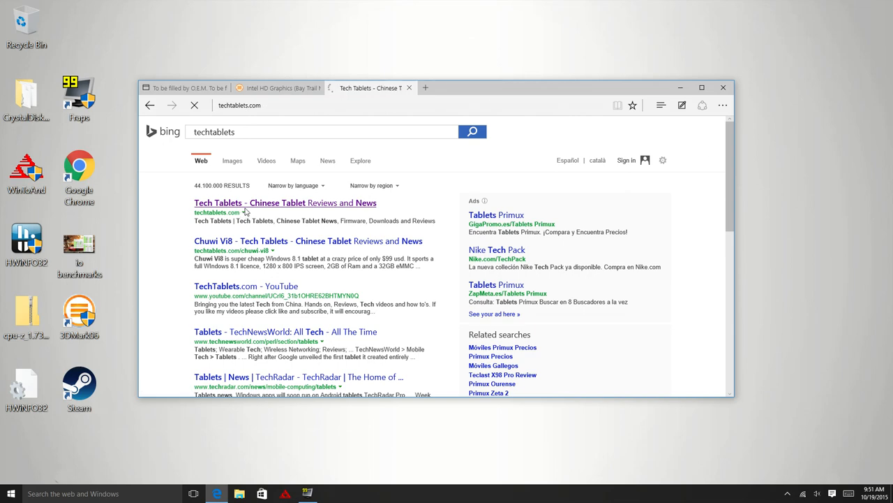
mouse_move(687, 88)
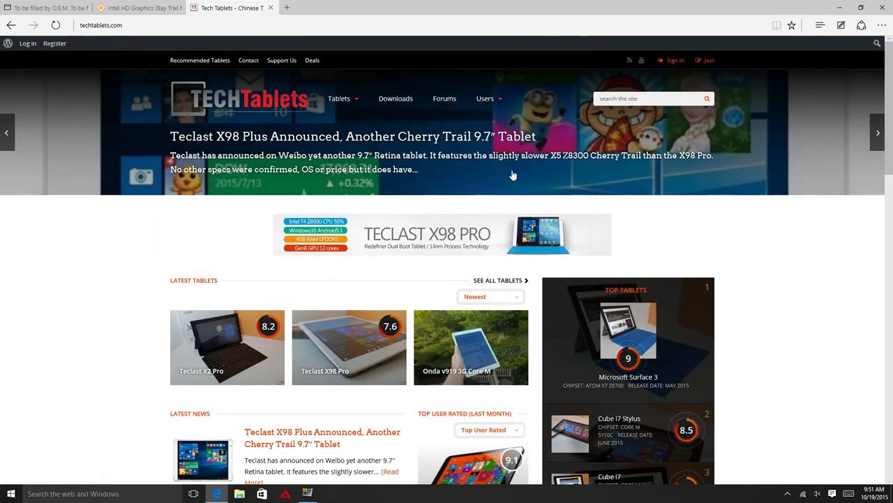
scroll("down", 3)
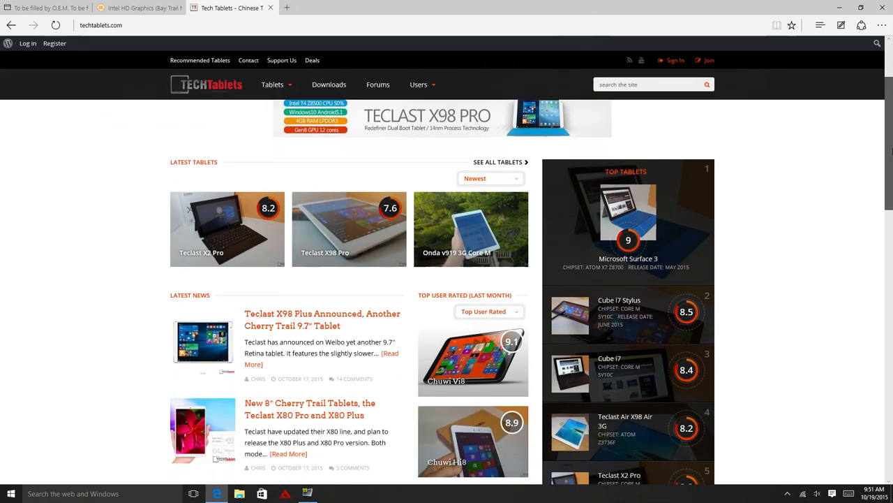
scroll("down", 3)
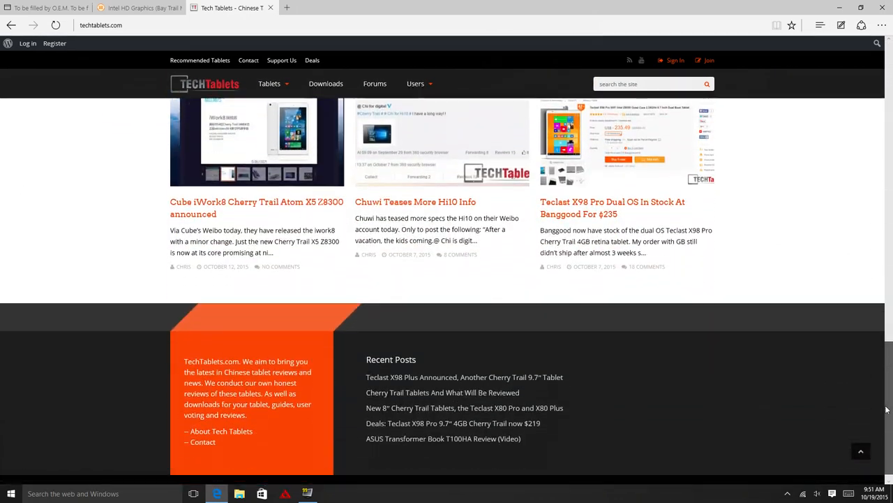
scroll("down", 3)
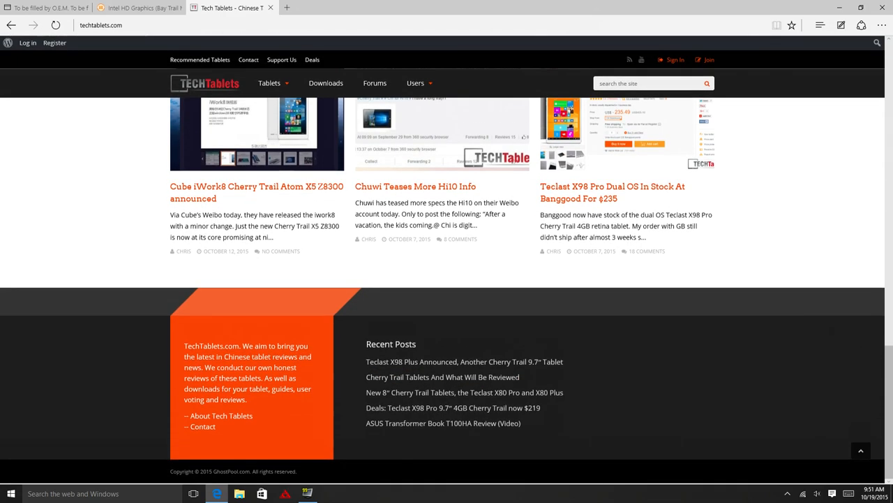
scroll("up", 3)
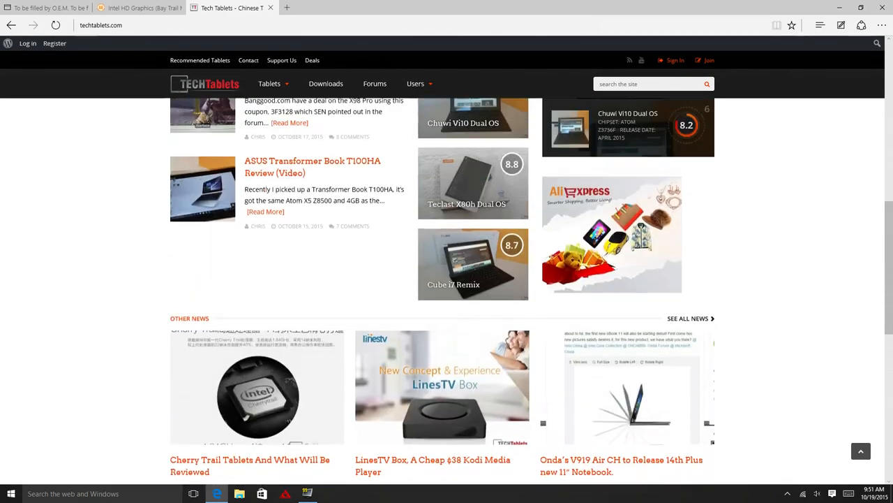
scroll("down", 3)
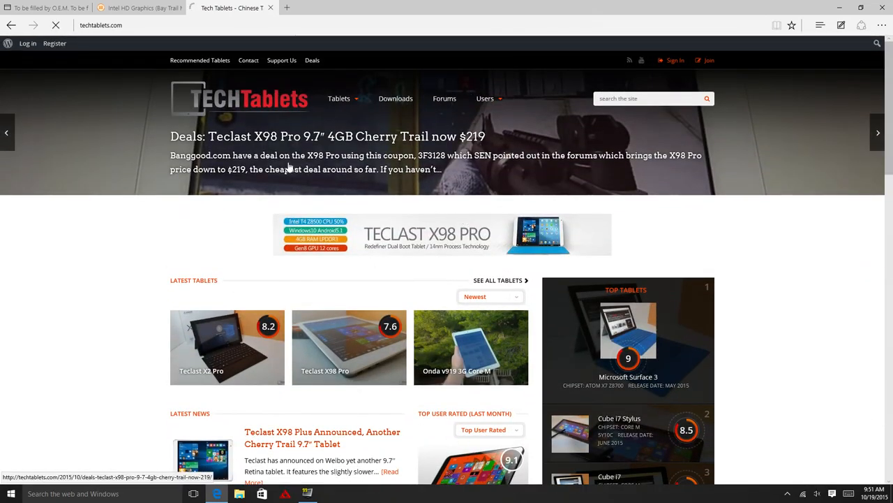
Open the Teclast X98 Plus article, then new tabs for Amazon and more sites
left_click(299, 432)
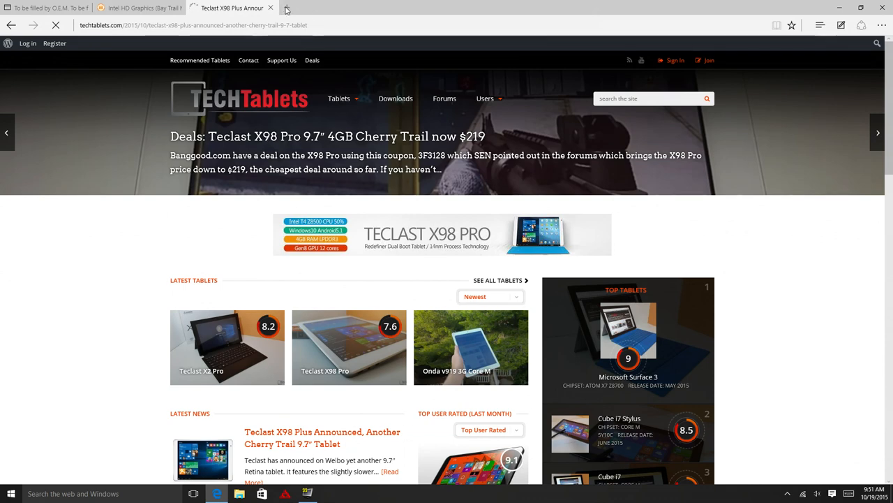
left_click(287, 8)
type("amaz")
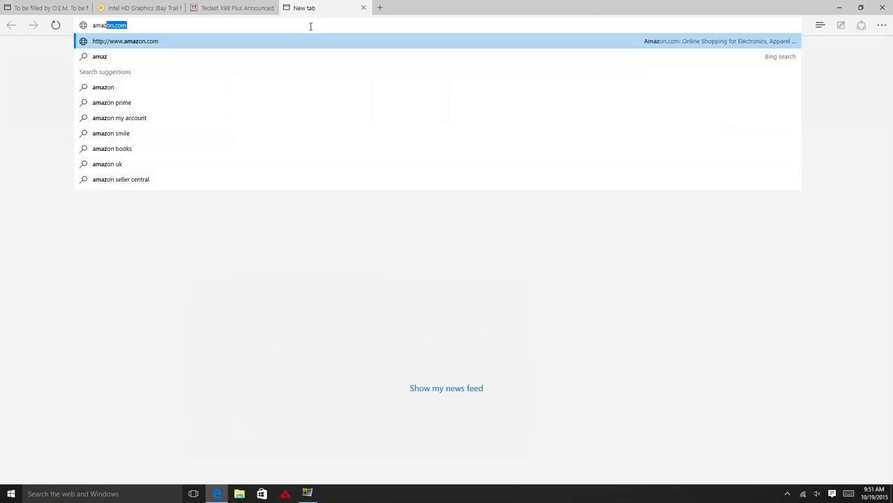
left_click(129, 40)
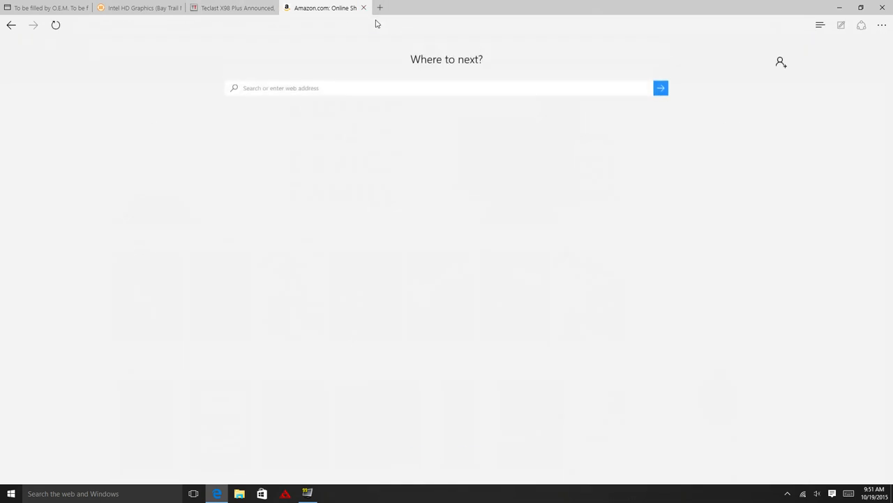
left_click(397, 9)
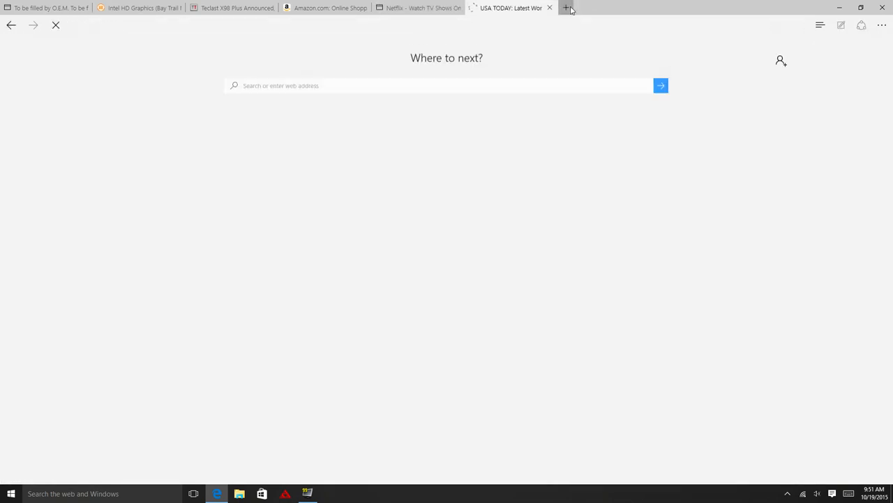
left_click(564, 8)
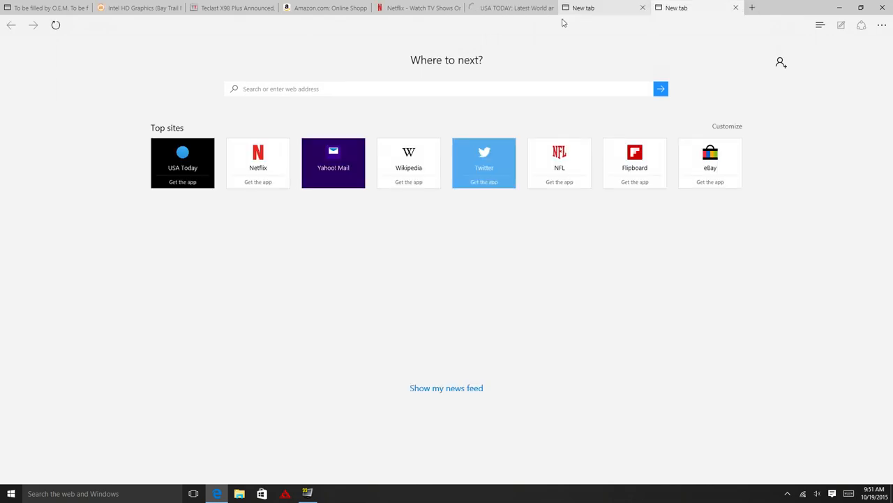
Bring up the Windows security options screen with Ctrl+Alt+Delete
key("Ctrl+Alt+Delete")
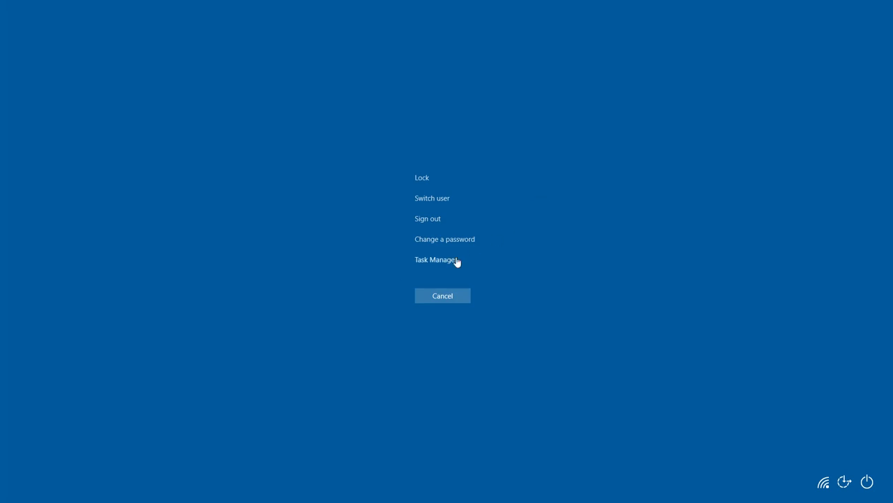
Launch Task Manager with full process details, then switch to the Netflix tab
left_click(437, 259)
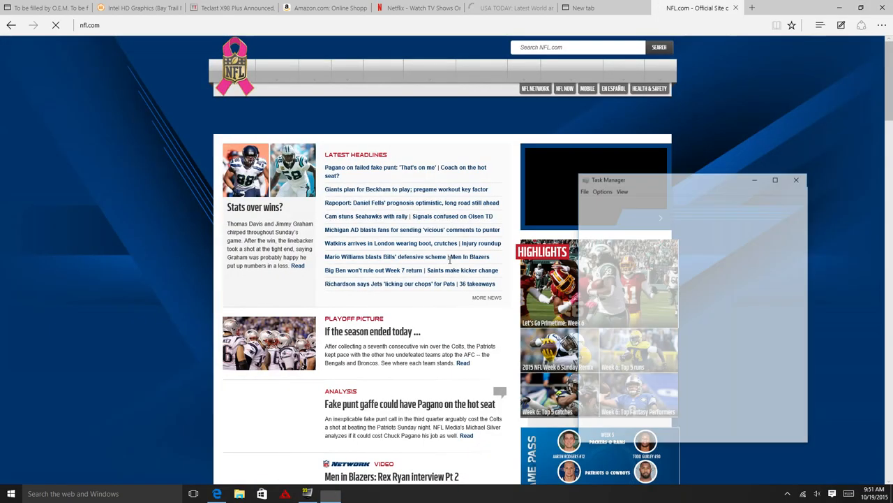
left_click(598, 431)
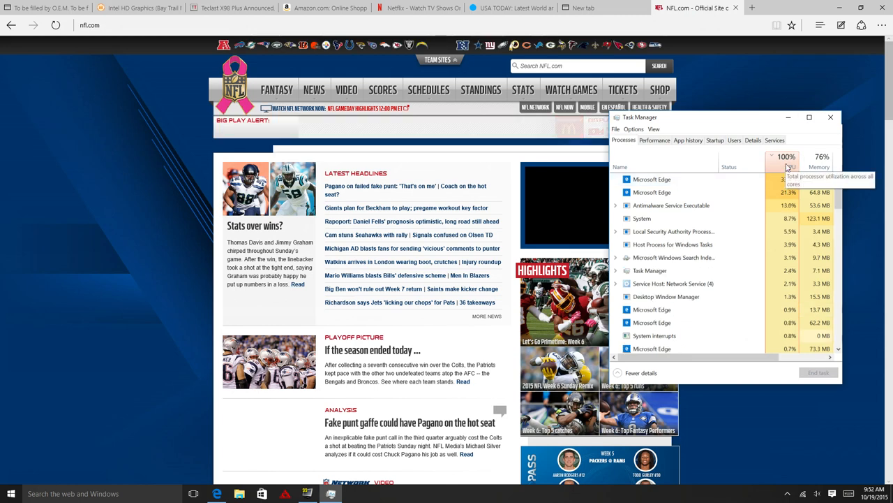
left_click(402, 9)
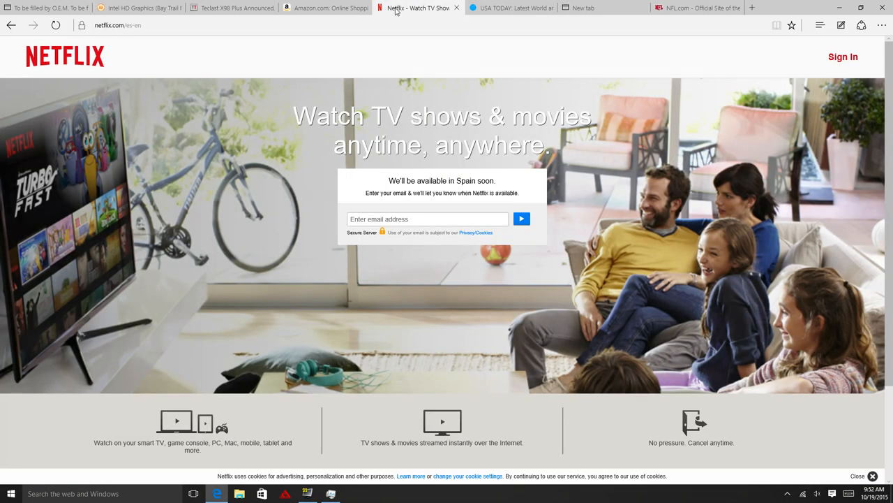
Cycle through the Teclast, USA Today and NFL.com tabs, ending on Amazon
left_click(230, 8)
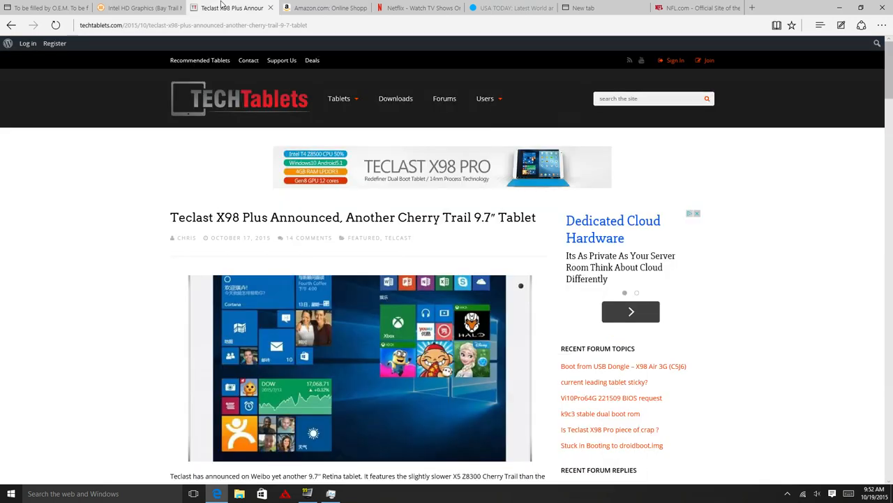
left_click(140, 9)
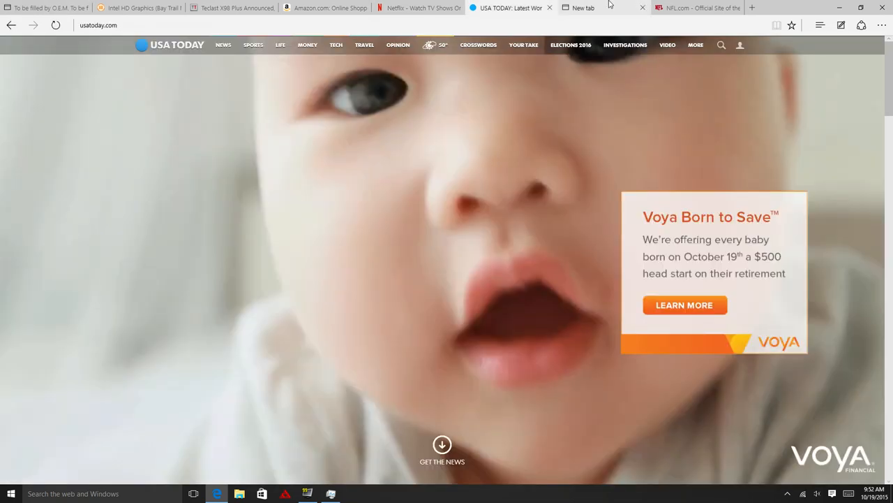
left_click(698, 8)
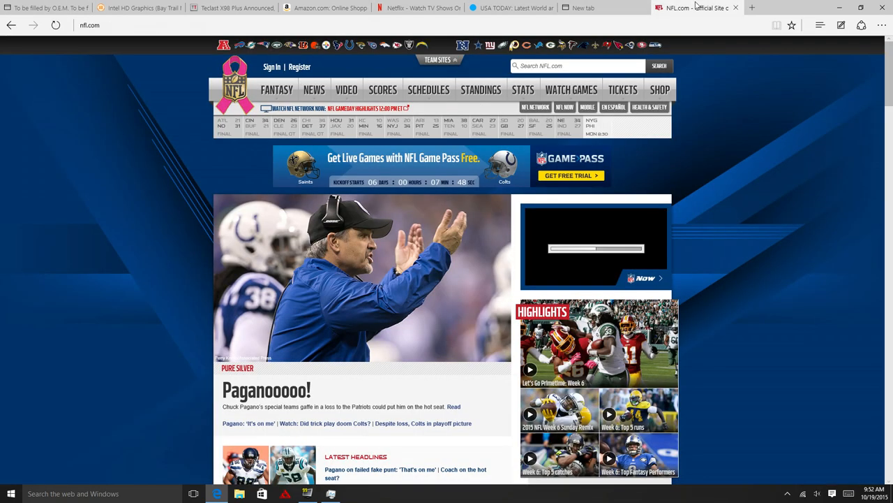
scroll("down", 3)
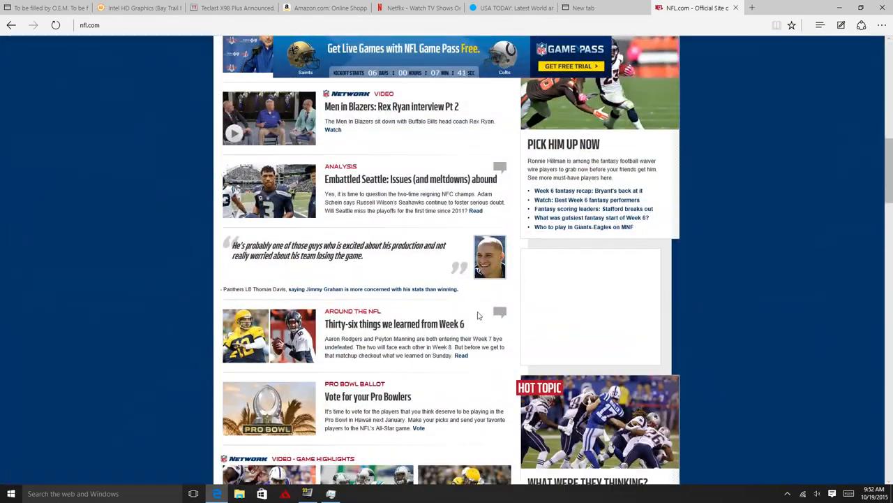
scroll("down", 3)
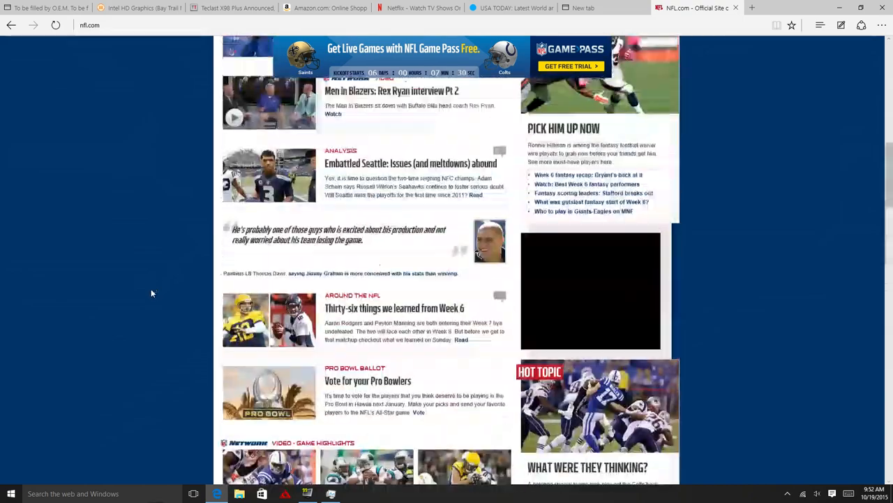
left_click(314, 8)
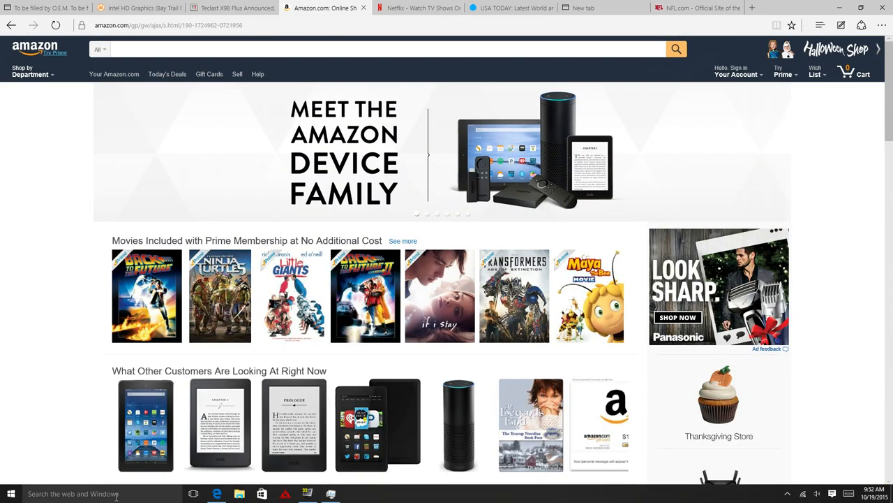
Search for Paint to open it, then launch the Store app from the taskbar
type("paint")
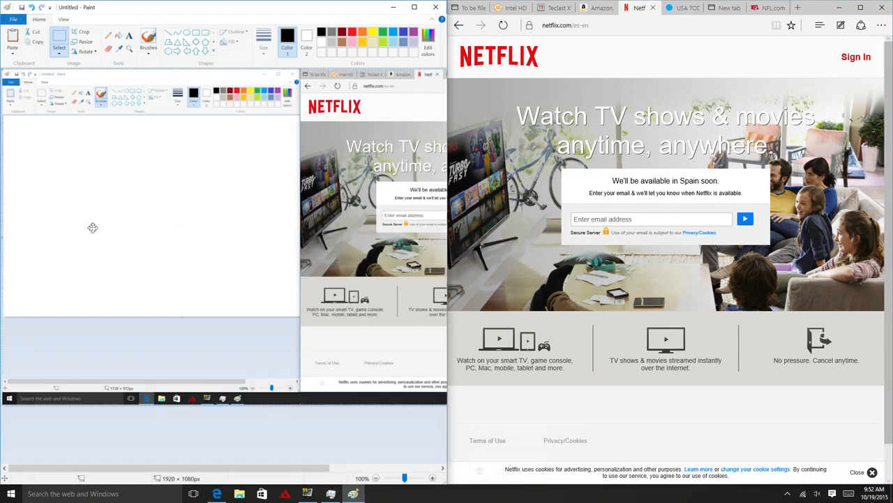
mouse_move(129, 180)
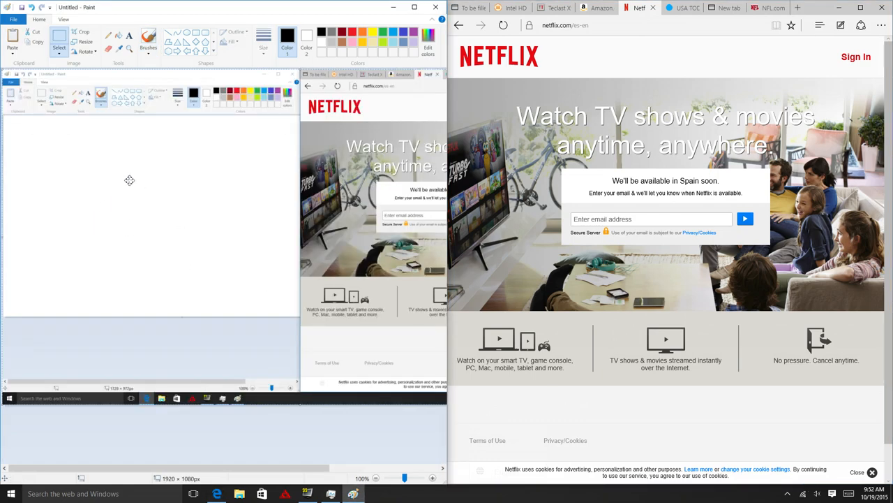
mouse_move(113, 158)
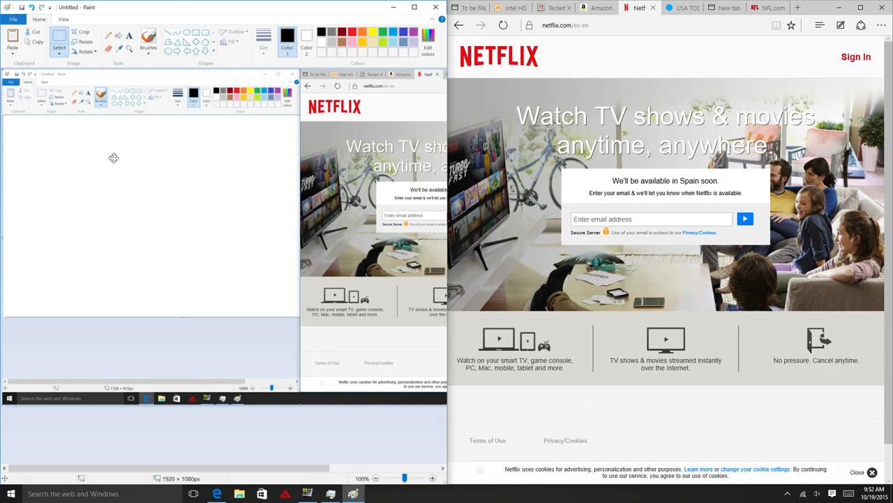
mouse_move(476, 176)
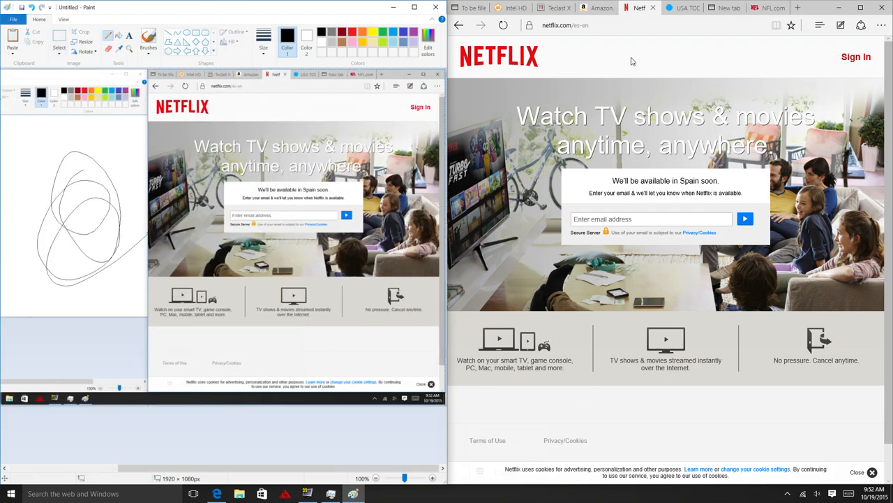
left_click(723, 8)
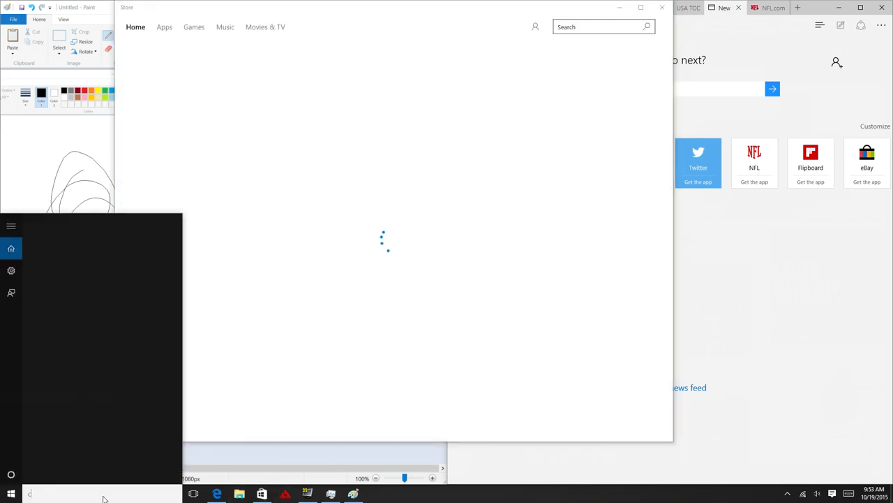
Launch Chrome via search, then snap the Store left and Edge's new tab right
type("chrome")
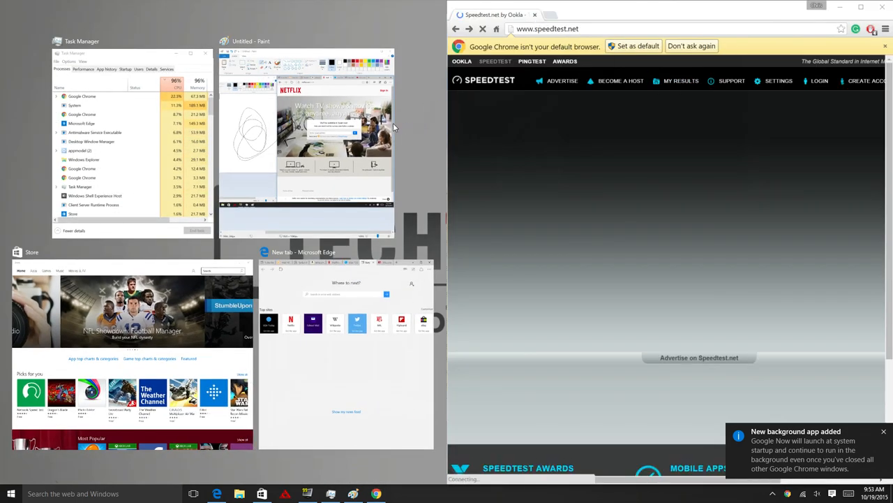
left_click(30, 251)
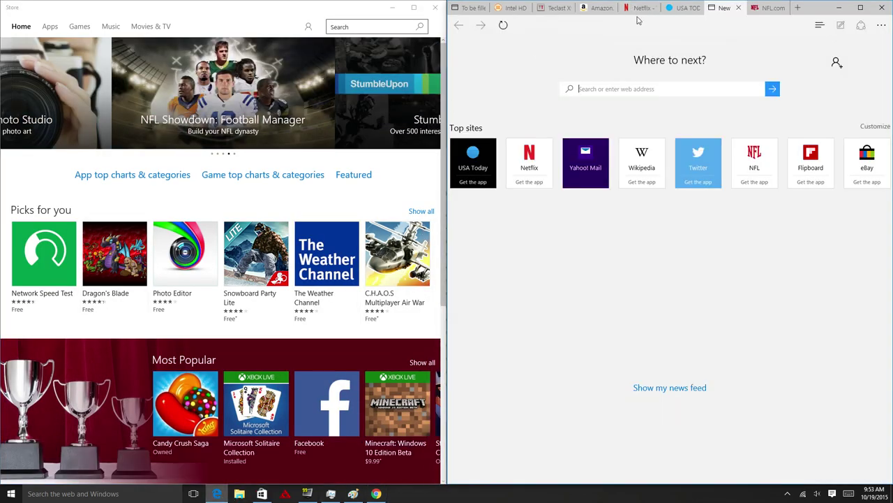
Load youtube.com in the USA Today tab beside the Store
left_click(472, 164)
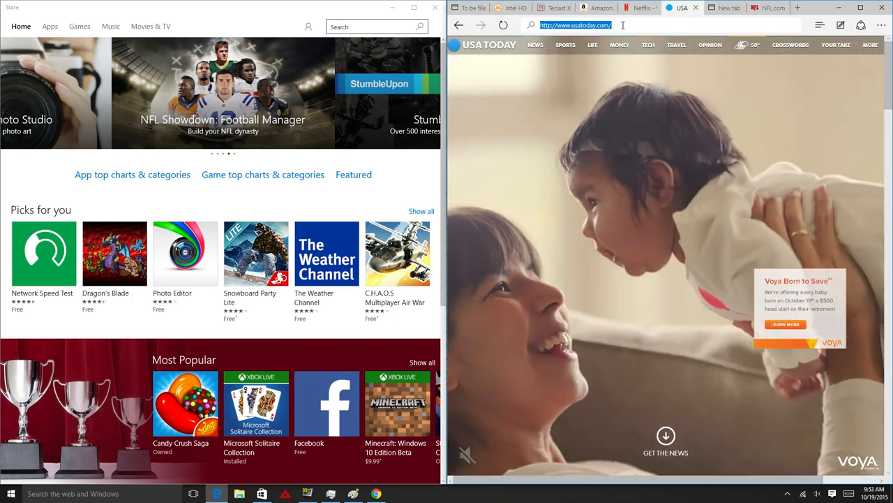
type("youtube.com")
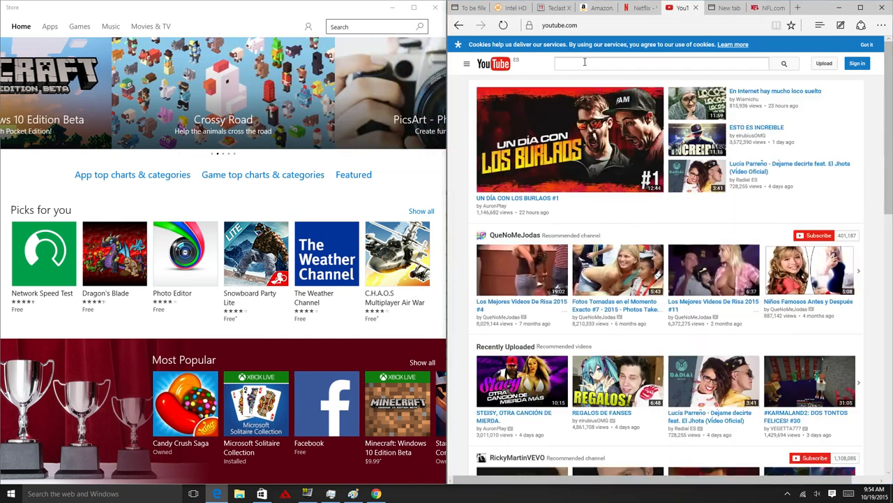
Search YouTube for '1080p video' and pick the iPhone 6s vs DSLR comparison
left_click(663, 65)
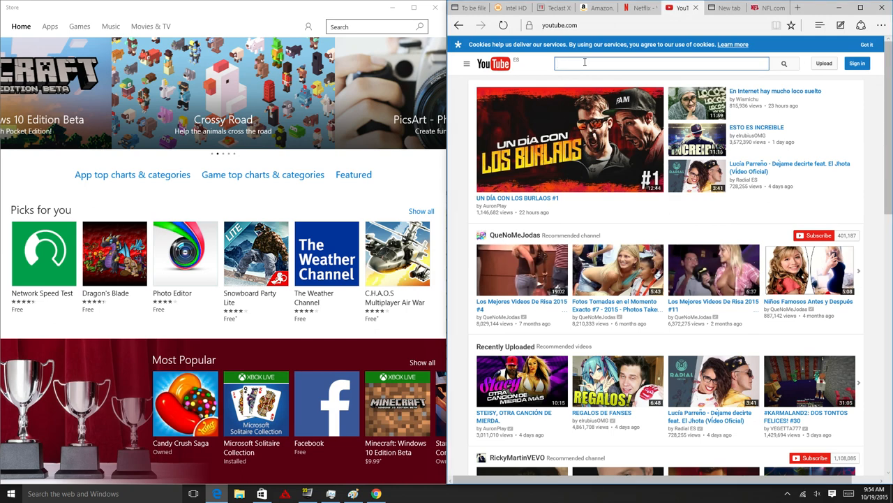
type("dddd")
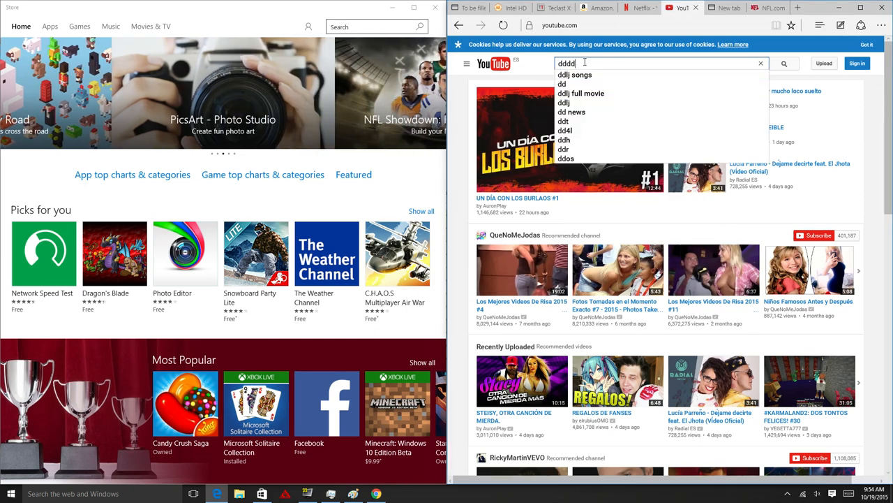
type("1090")
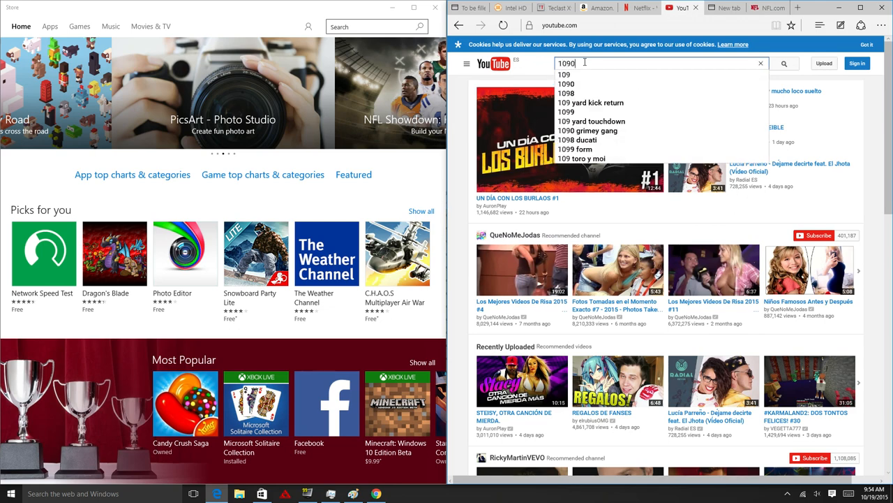
type("1080p")
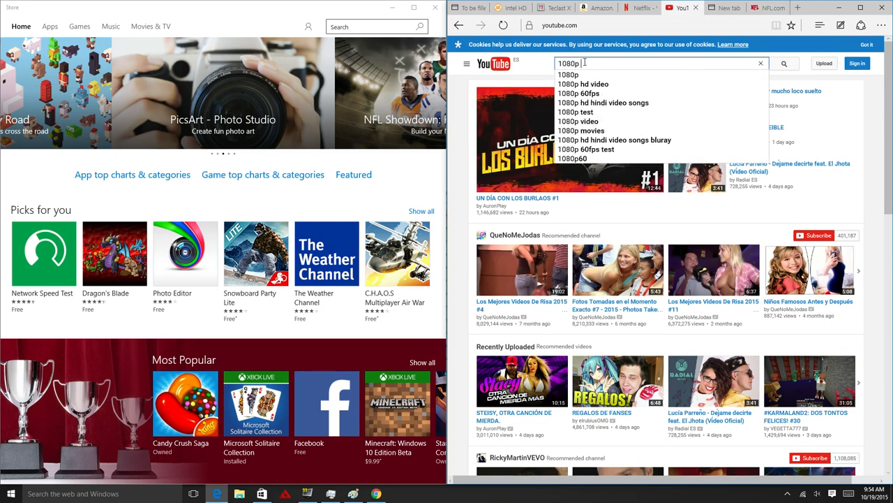
type("video")
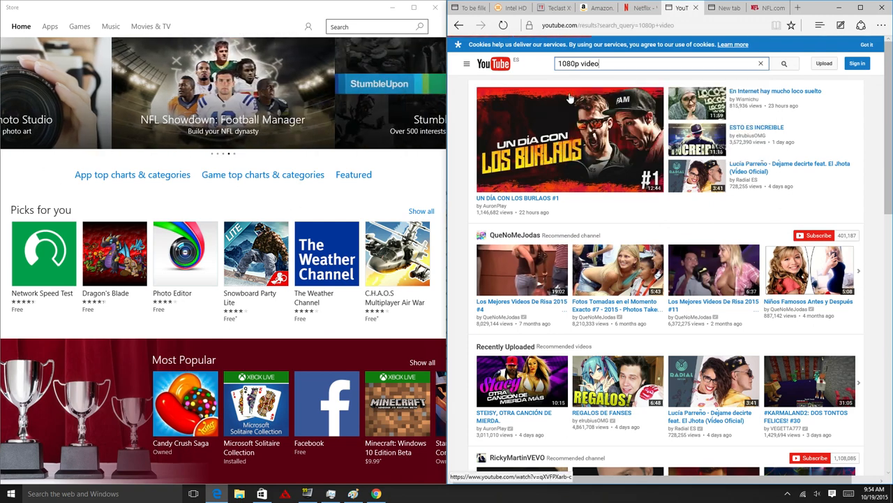
left_click(787, 64)
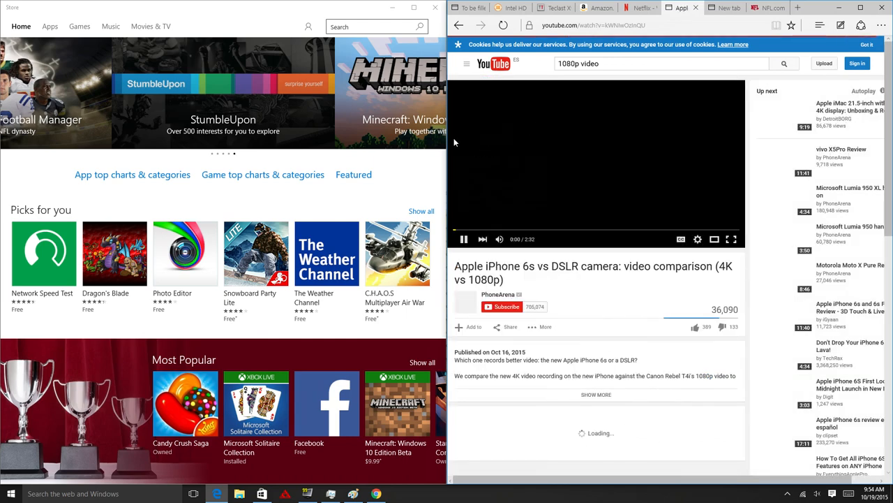
Play the iPhone 6s vs DSLR video and hover the player's Settings gear
left_click(463, 239)
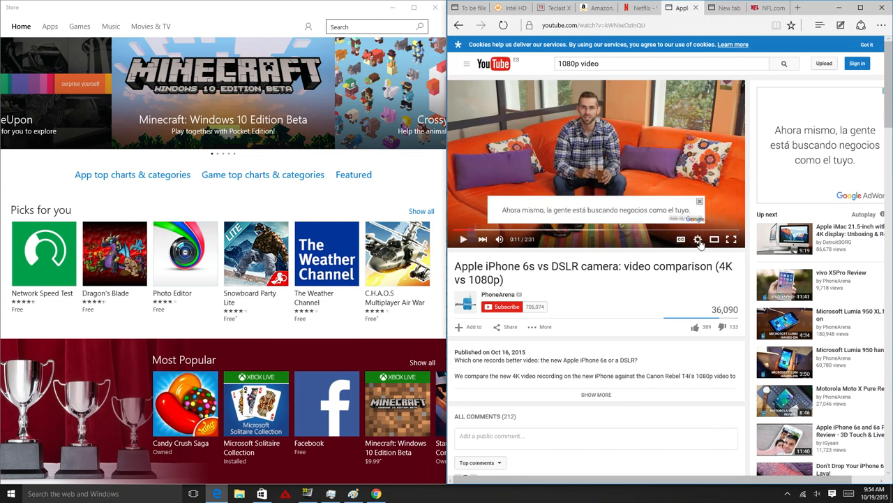
left_click(698, 239)
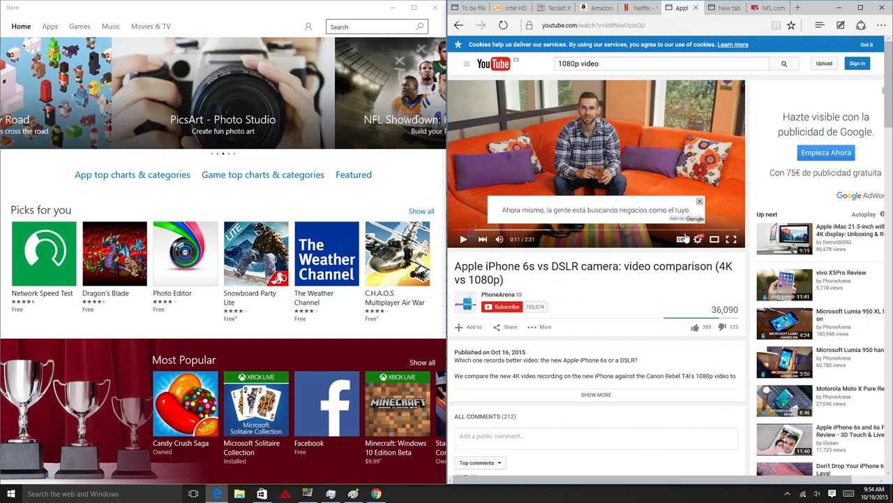
mouse_move(698, 239)
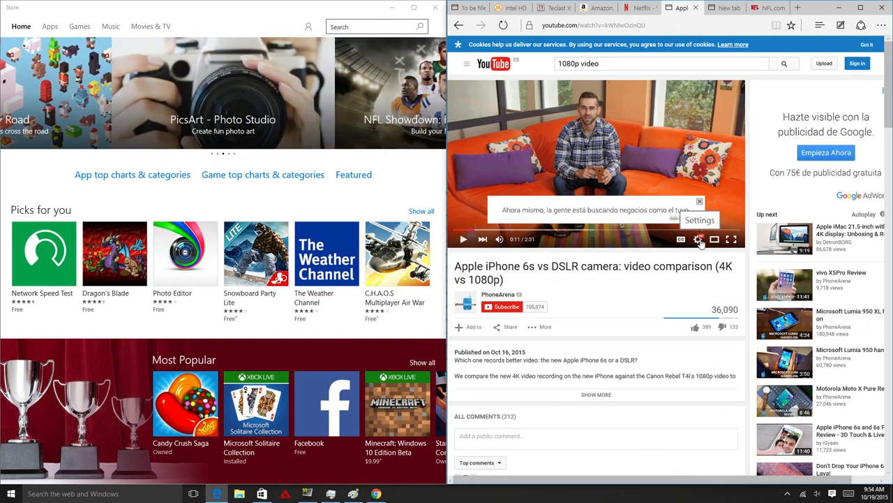